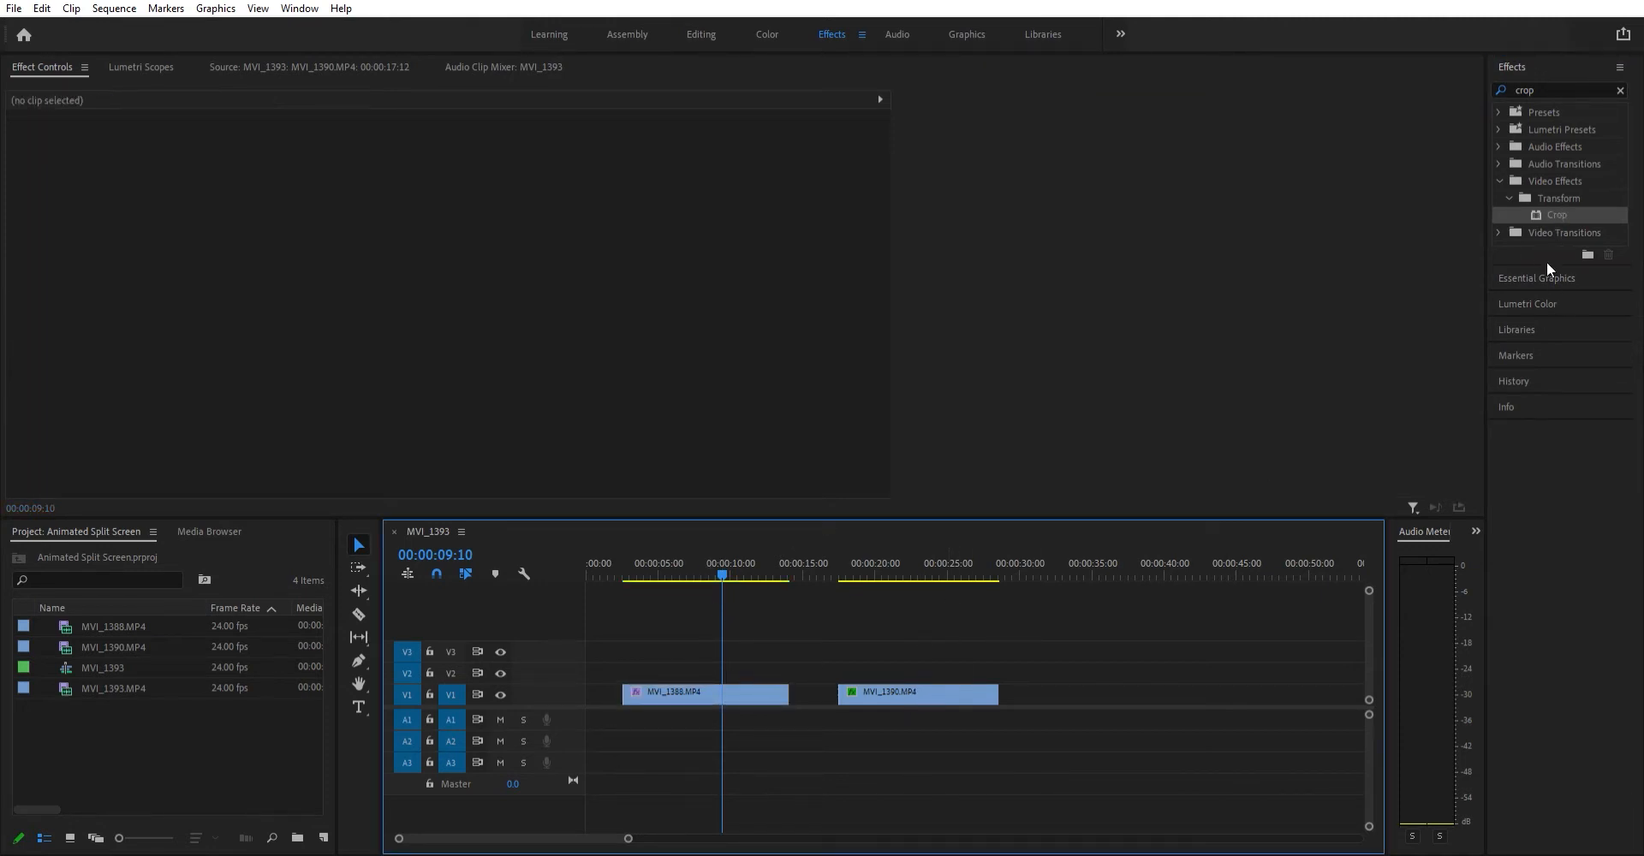
Step: Check the Crop effect on the second clip and switch to the Editing workspace
left_click(917, 694)
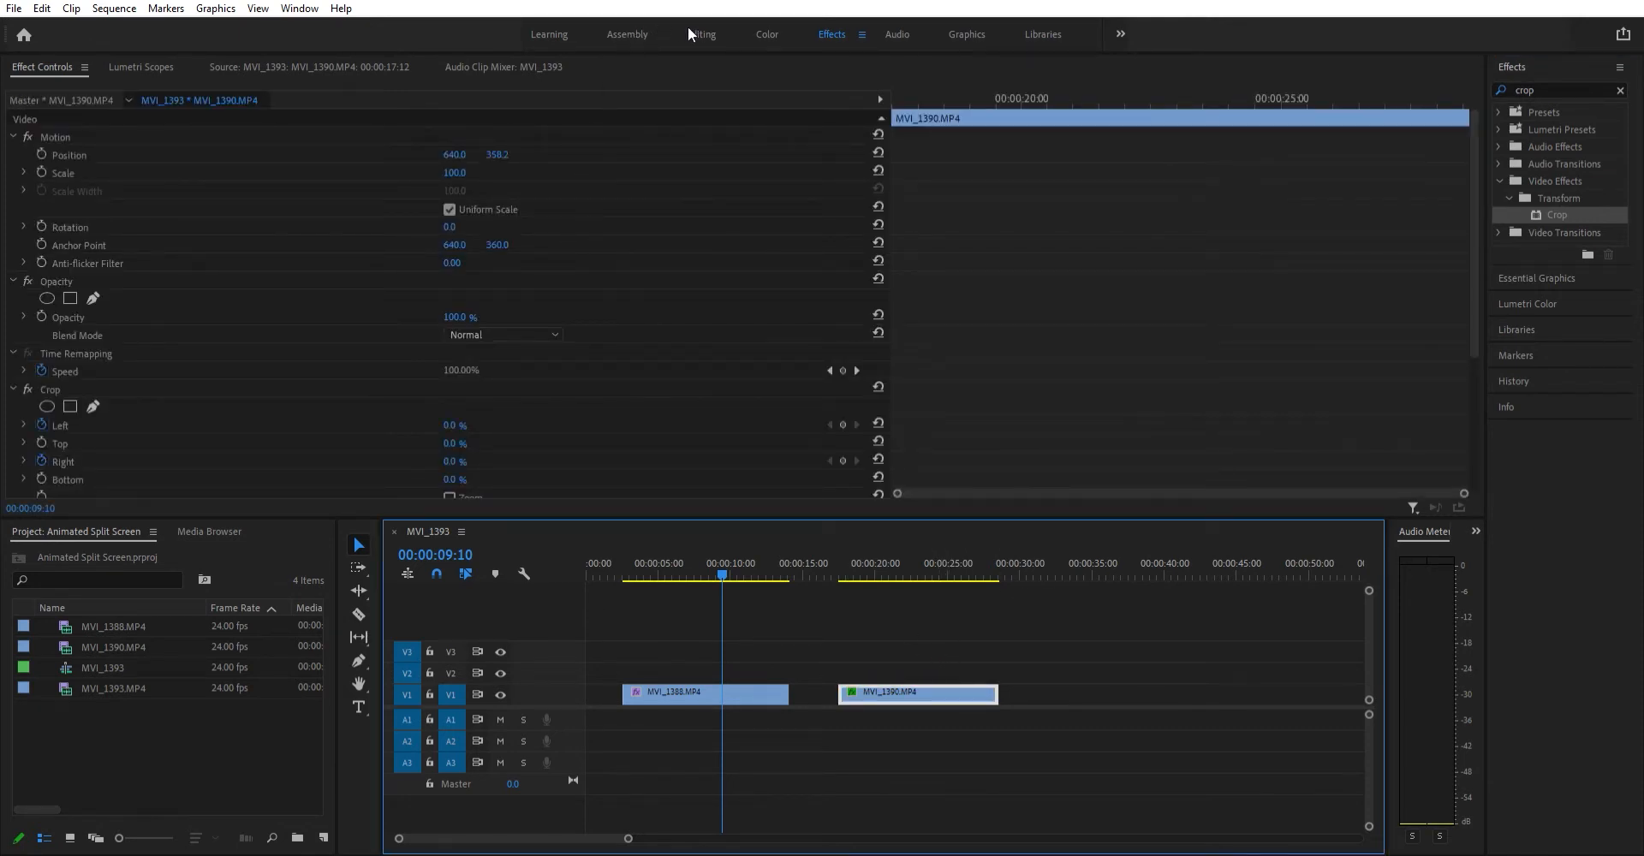
left_click(699, 34)
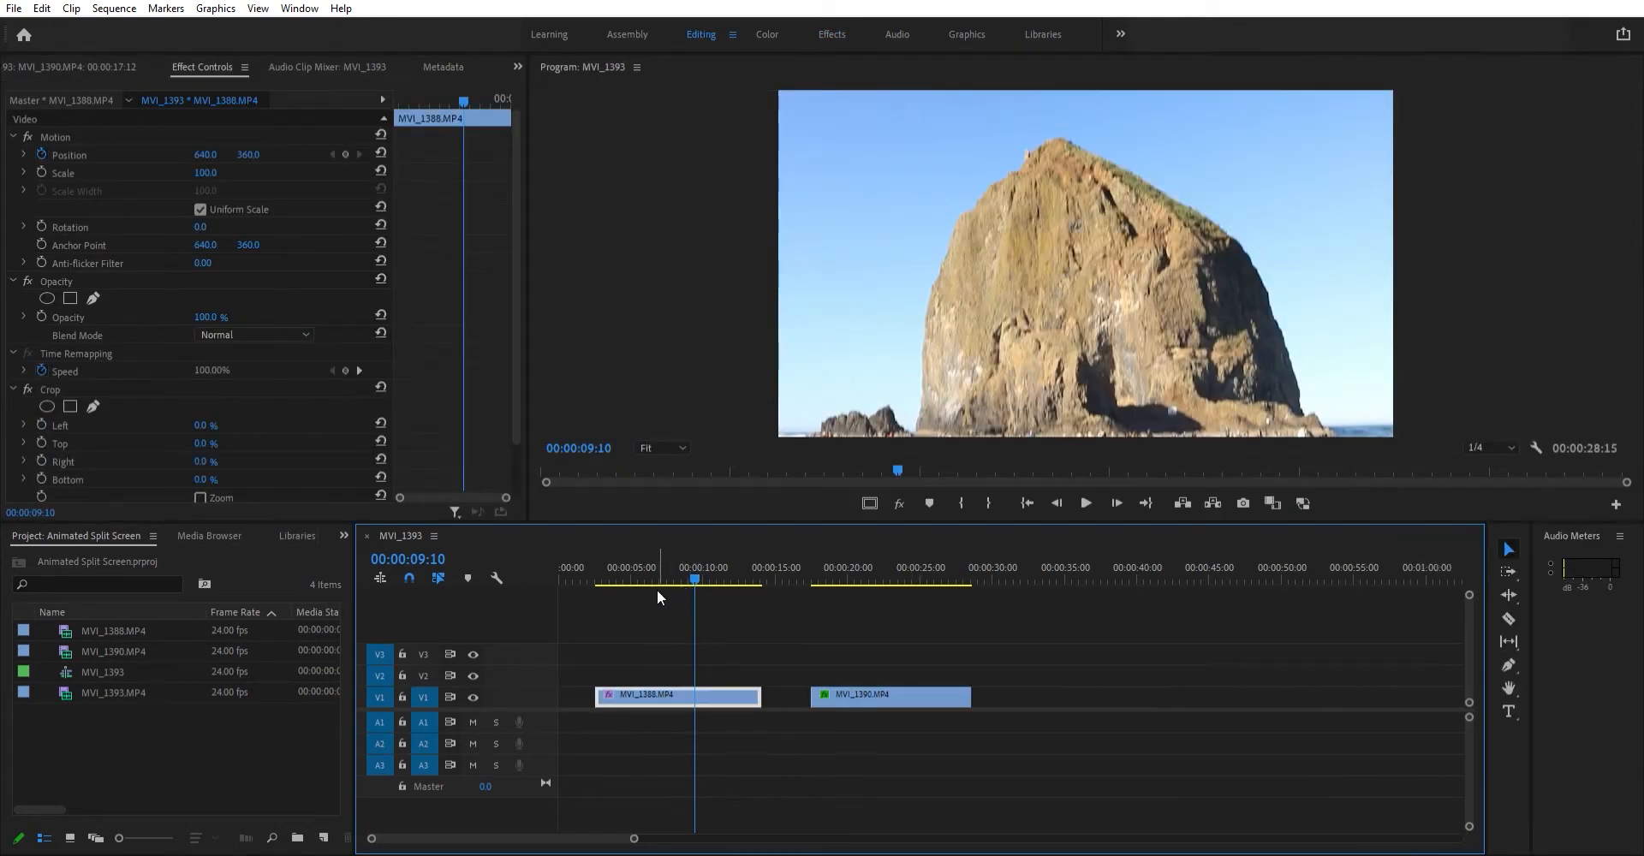
left_click(615, 577)
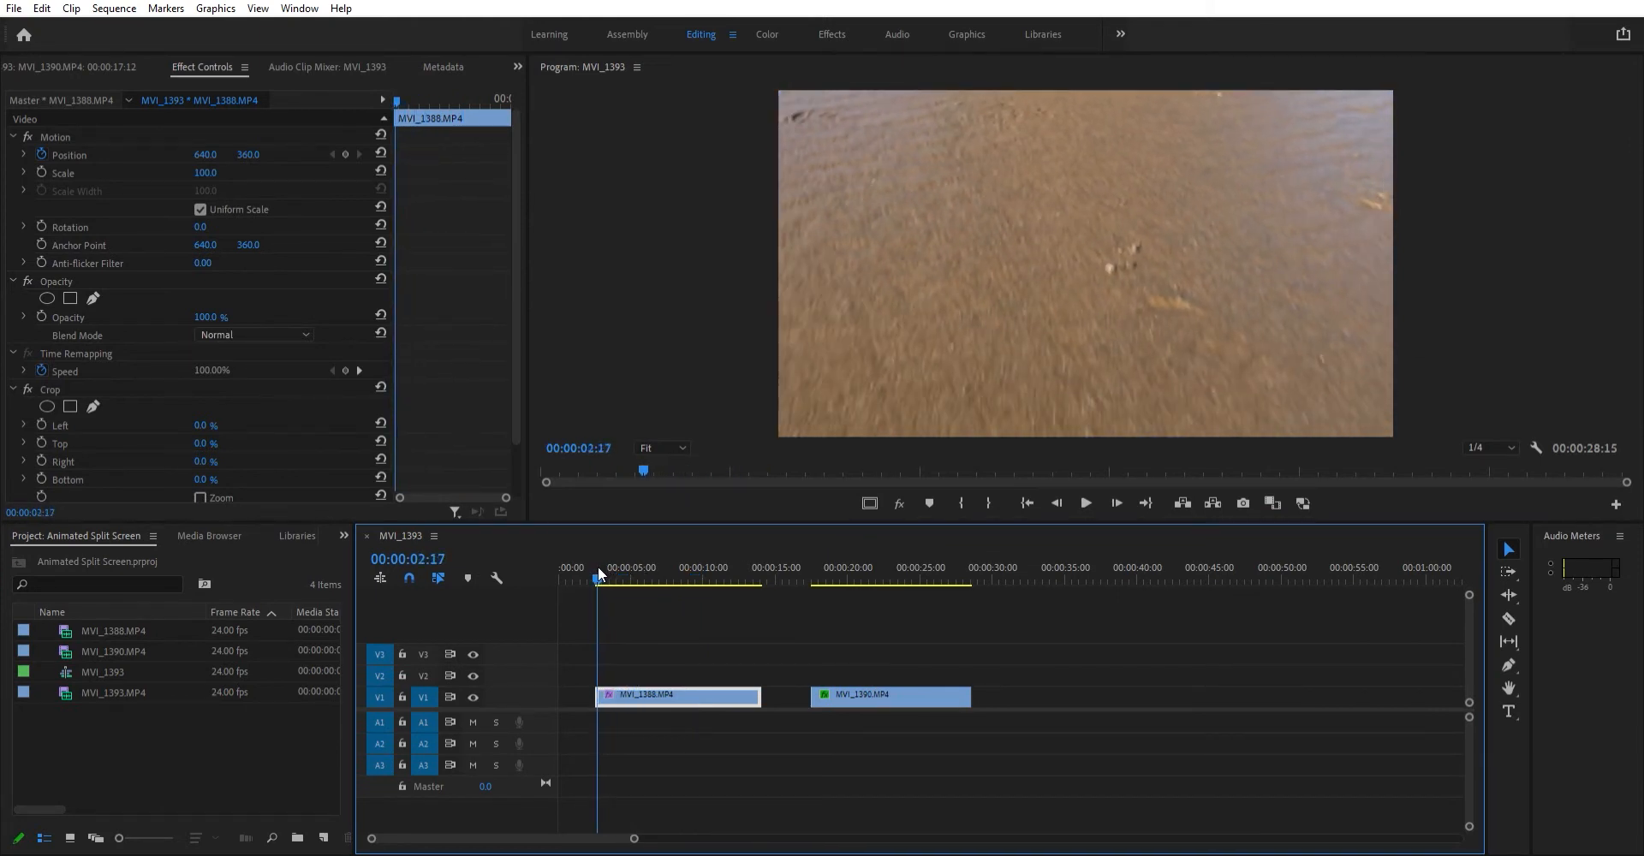
Step: Park the playhead at 00:00:07:07 in the beach-walk clip MVI_1388
left_click(637, 567)
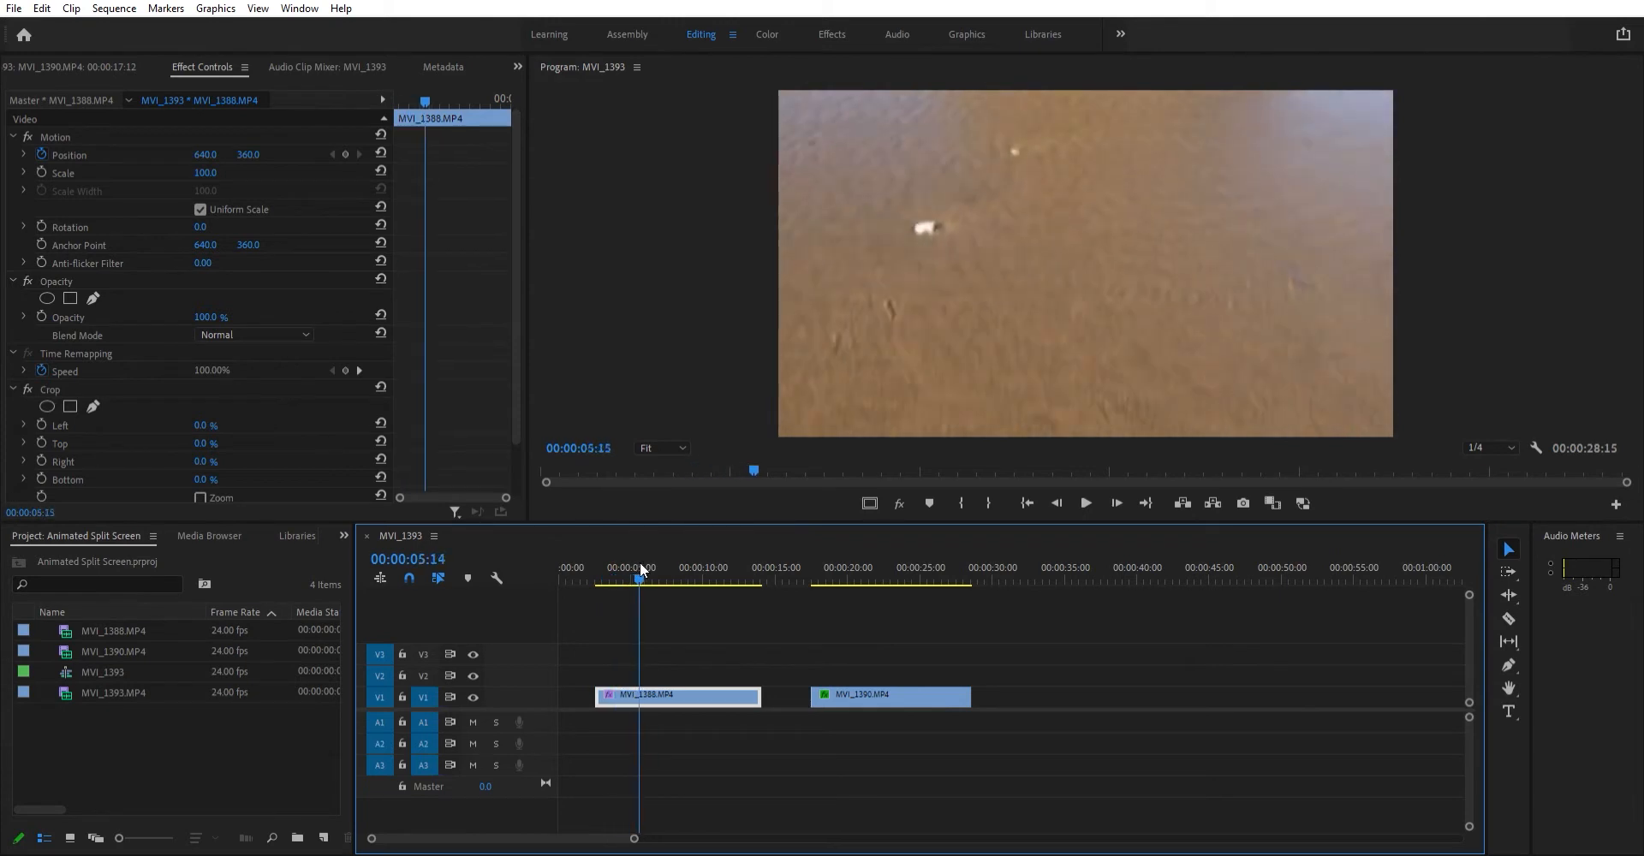
left_click(667, 567)
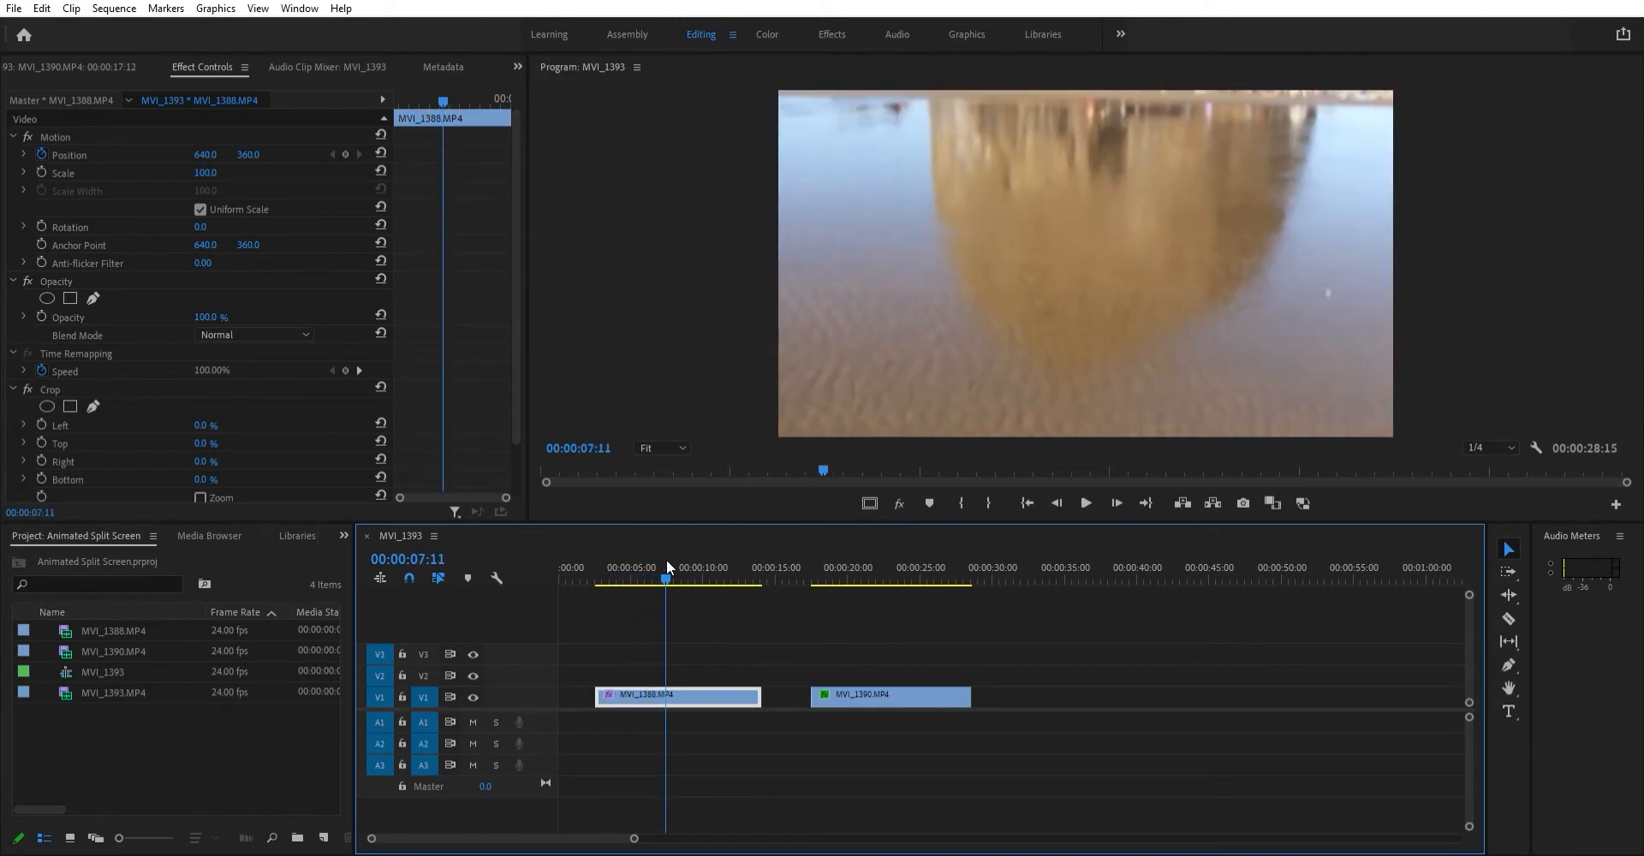
left_click(665, 567)
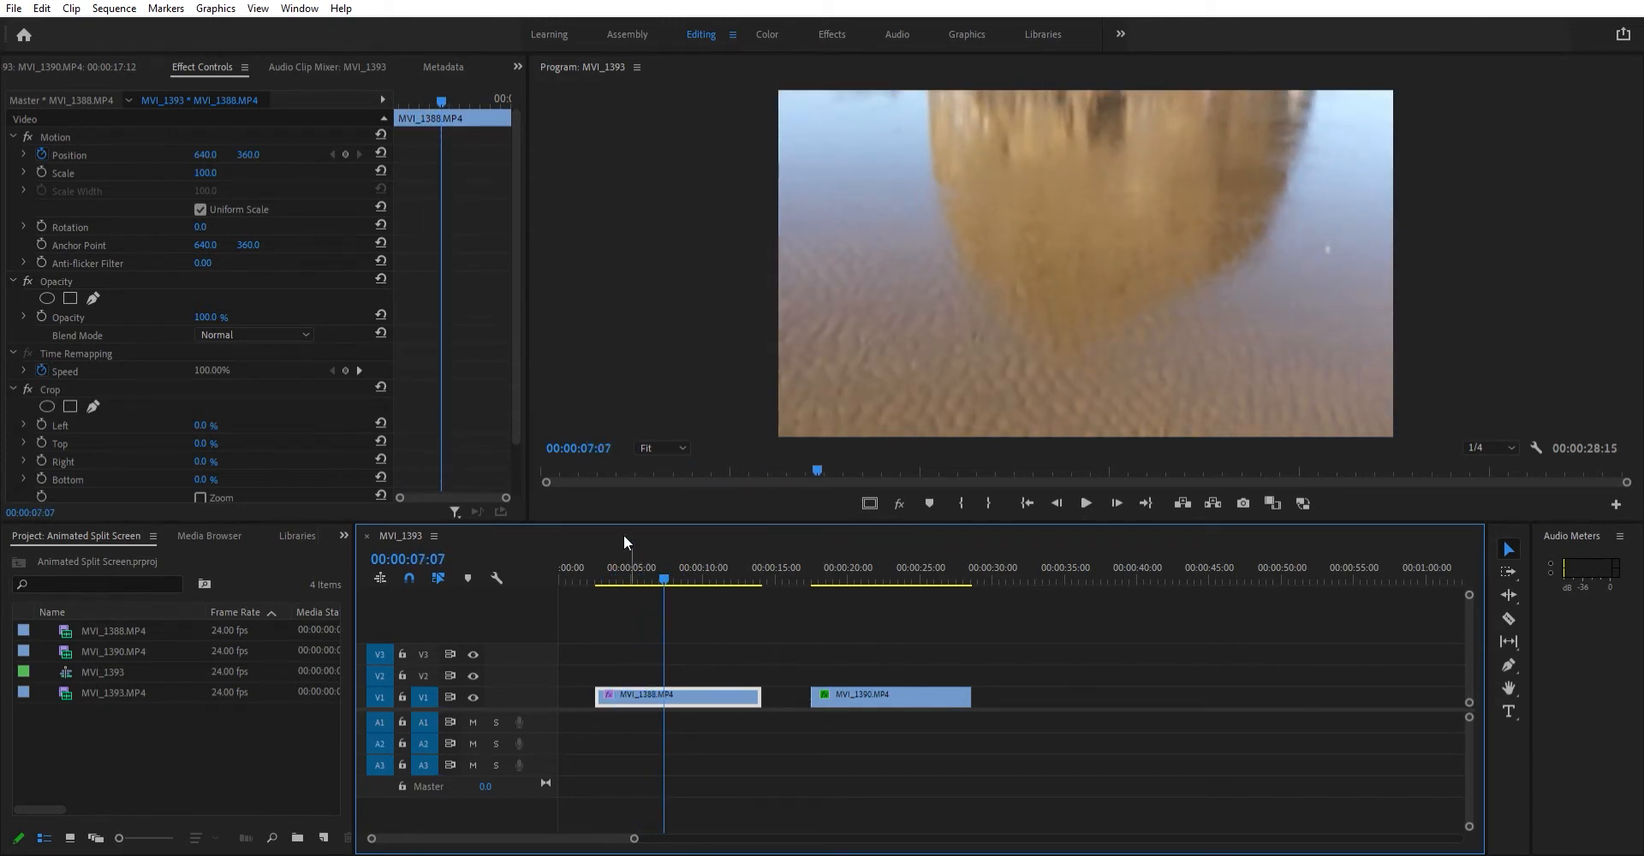
mouse_move(342, 142)
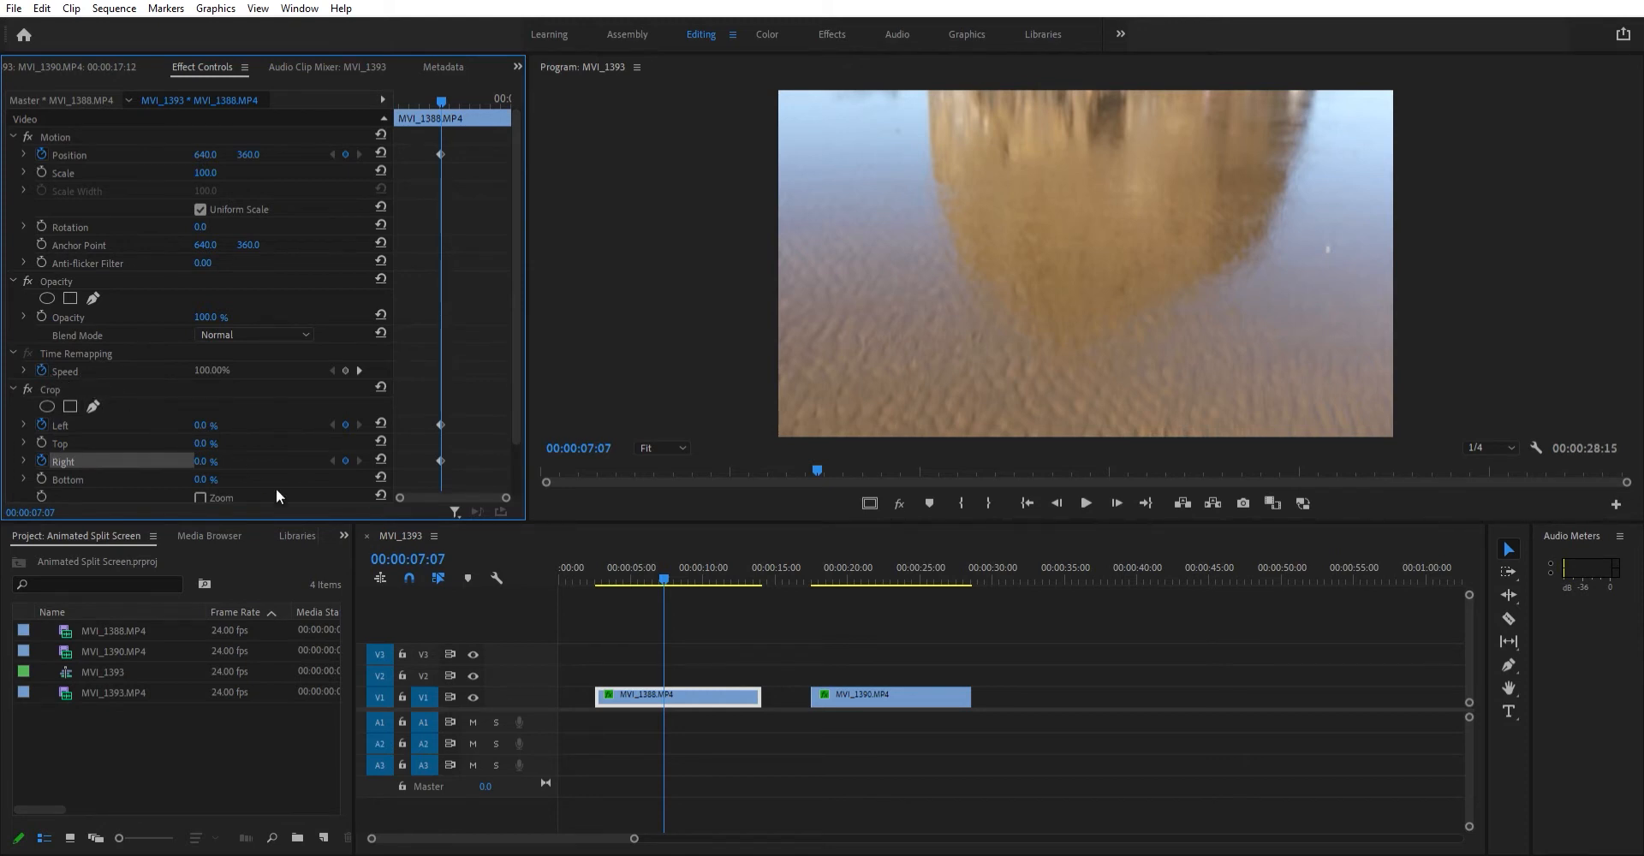
mouse_move(954, 114)
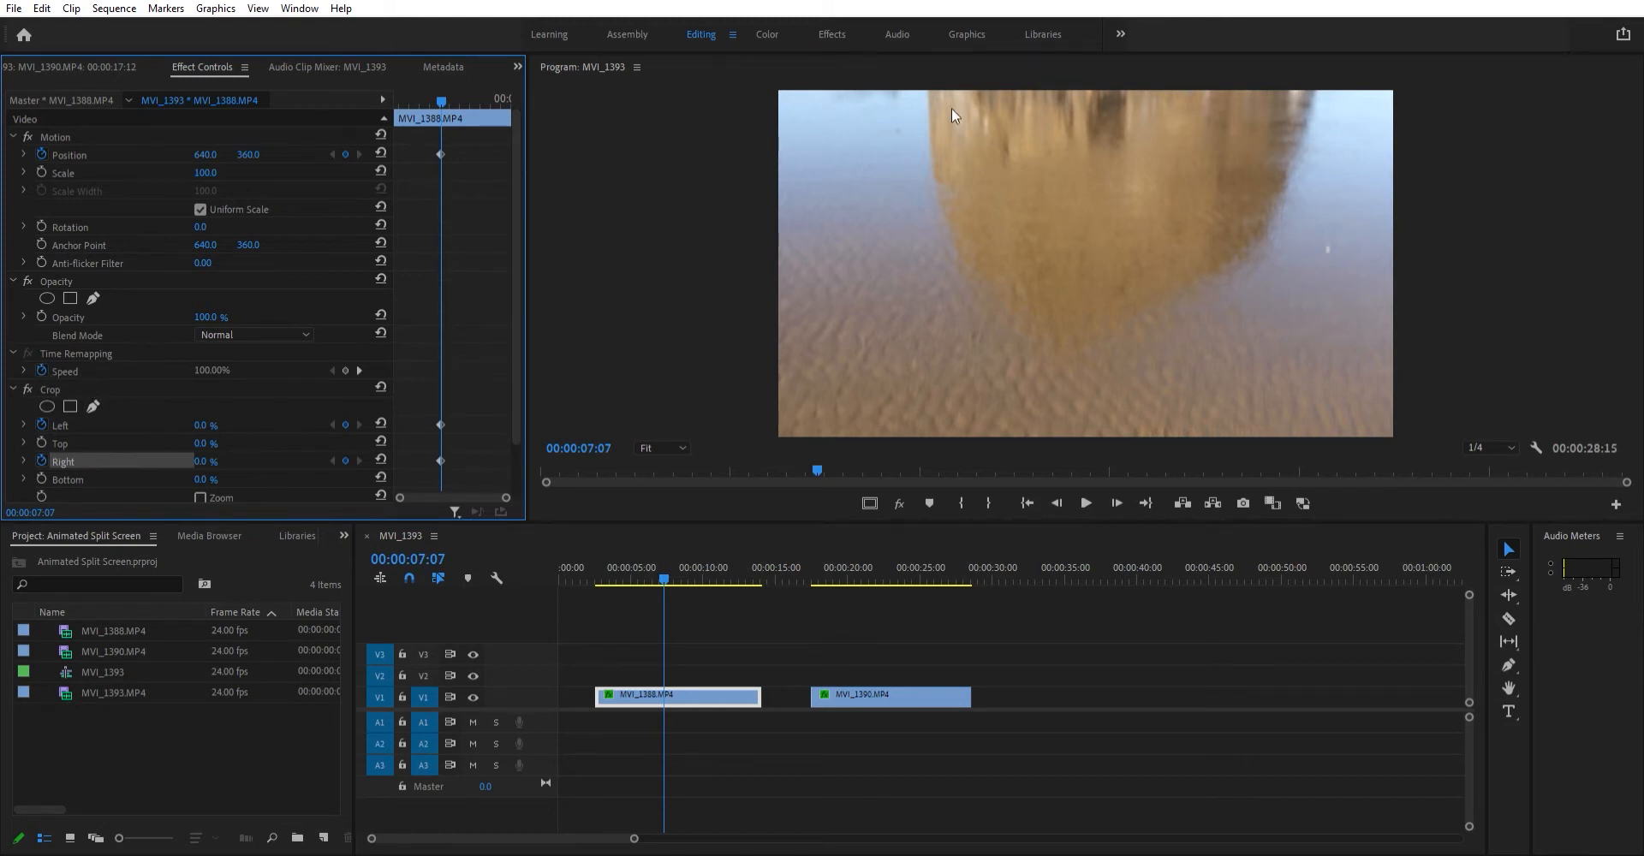
mouse_move(723, 566)
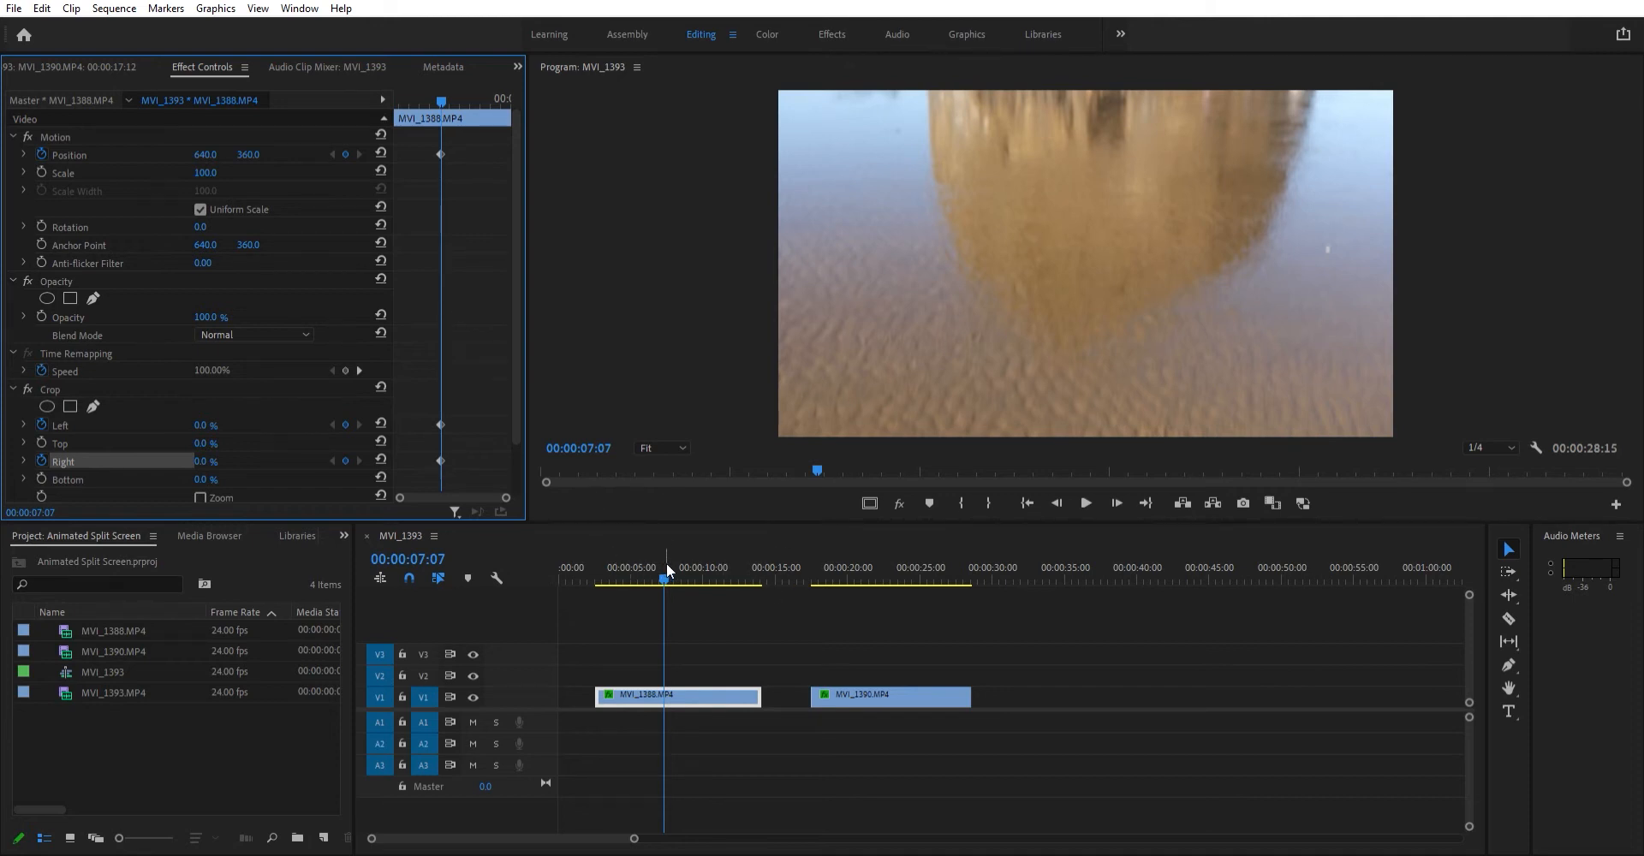
Step: Scrub around the new Position and Crop Left/Right keyframes and return to 00:00:07:07
left_click(648, 577)
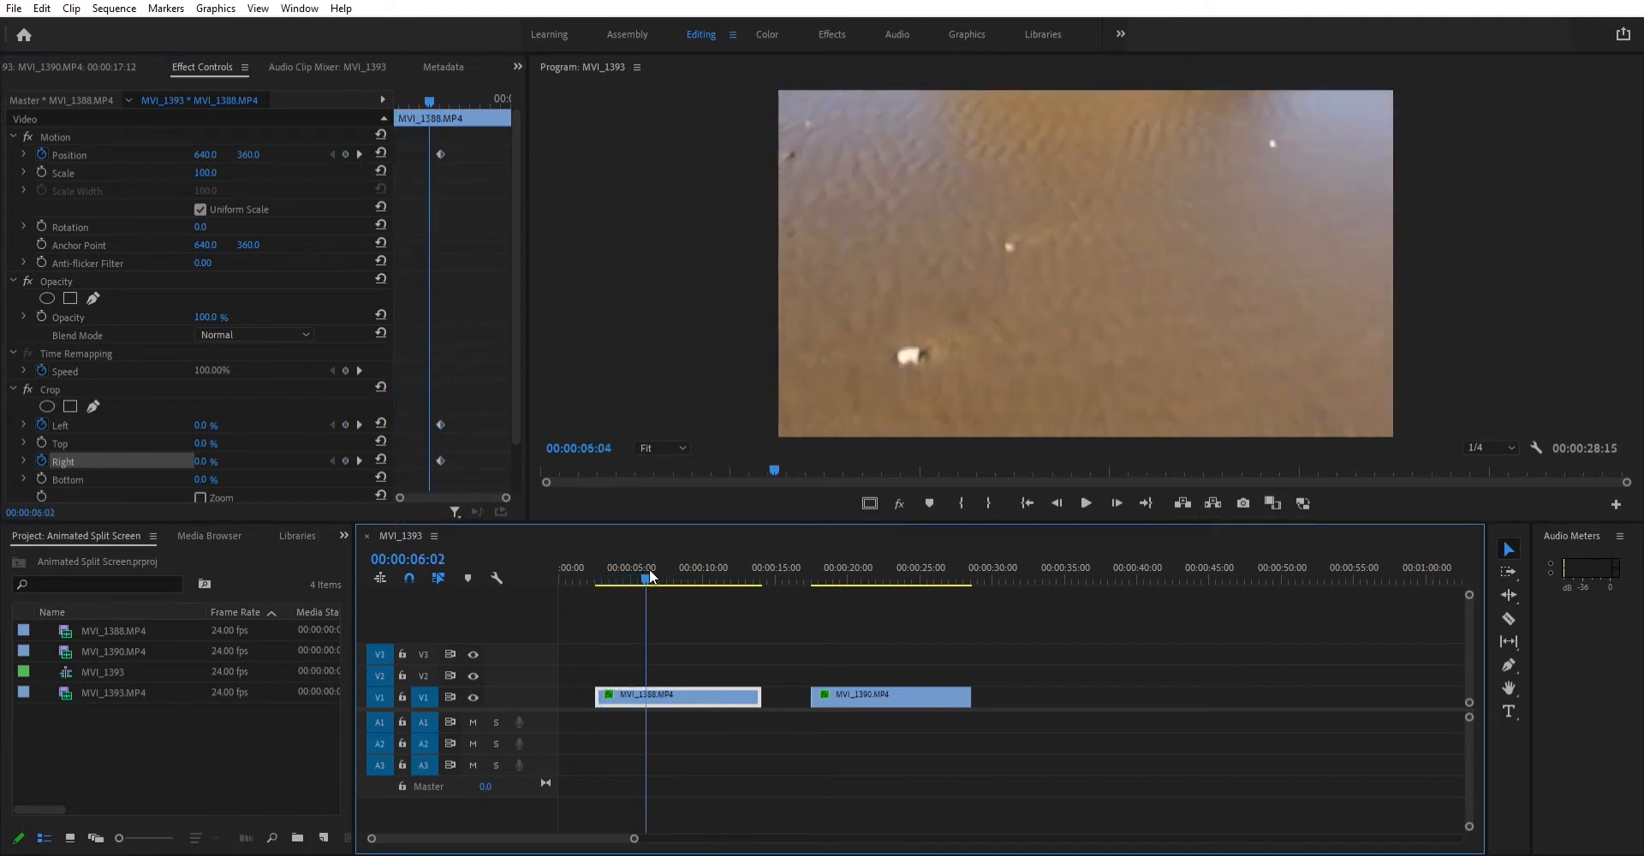
left_click(679, 579)
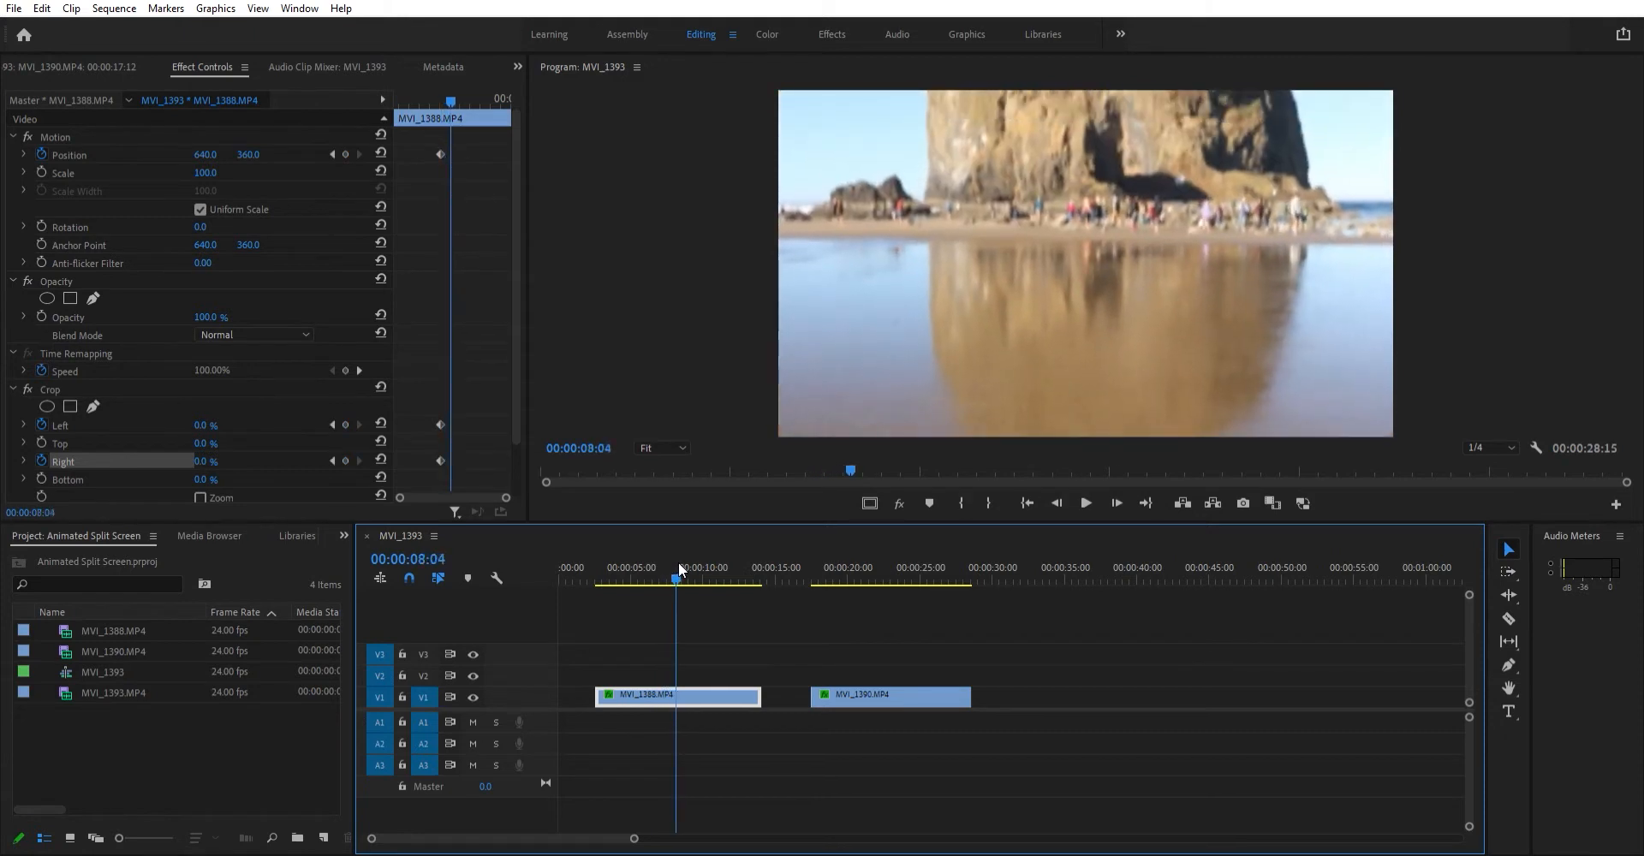
left_click(668, 579)
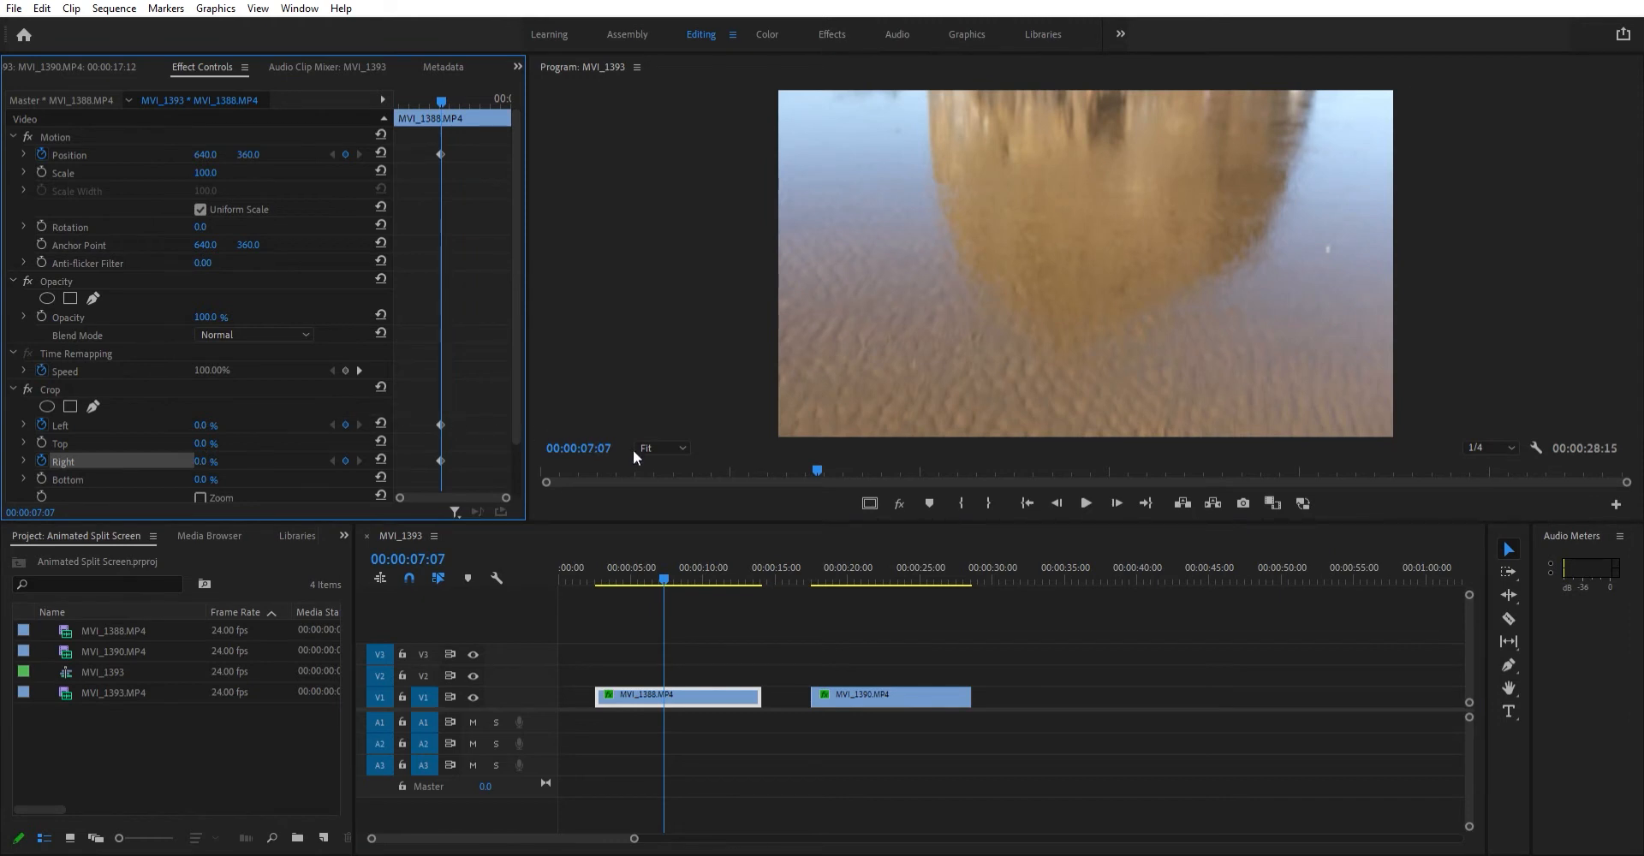
mouse_move(662, 553)
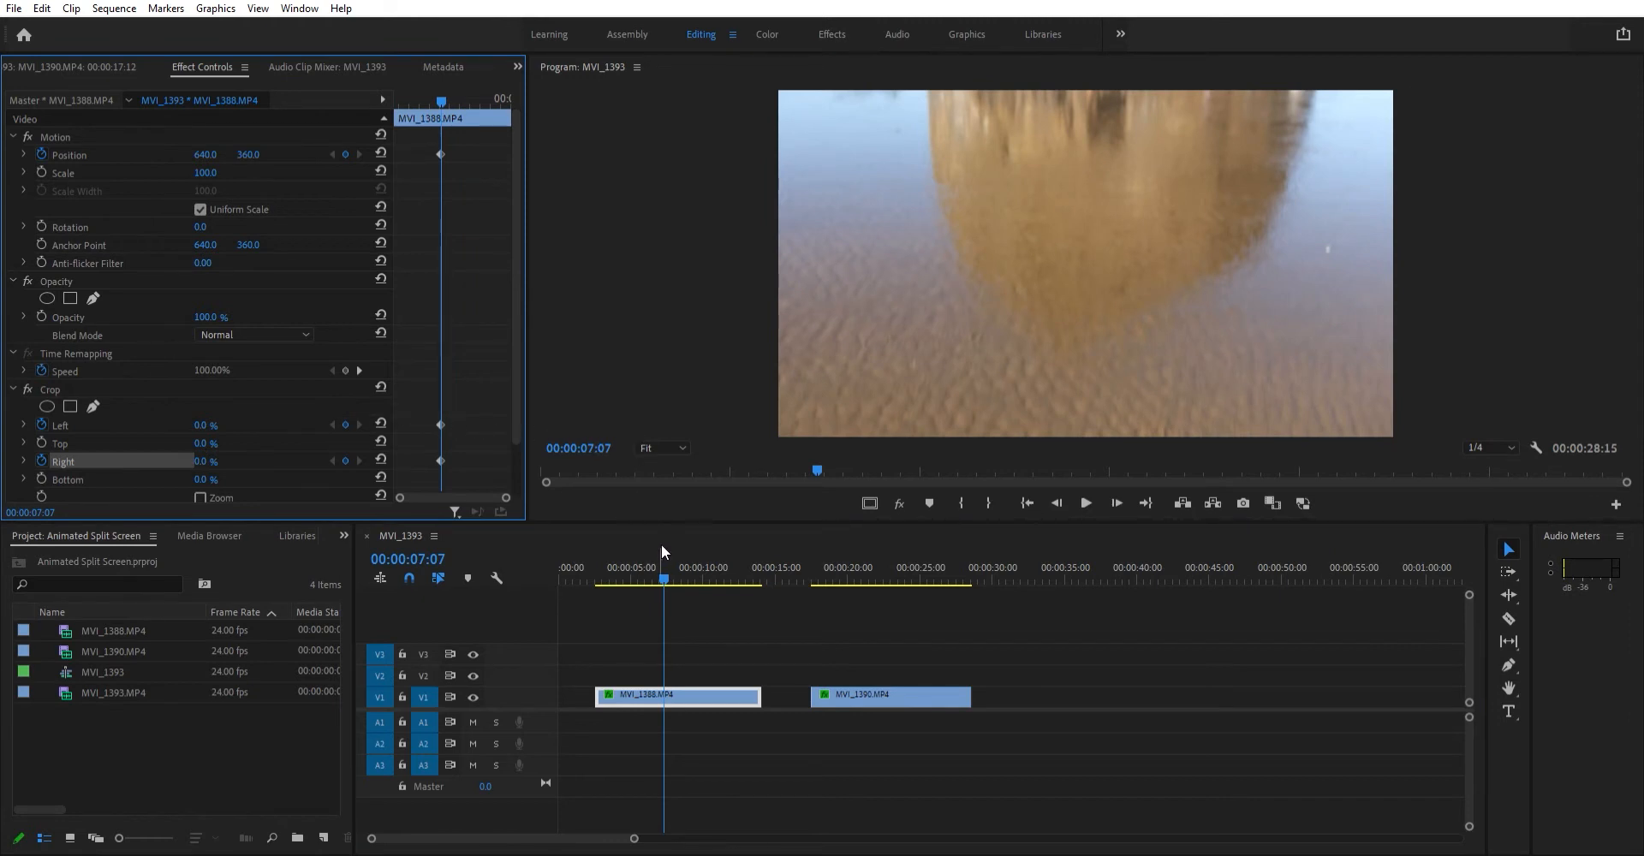
mouse_move(665, 565)
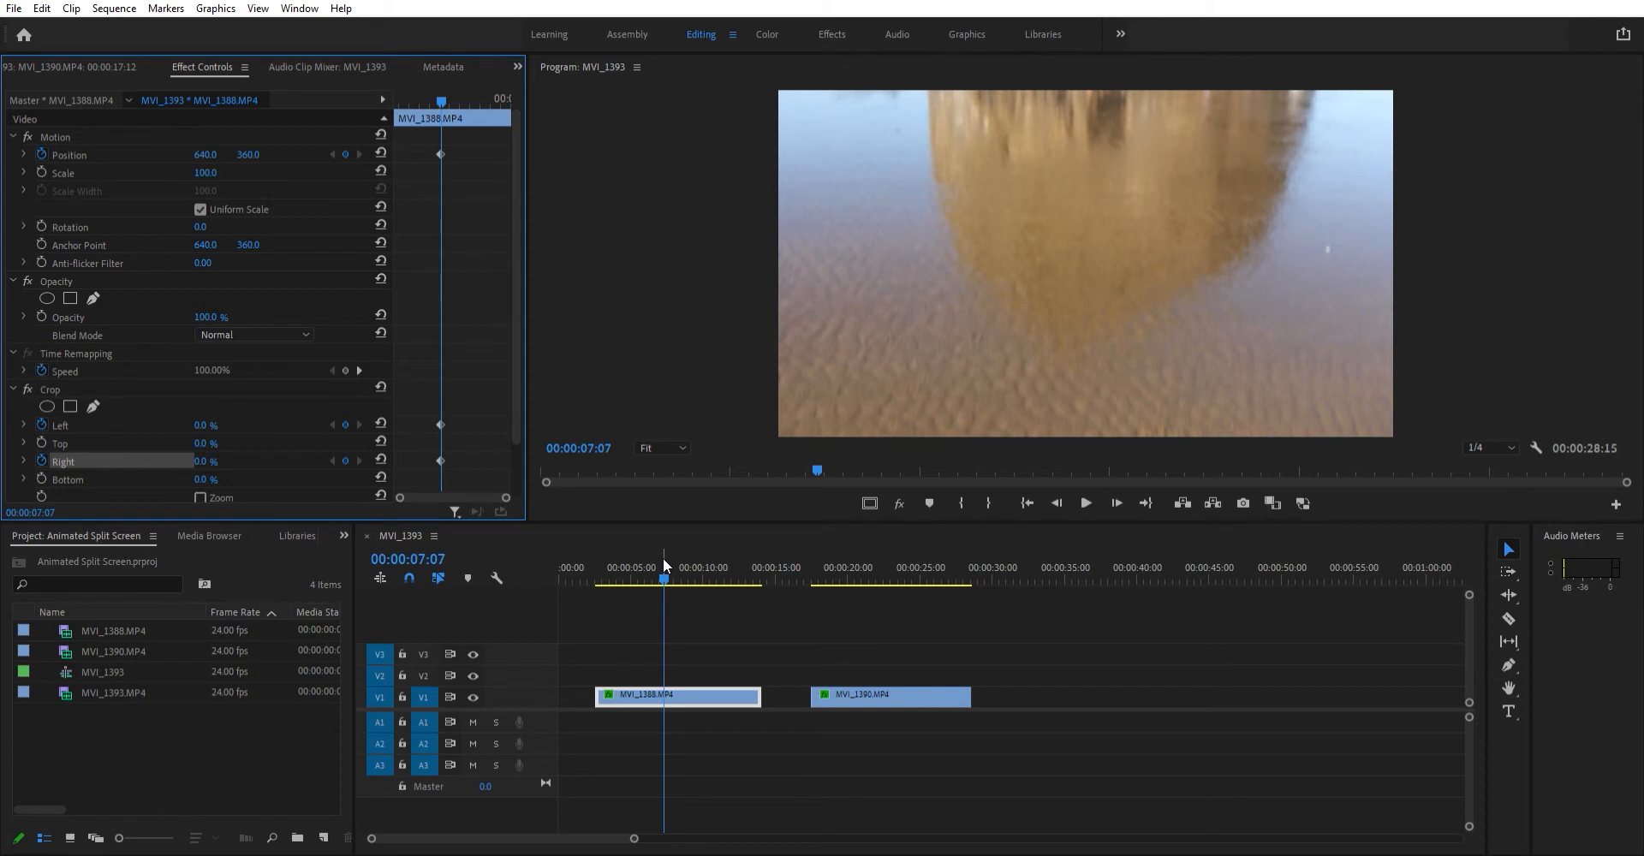
Step: Advance to 00:00:07:17 and show the Crop effect's handles on the program image
key("Right")
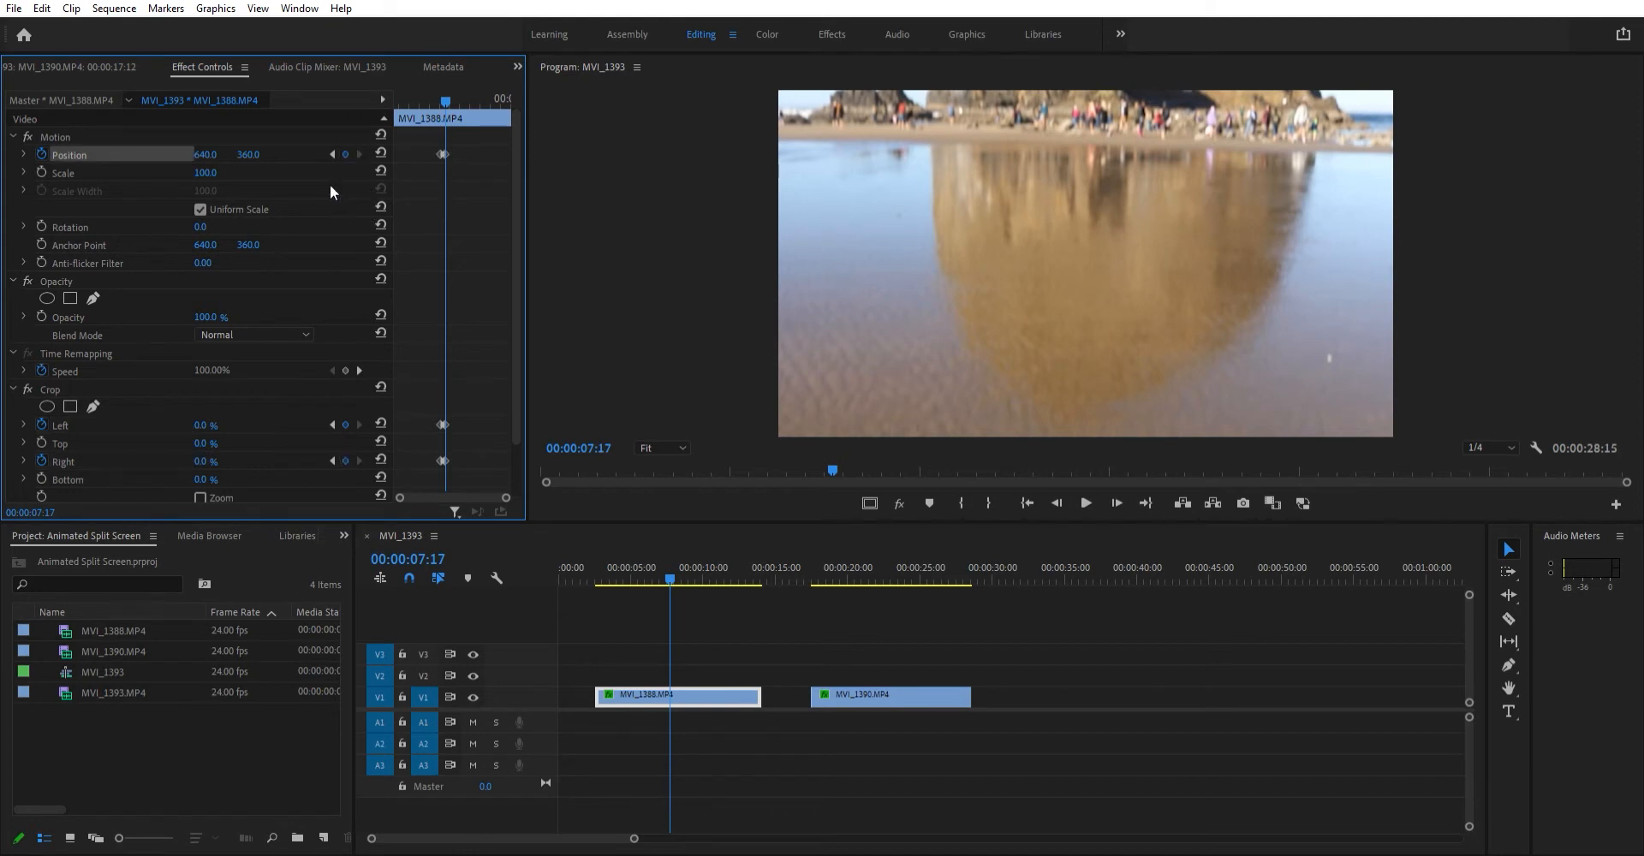
left_click(50, 390)
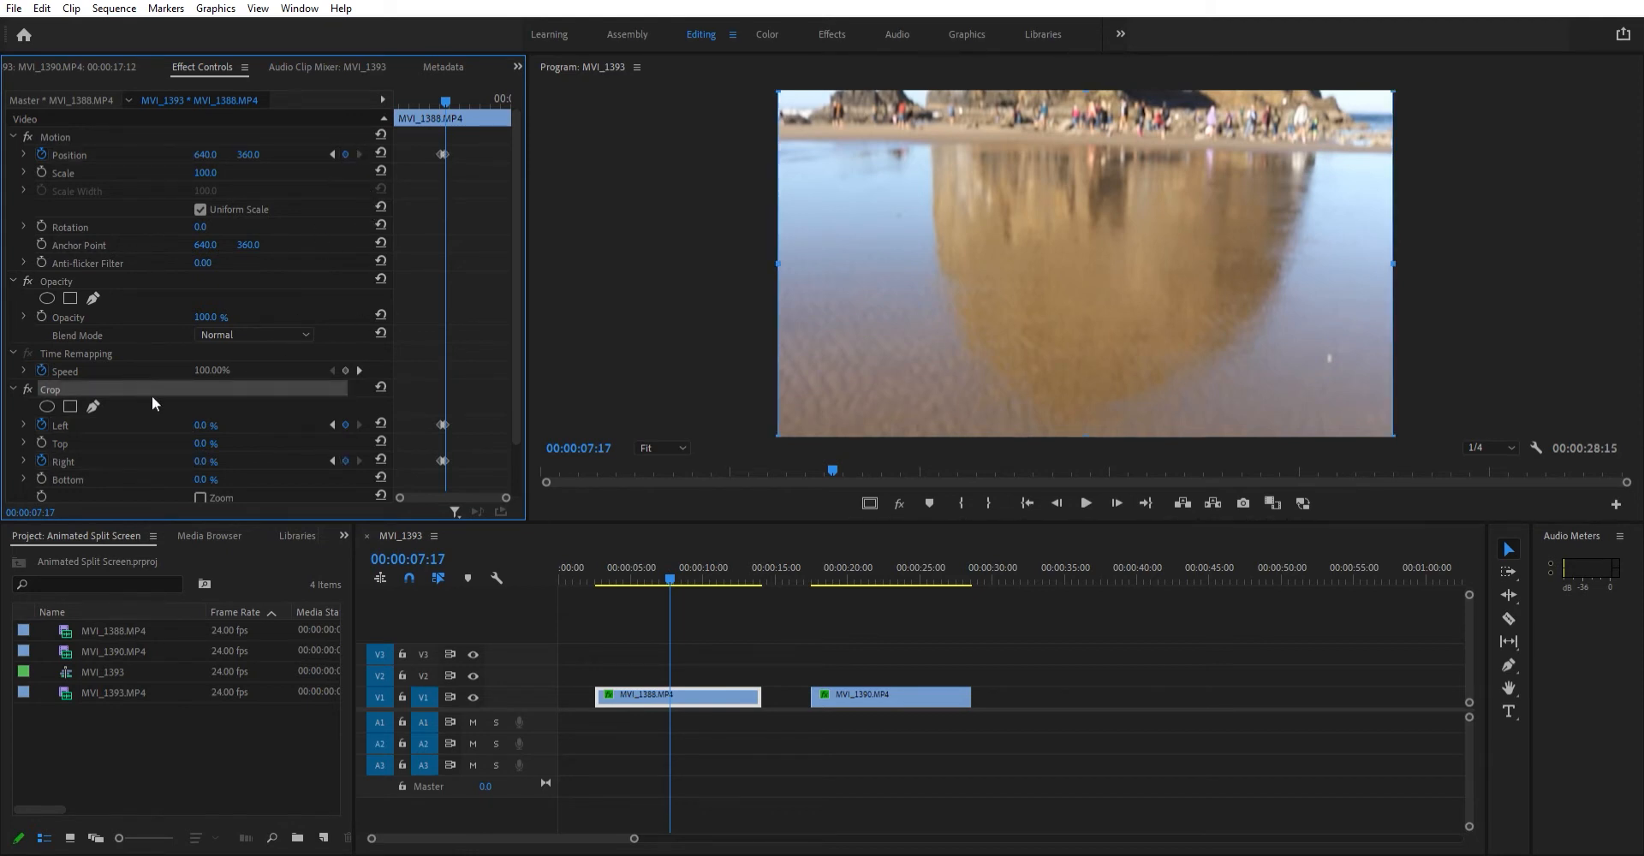
mouse_move(1032, 198)
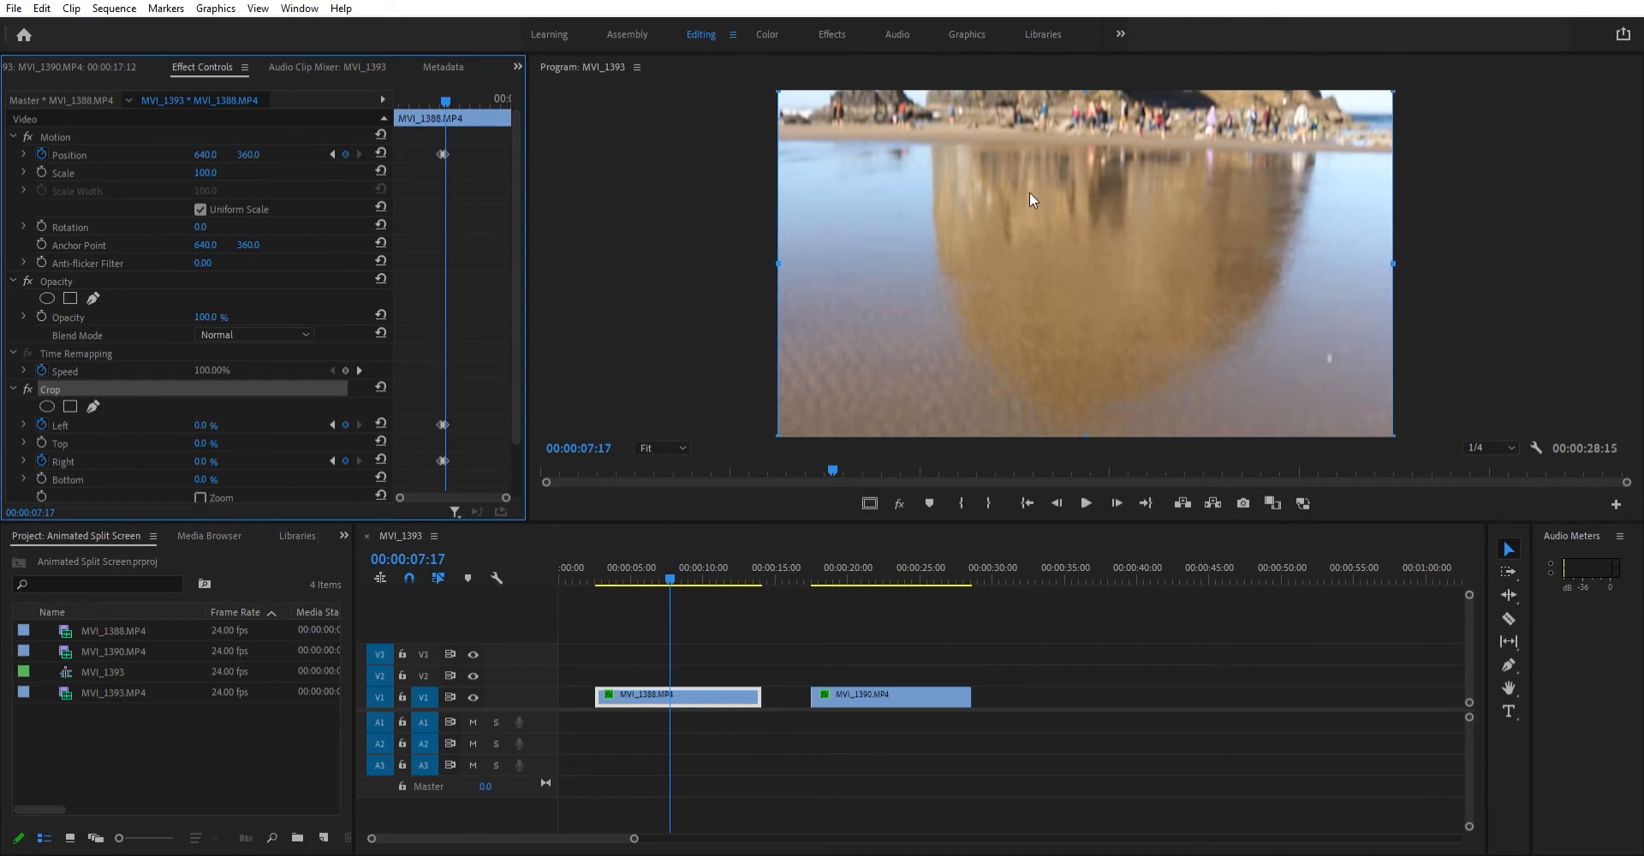
mouse_move(1211, 247)
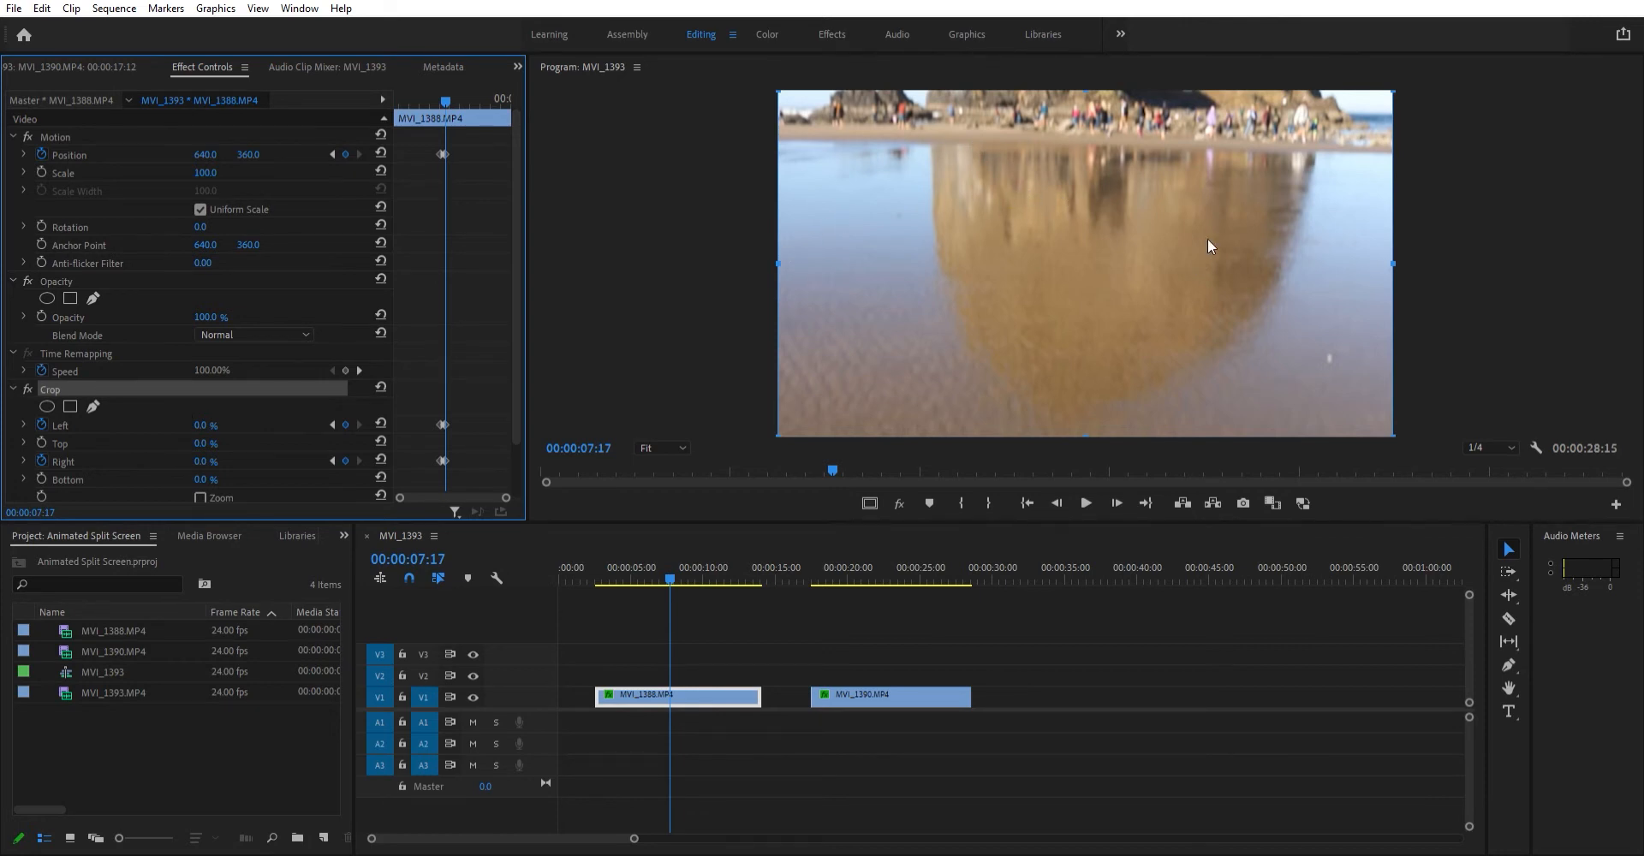
mouse_move(965, 140)
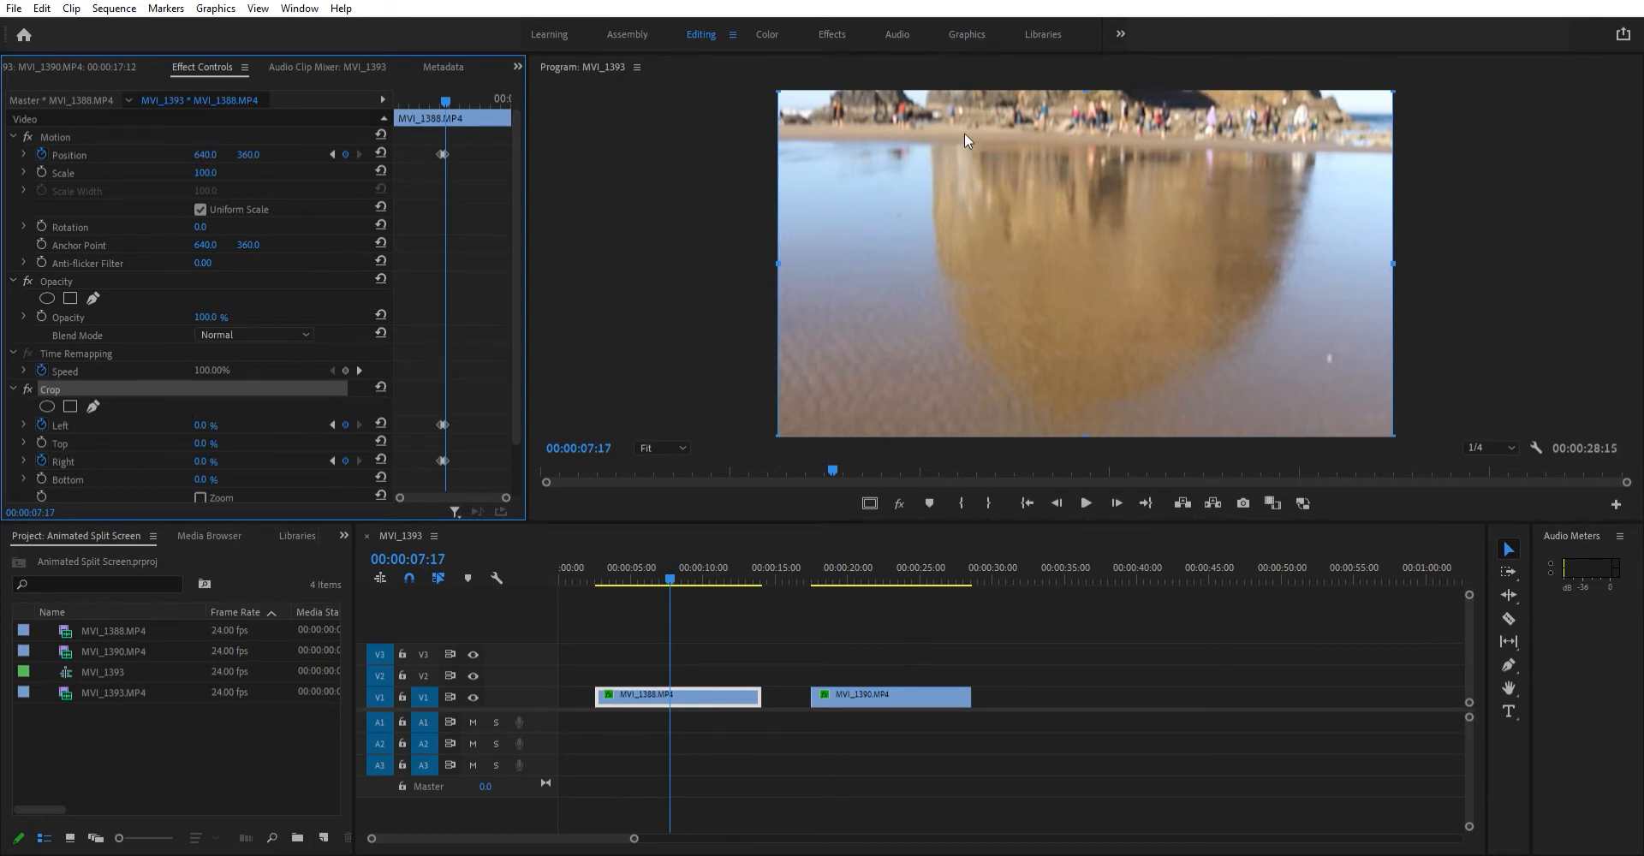
mouse_move(1013, 221)
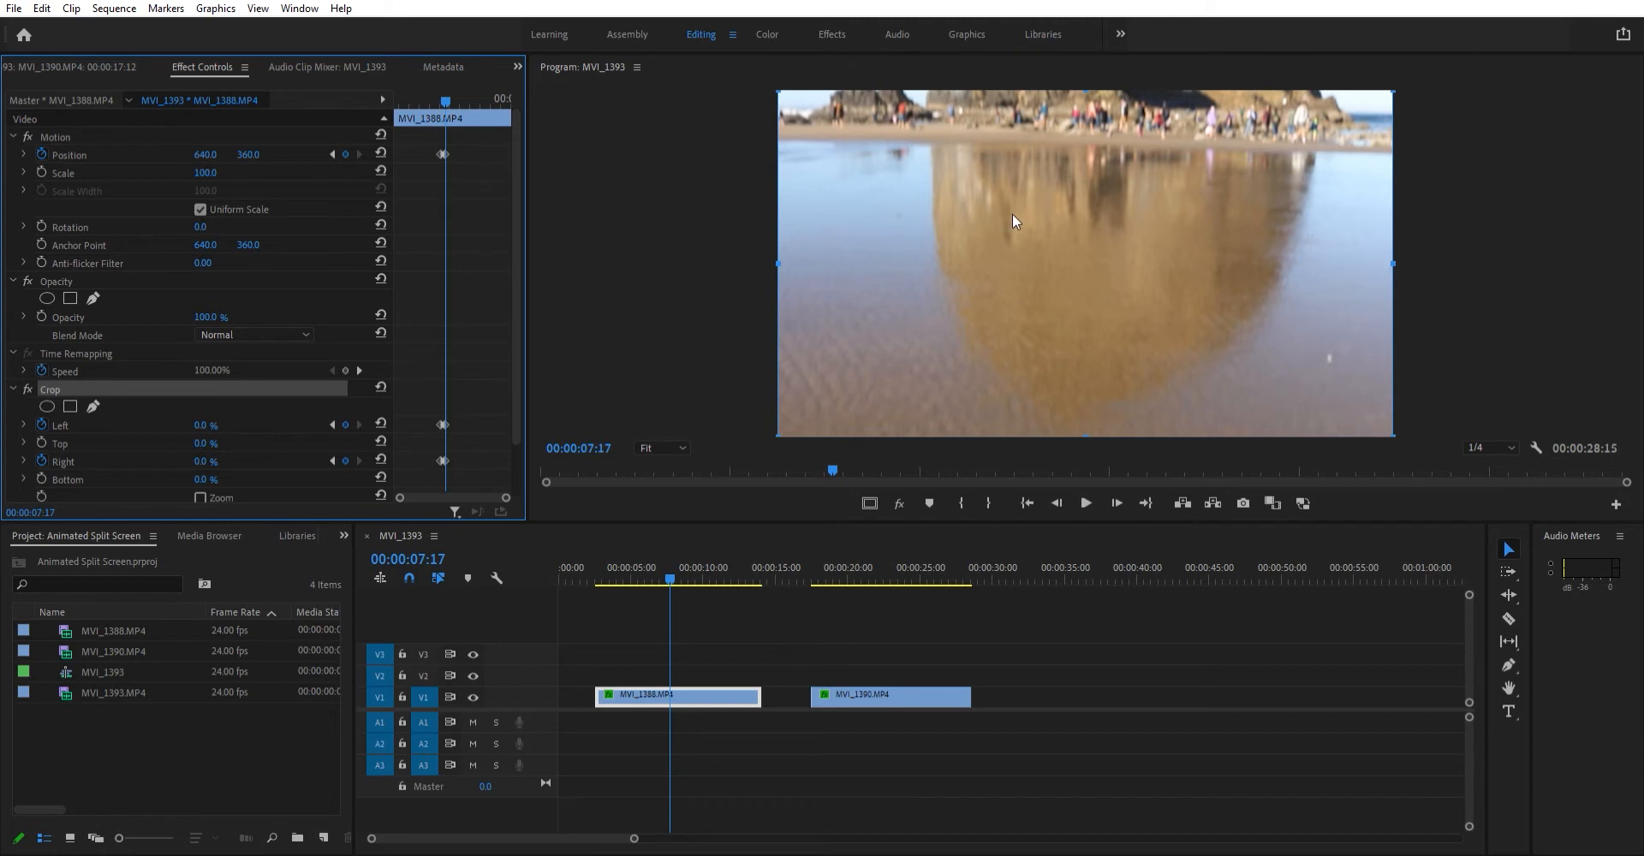
mouse_move(1119, 204)
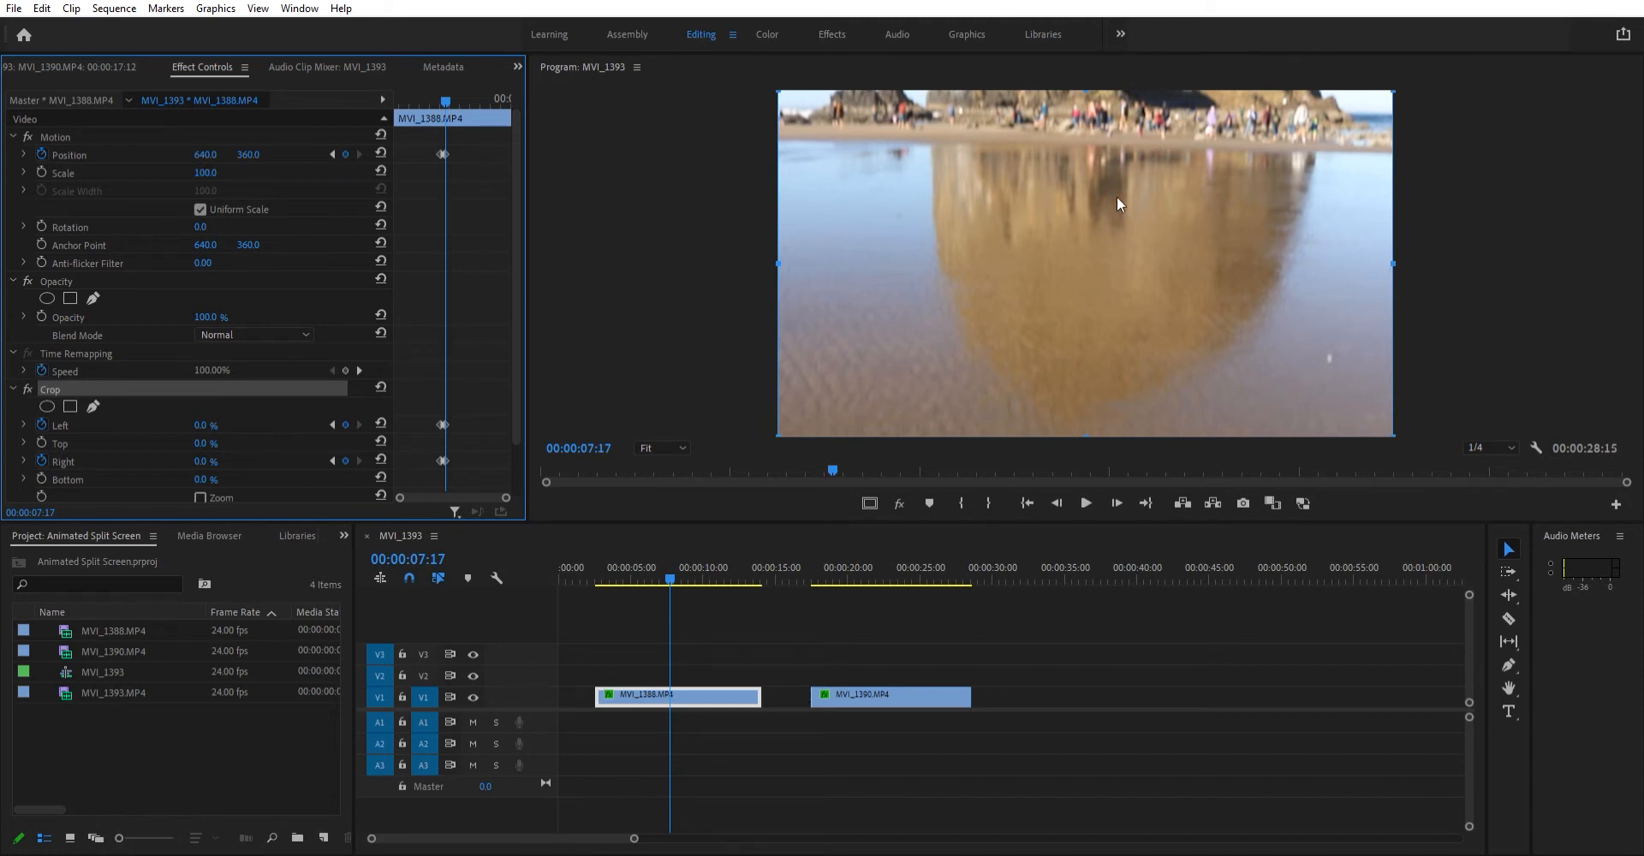
mouse_move(1132, 226)
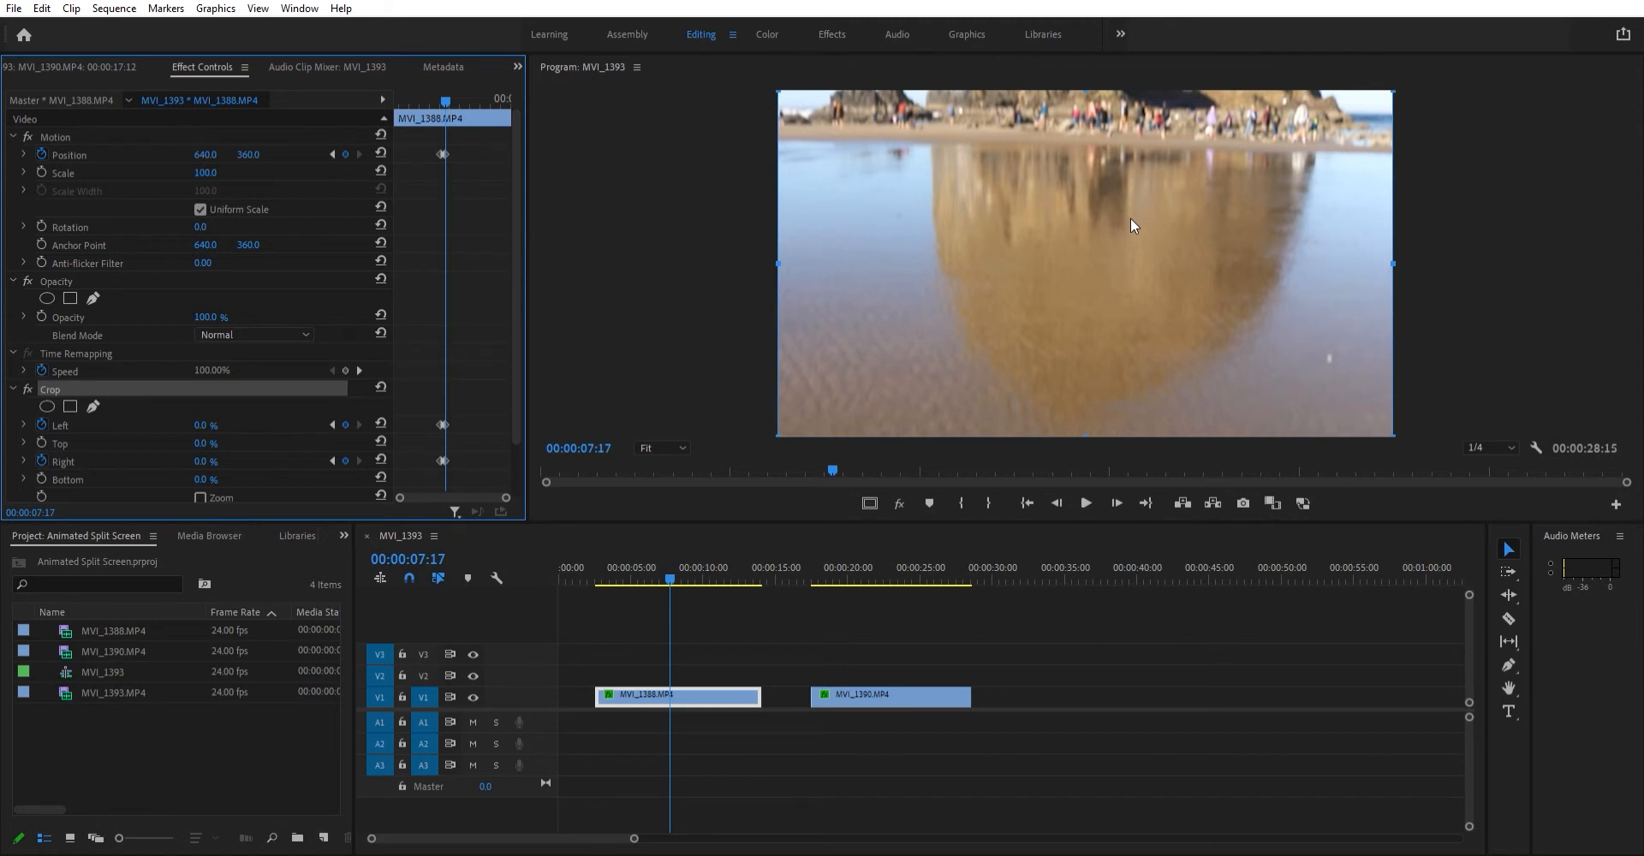
mouse_move(848, 327)
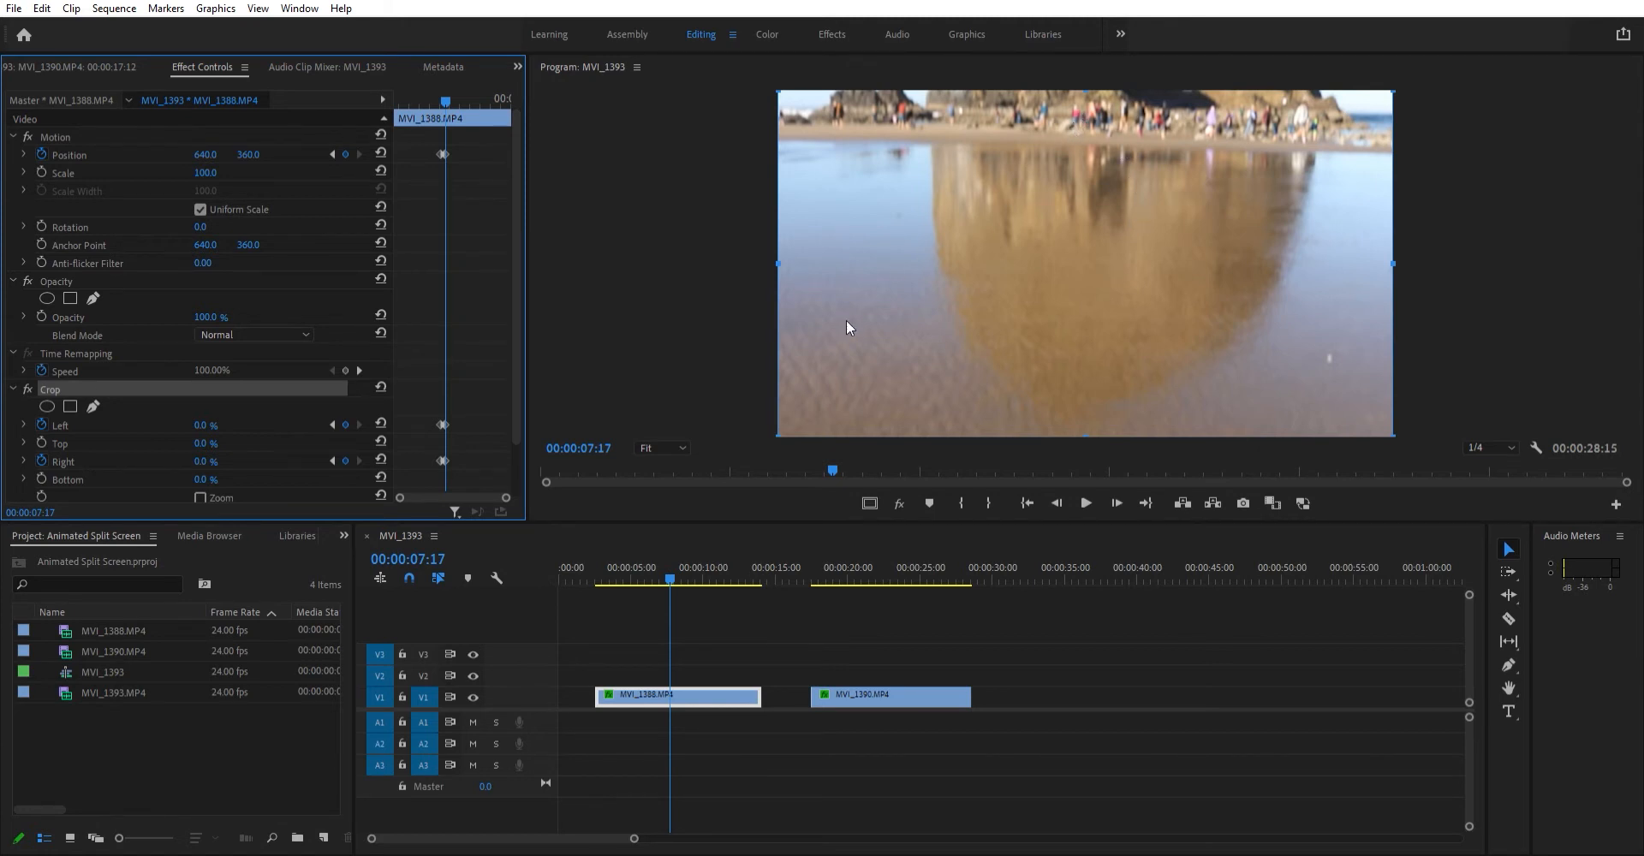
mouse_move(207, 424)
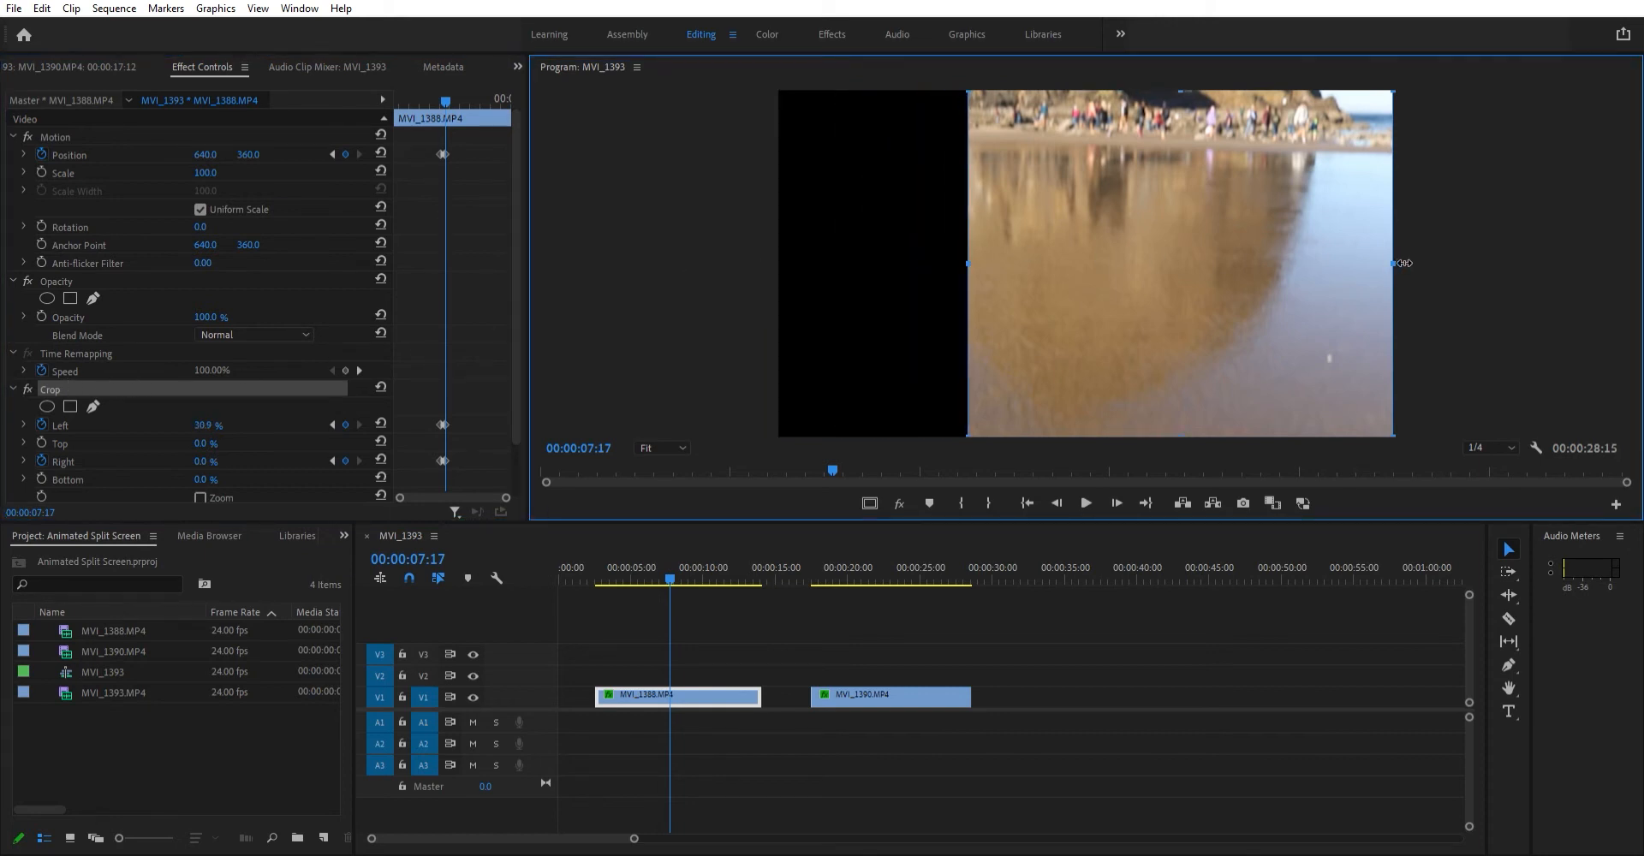
Step: Crop the beach clip to about 30.9% left and 27% right, then preview a later frame
left_click_drag(1394, 264, 1232, 257)
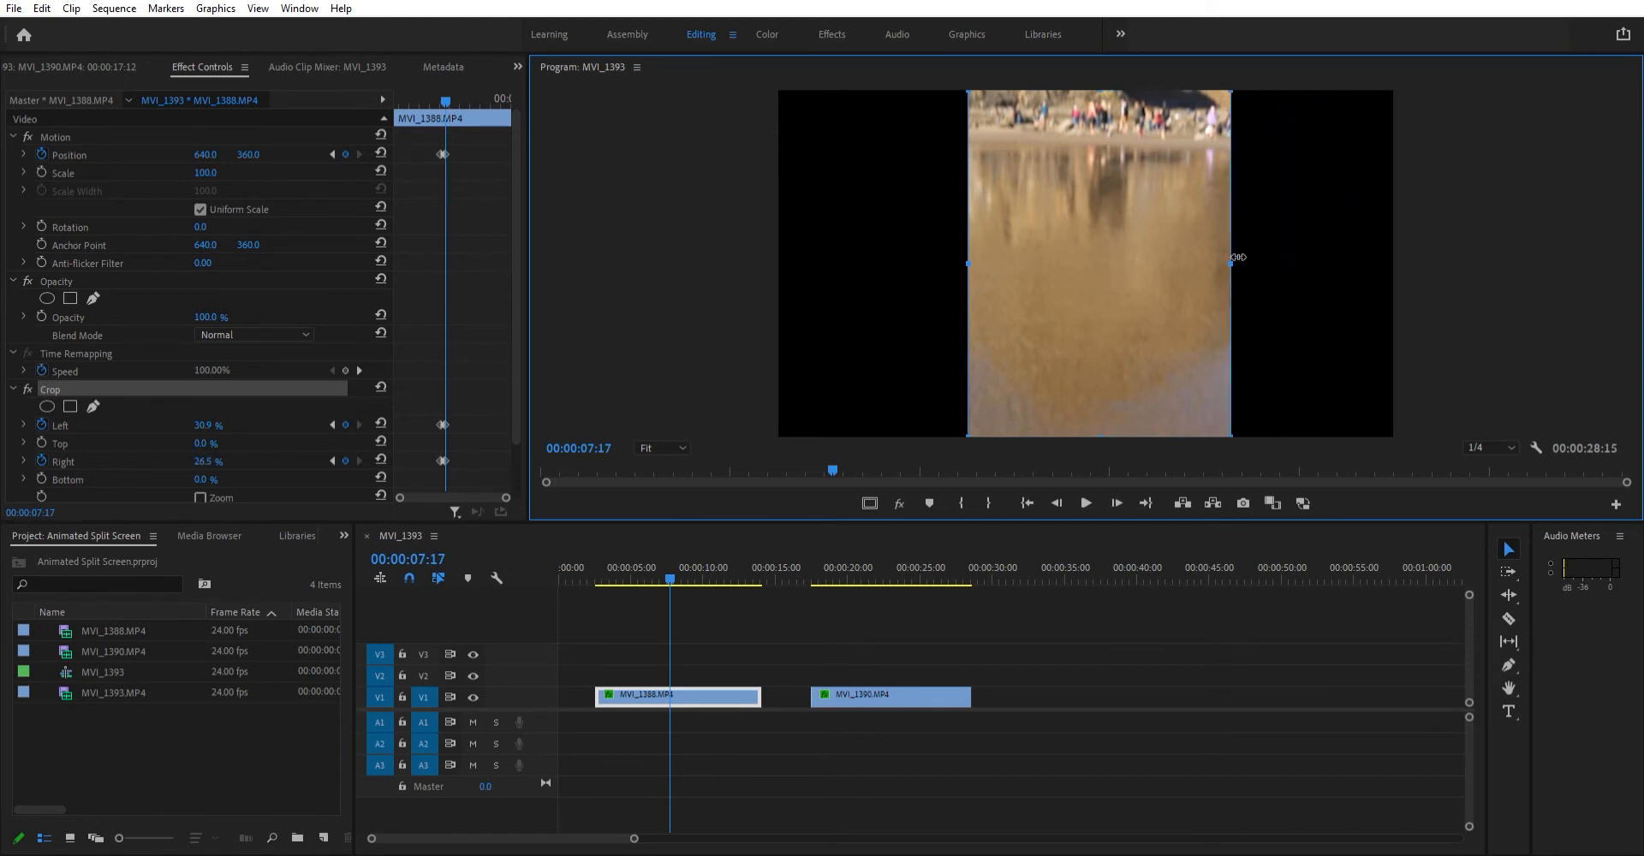
left_click_drag(1235, 259, 1229, 258)
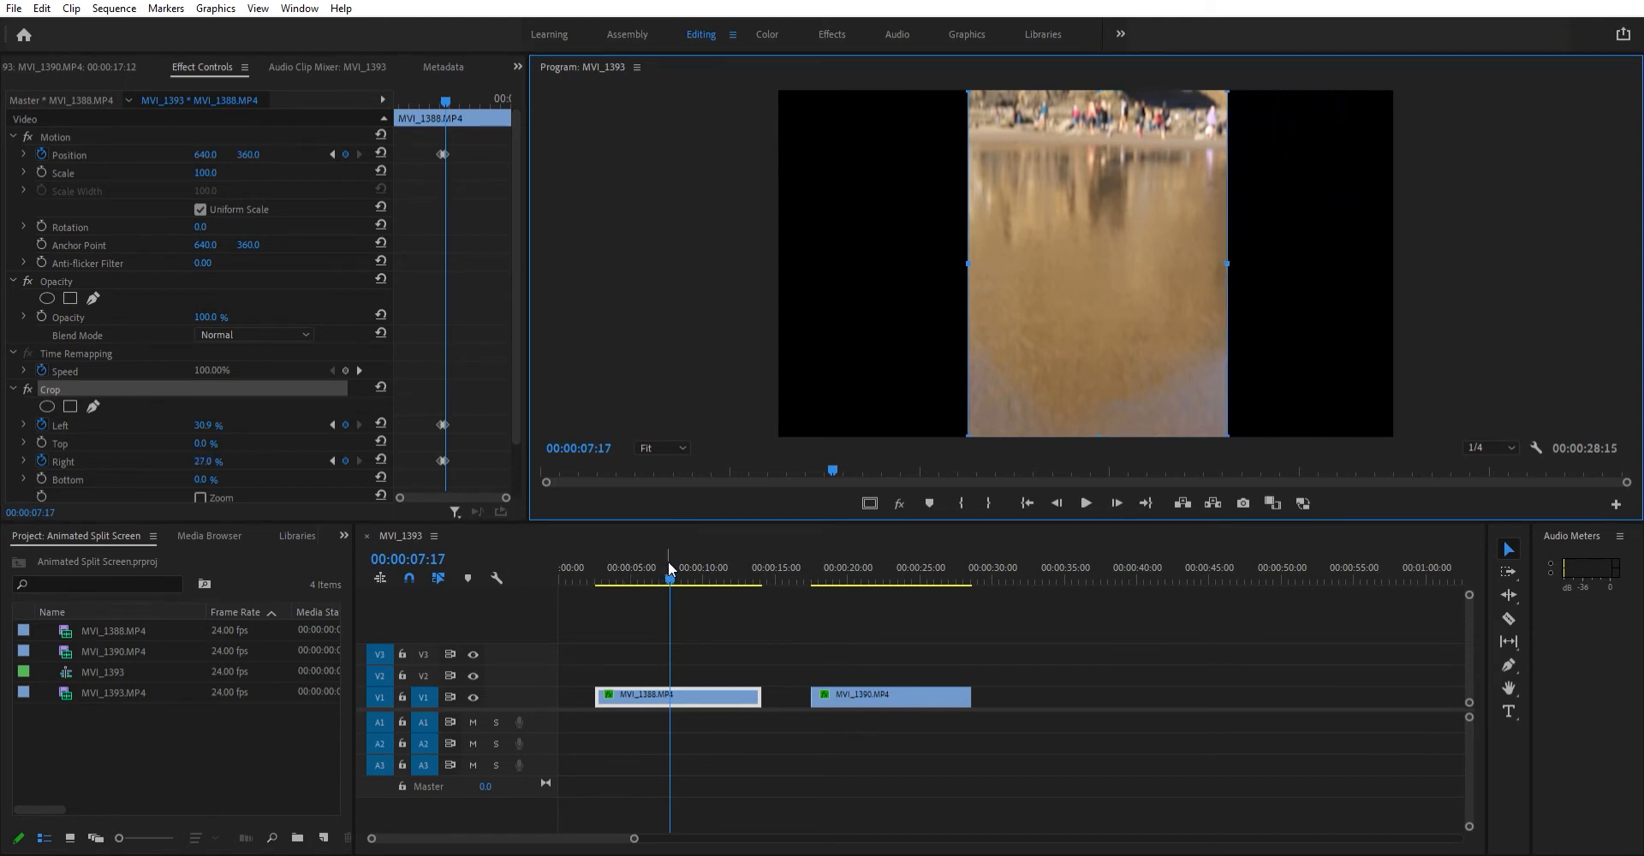
left_click(699, 579)
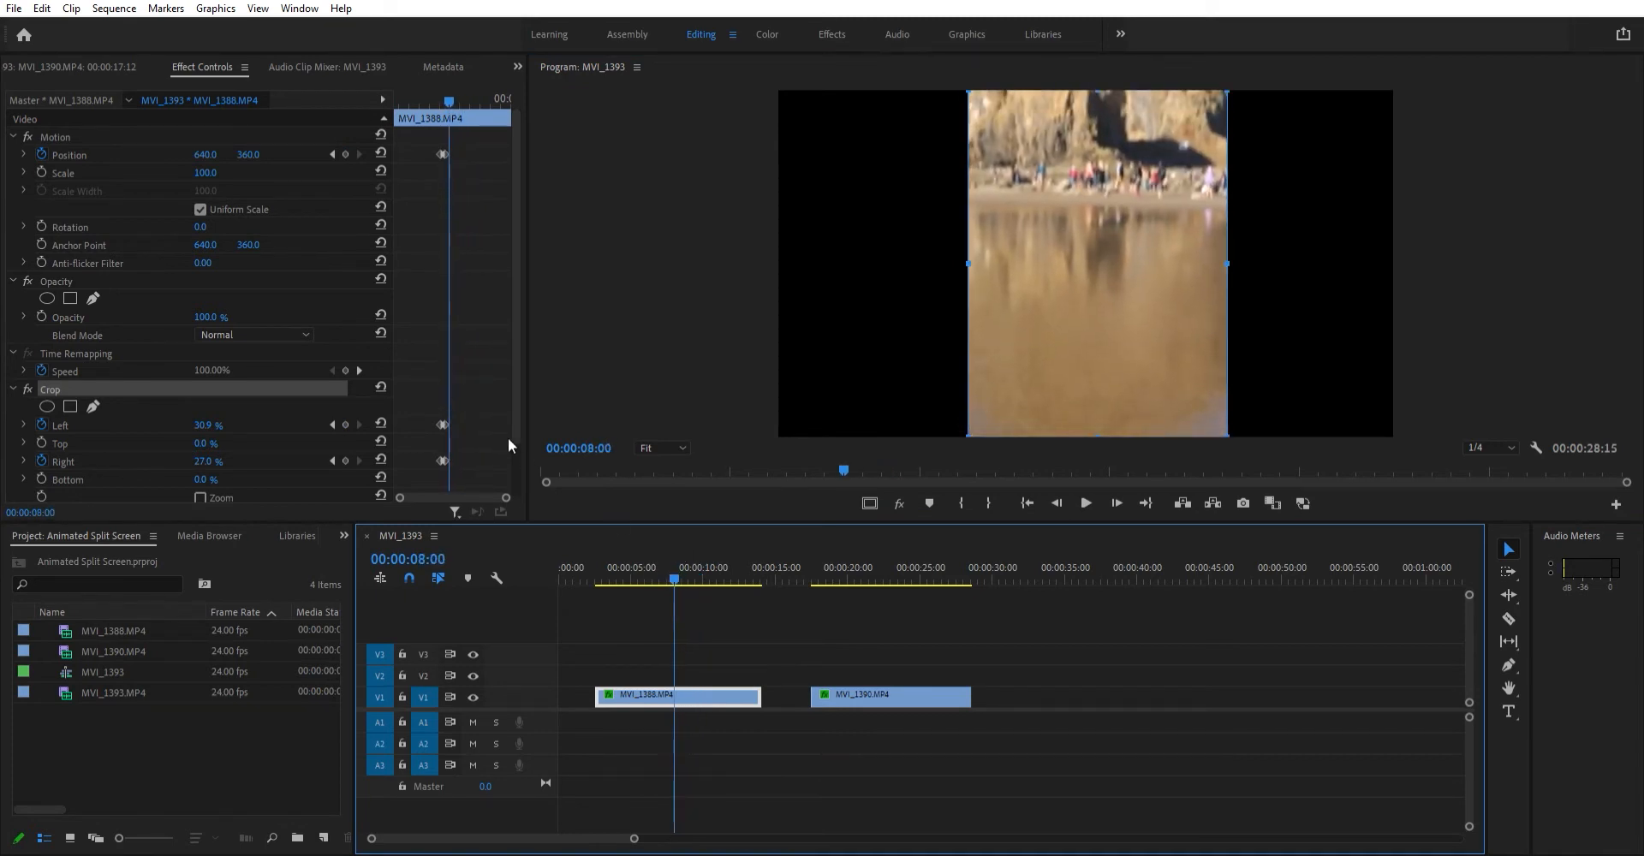
mouse_move(334, 418)
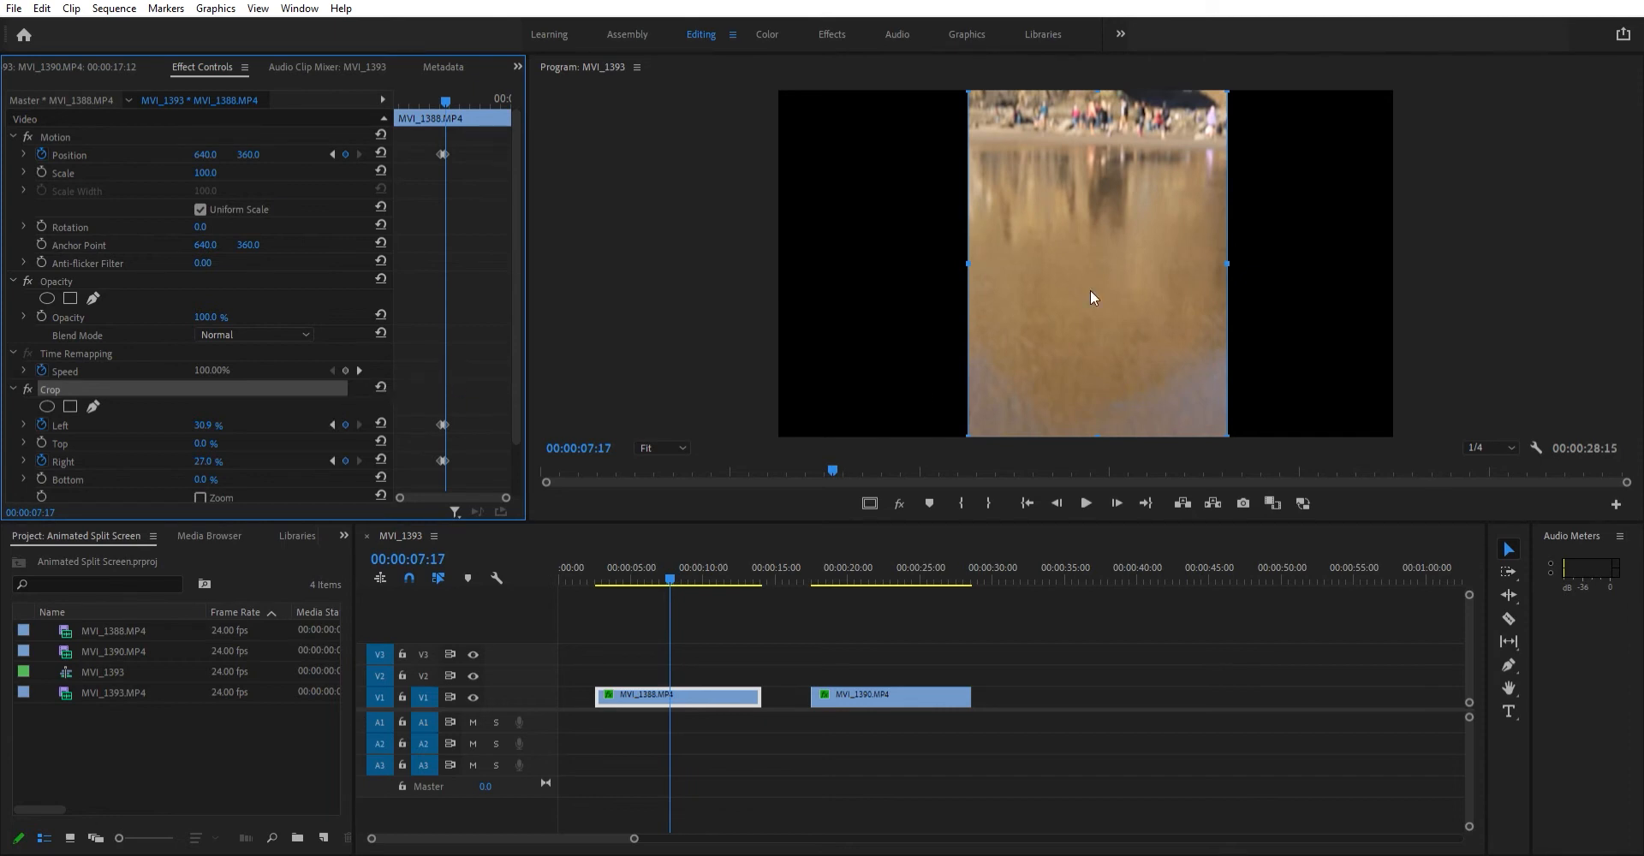
mouse_move(1334, 241)
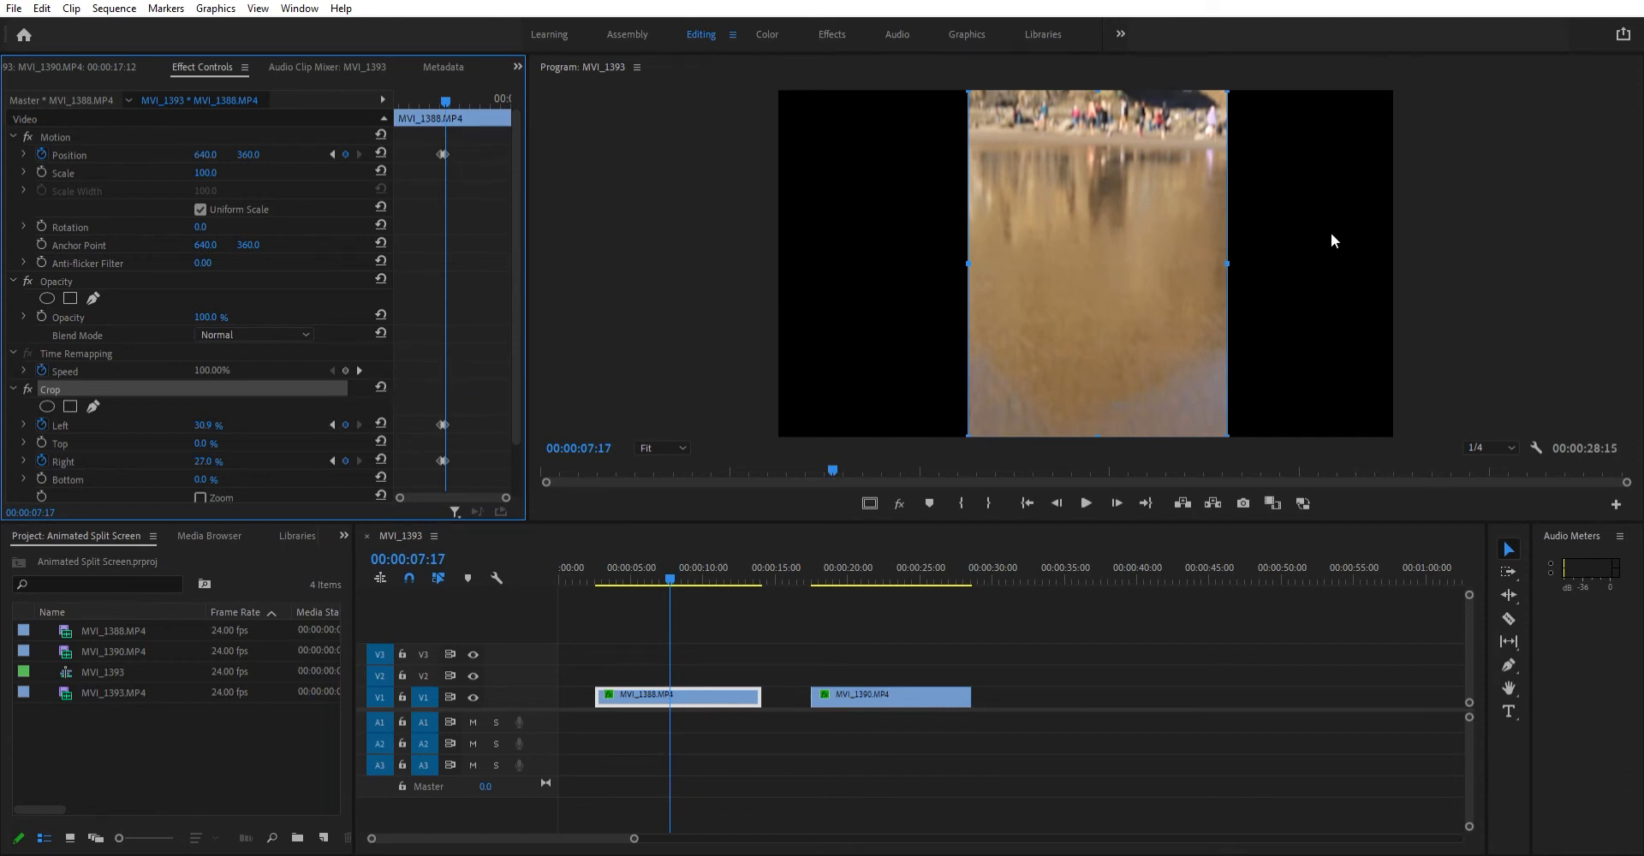
mouse_move(1325, 255)
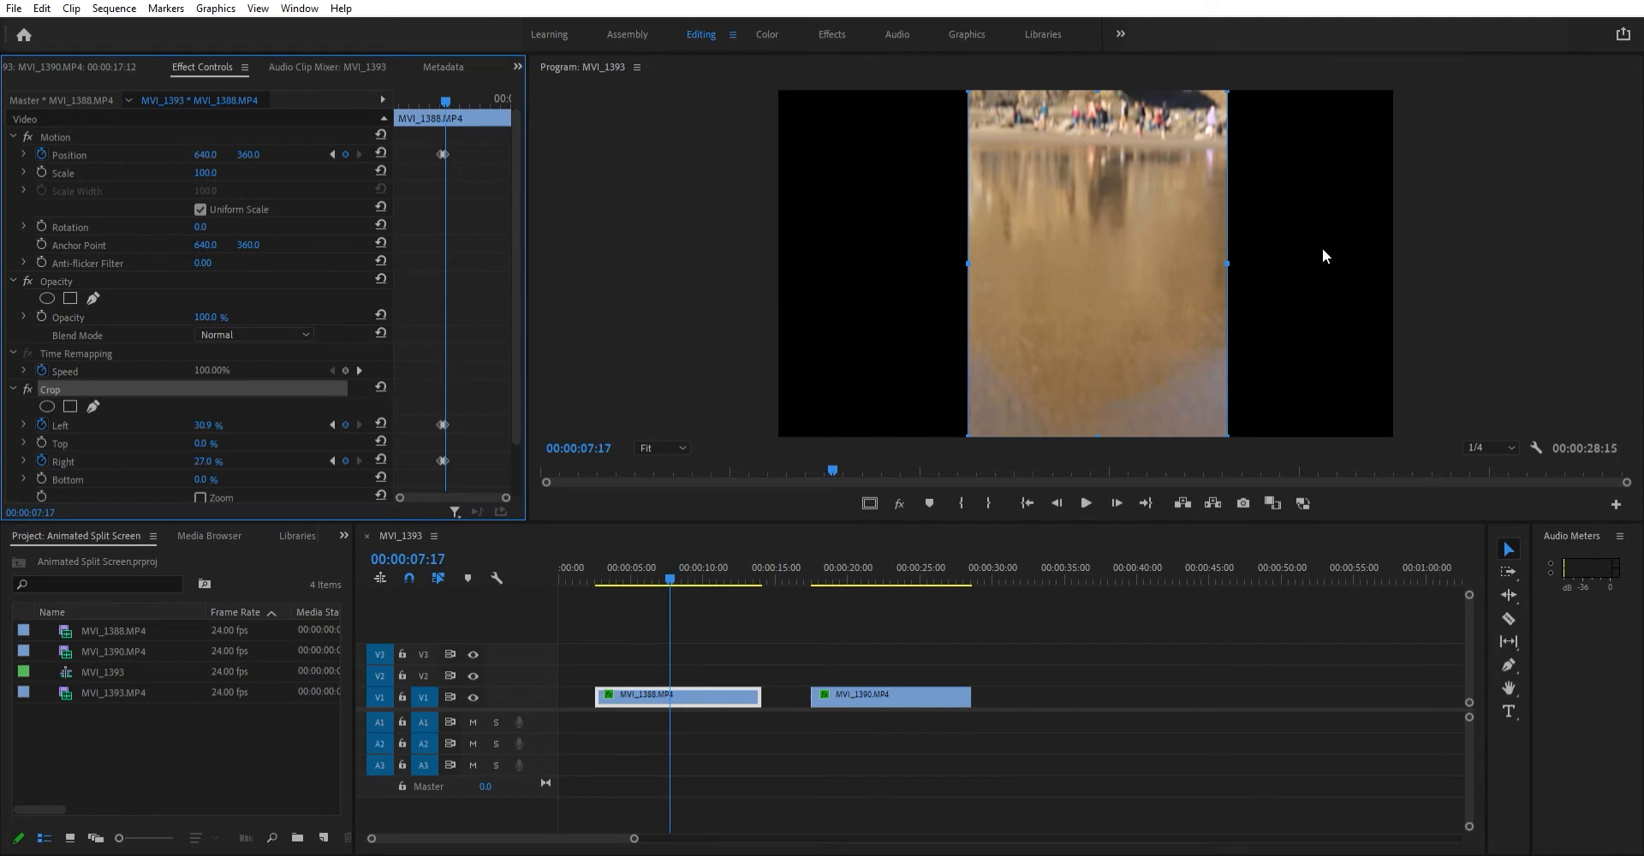
mouse_move(1028, 204)
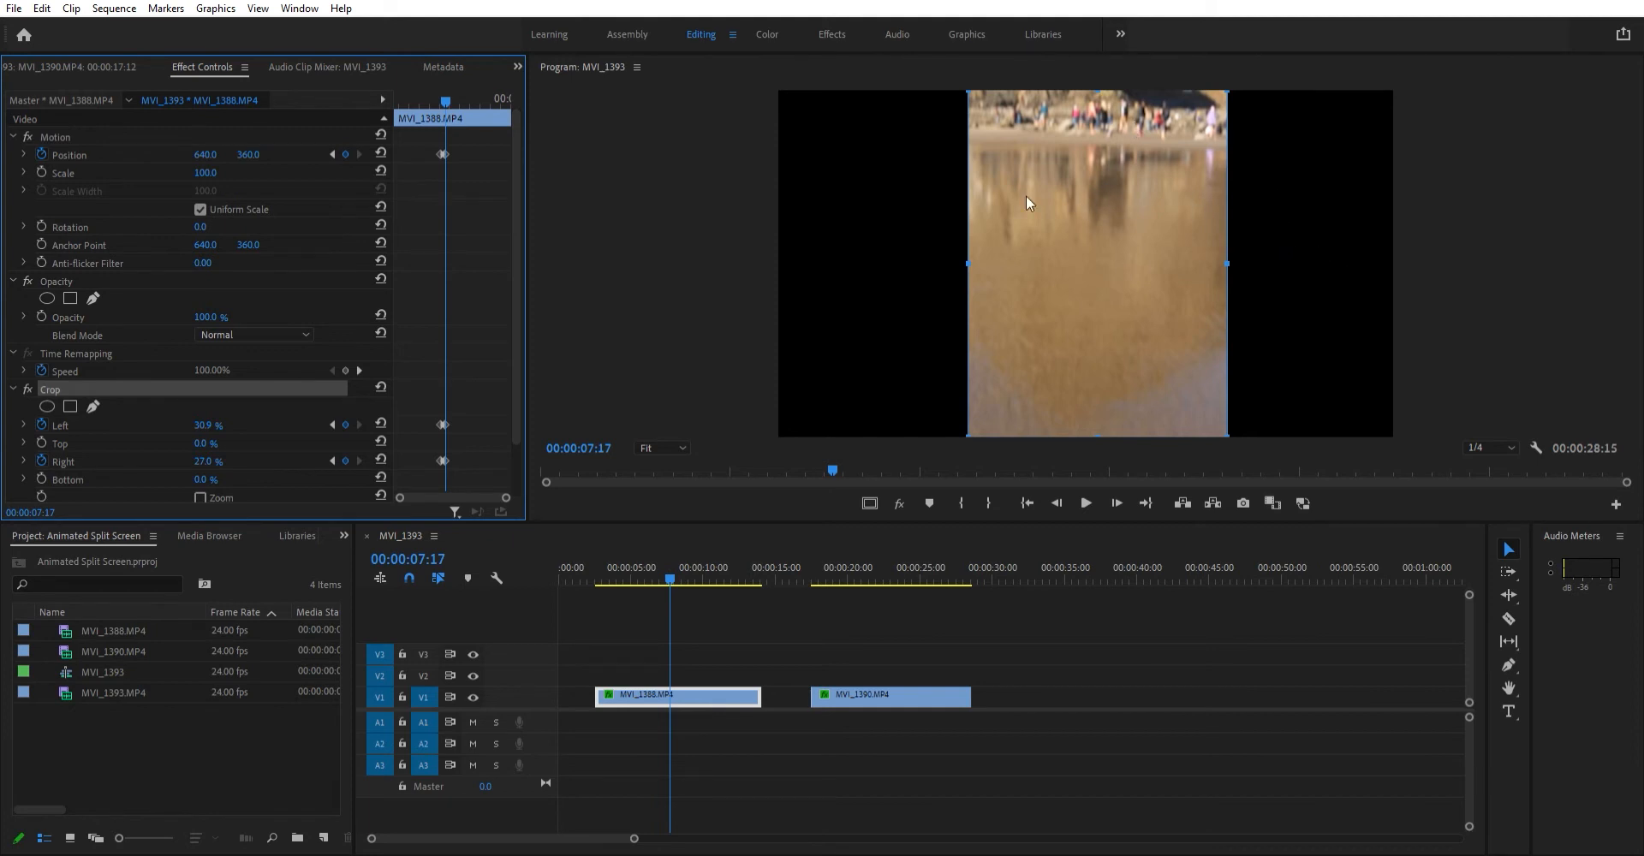
Step: Drag the cropped rock strip to the right side of the frame, Position X about 996
double_click(205, 154)
type("604")
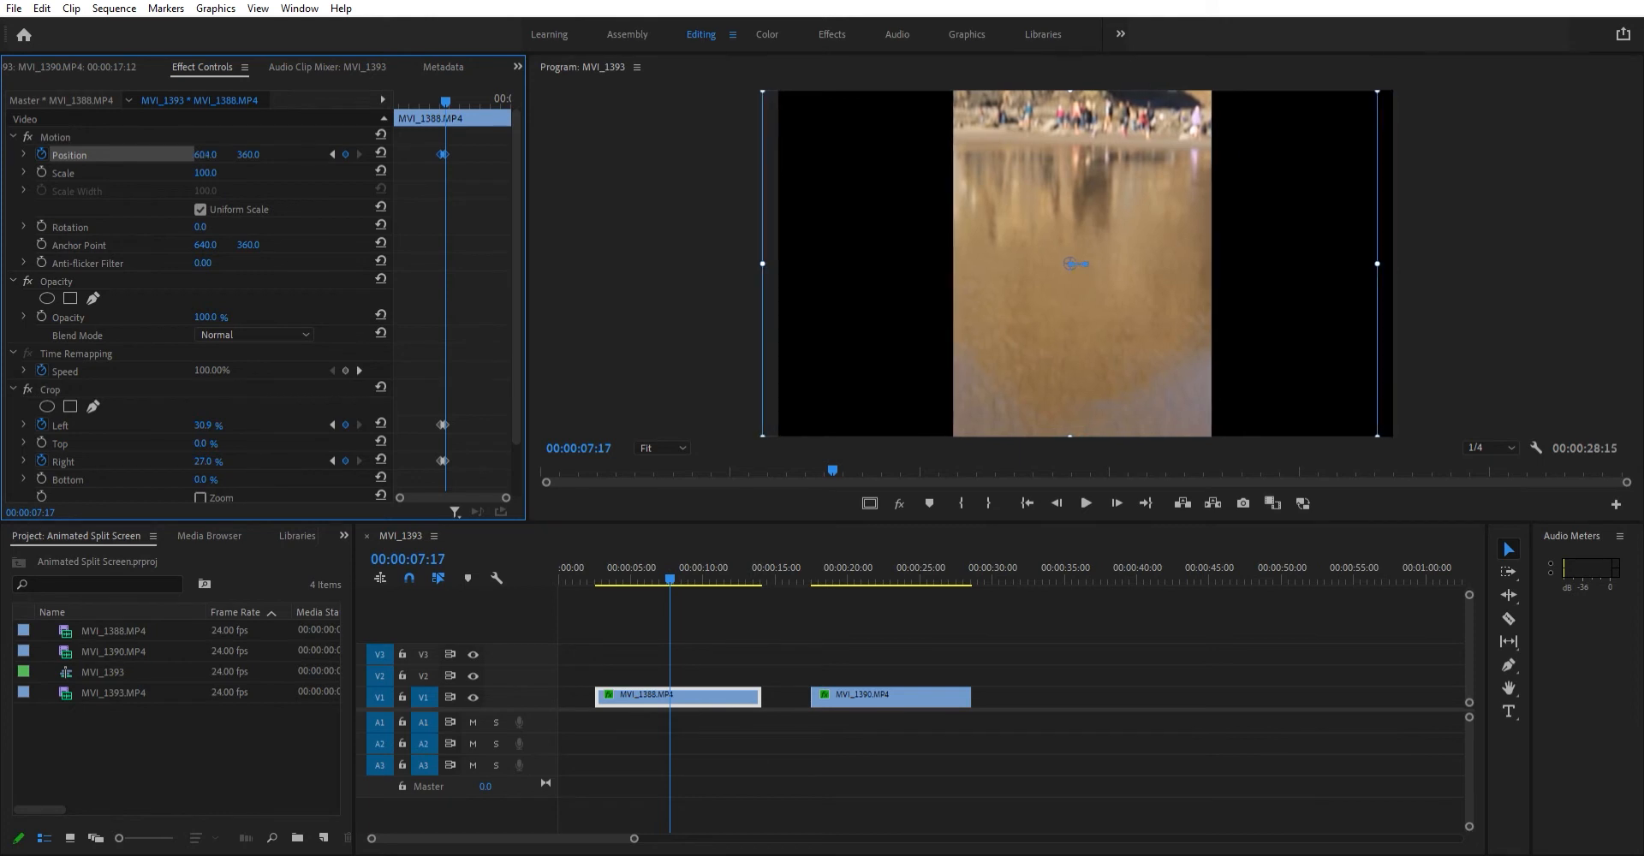
left_click_drag(1069, 264, 1227, 264)
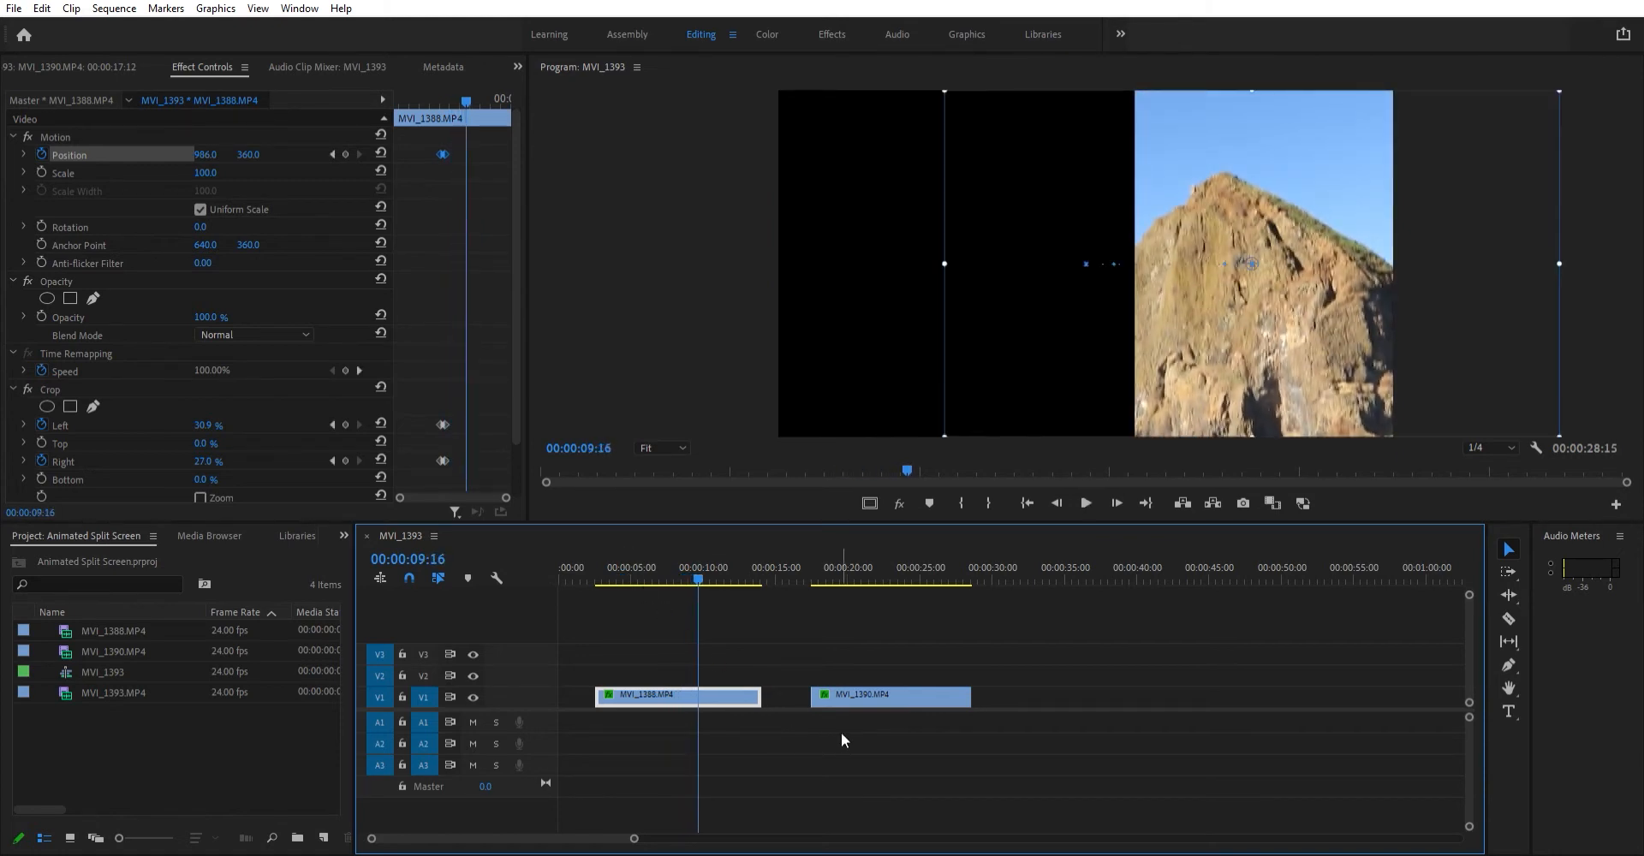
mouse_move(854, 682)
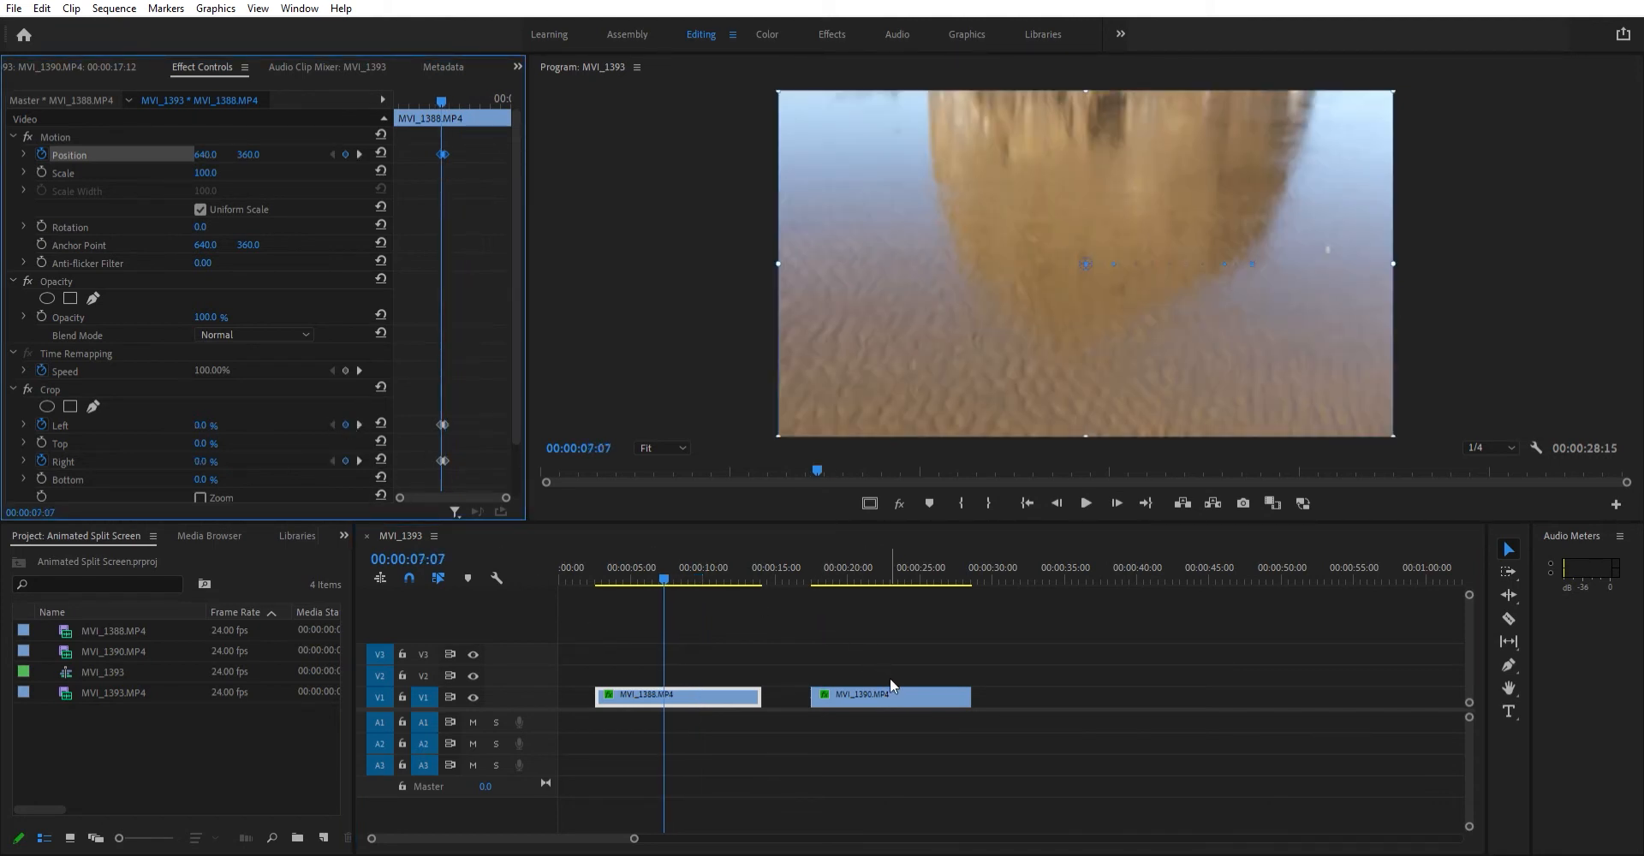
Step: Place MVI_1390 on V2 above the rock clip and keyframe Position X -645 at 00:00:07:07
left_click_drag(889, 695, 730, 675)
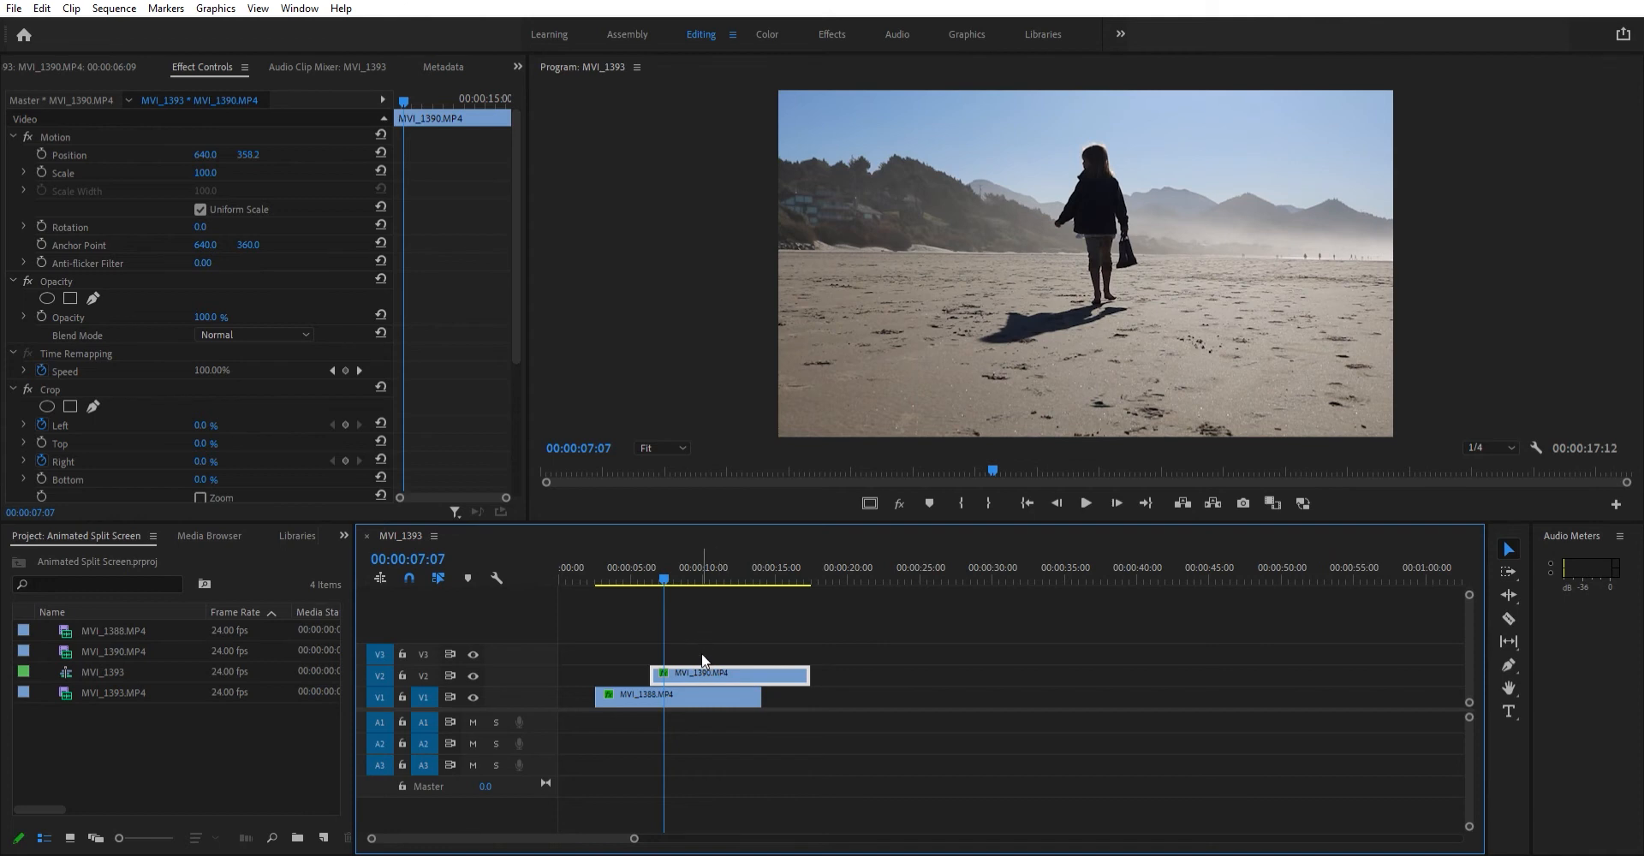
mouse_move(991, 272)
type("-645")
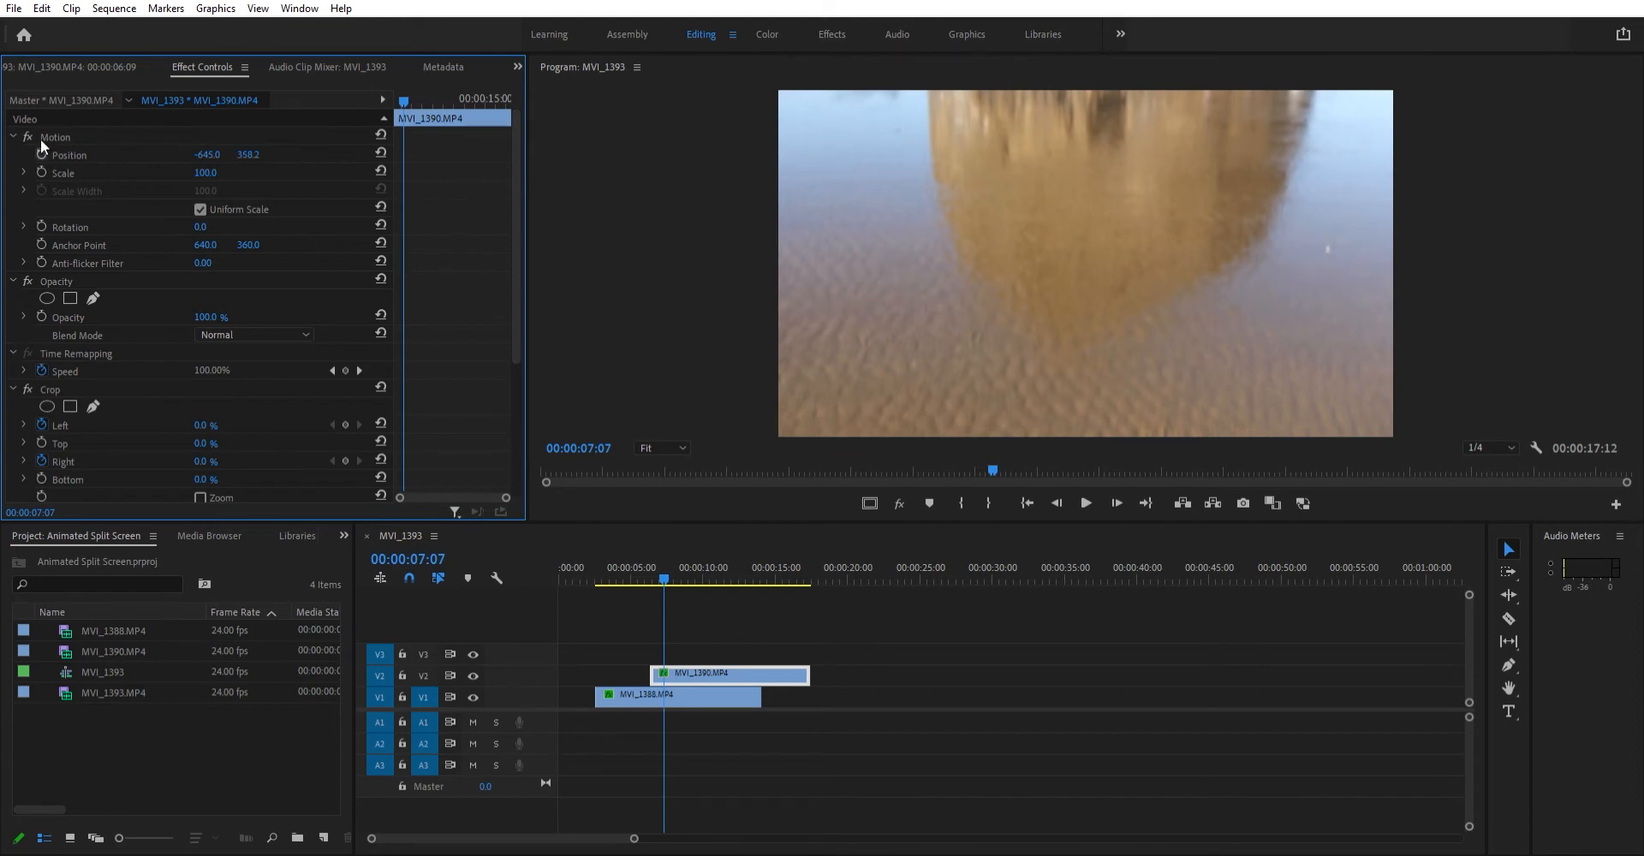
left_click(69, 154)
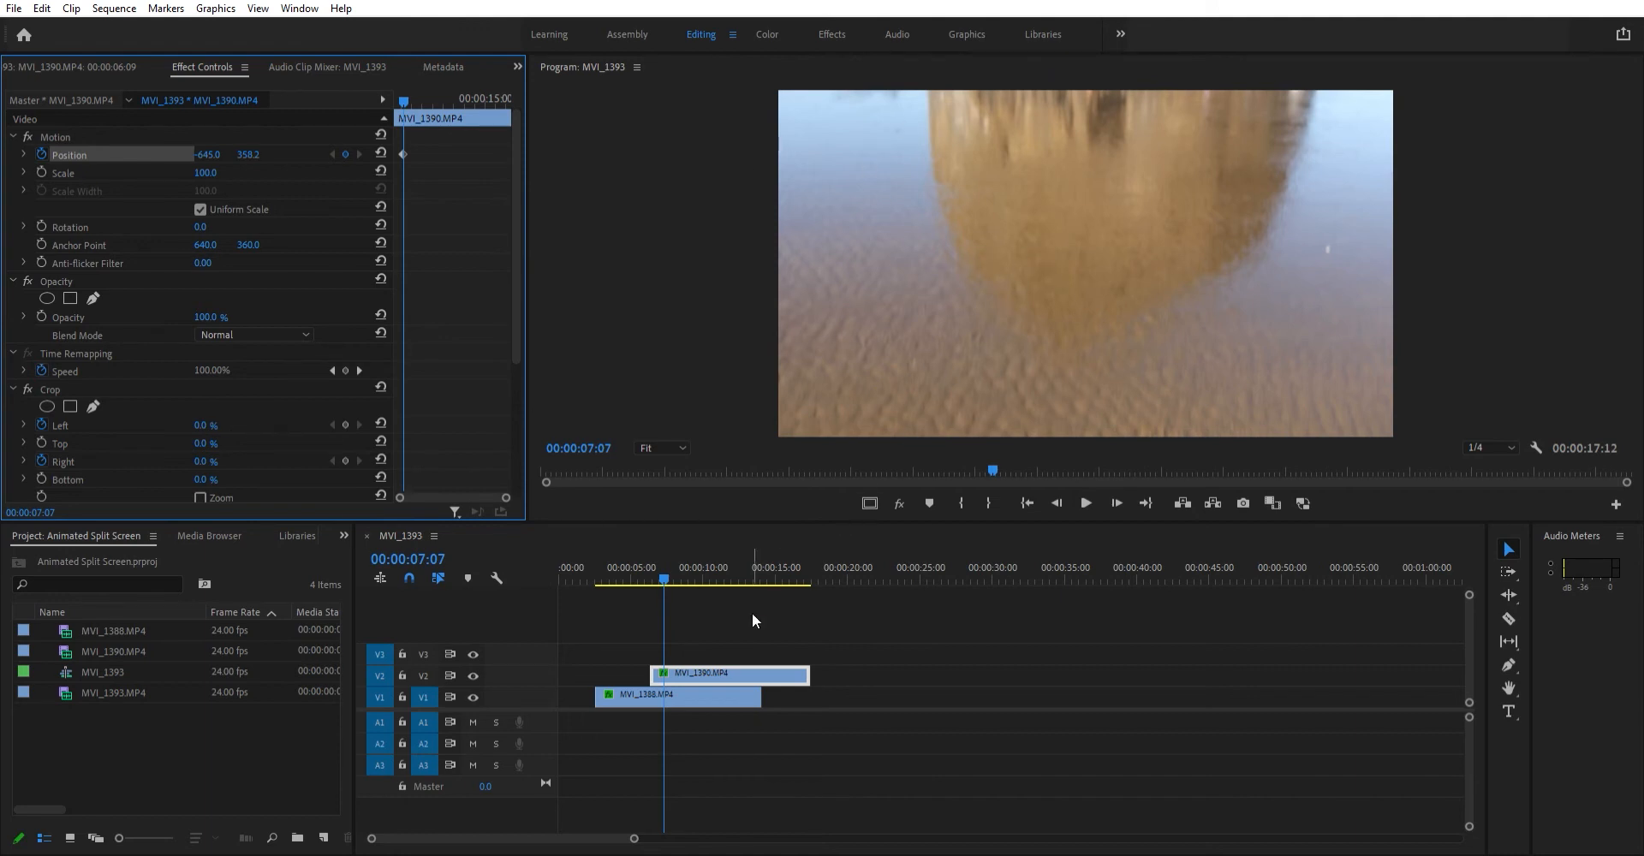
mouse_move(633, 636)
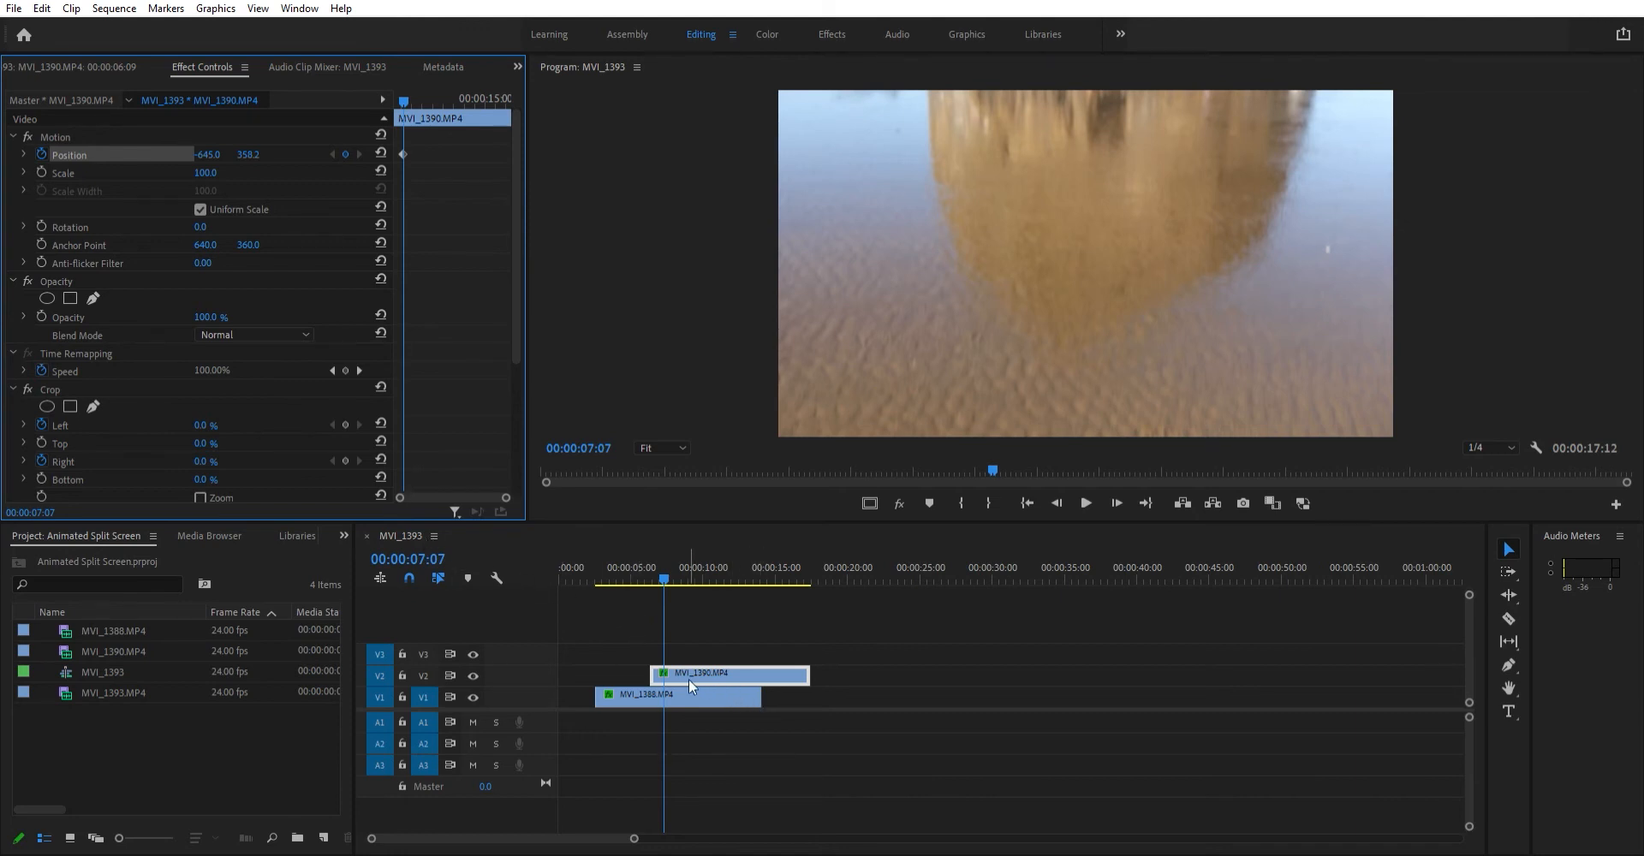
Step: At 00:00:07:17 add a keyframe for MVI_1390 with Position X 90 beside the rock strip
left_click(677, 696)
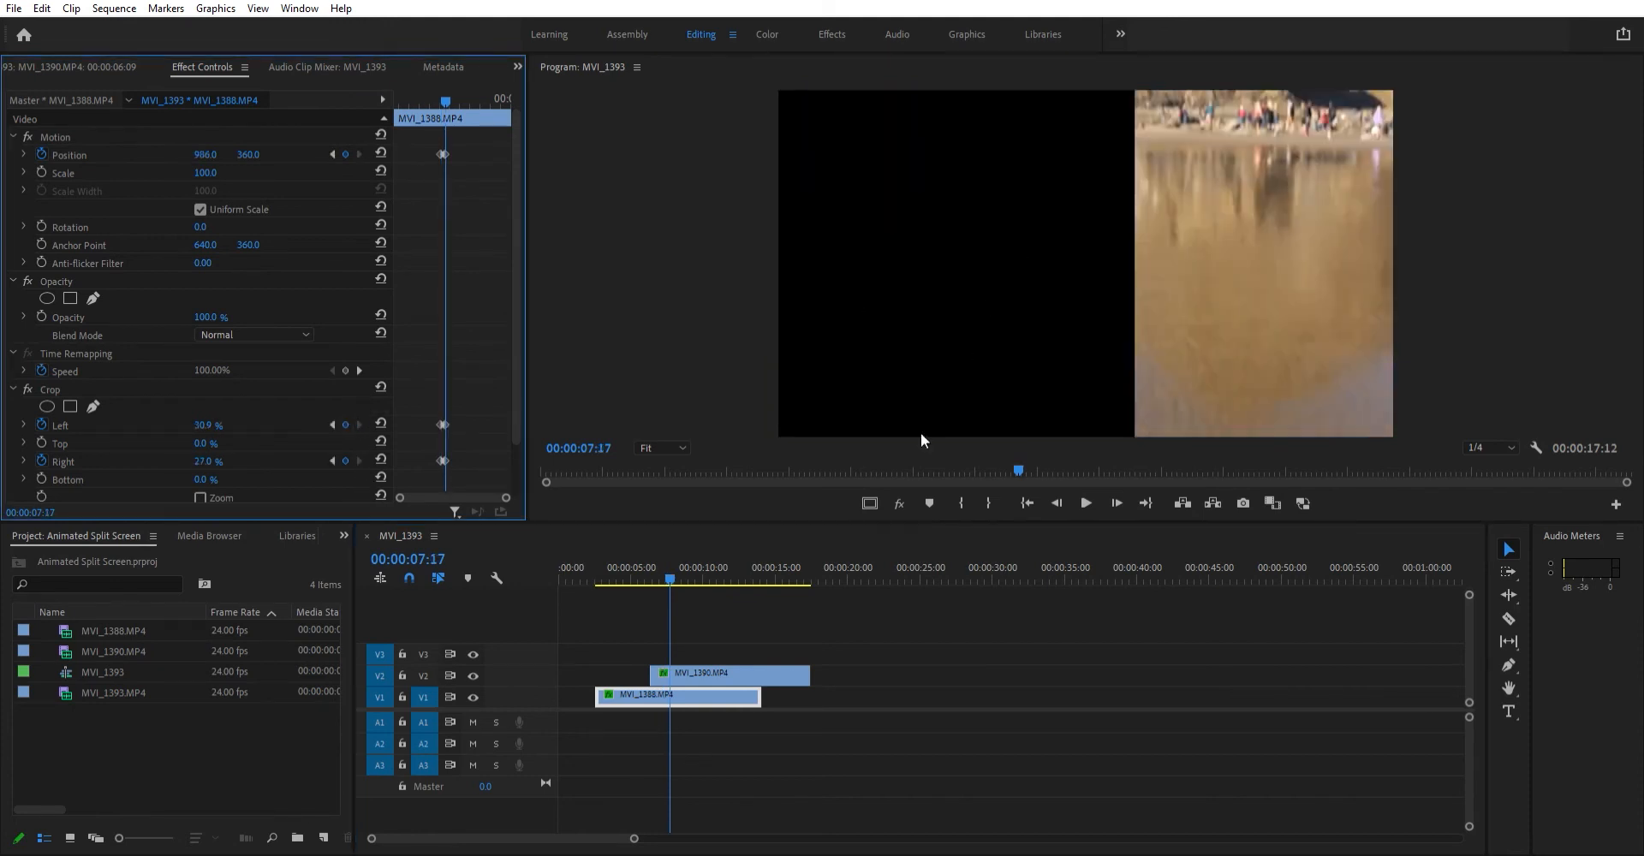
mouse_move(789, 92)
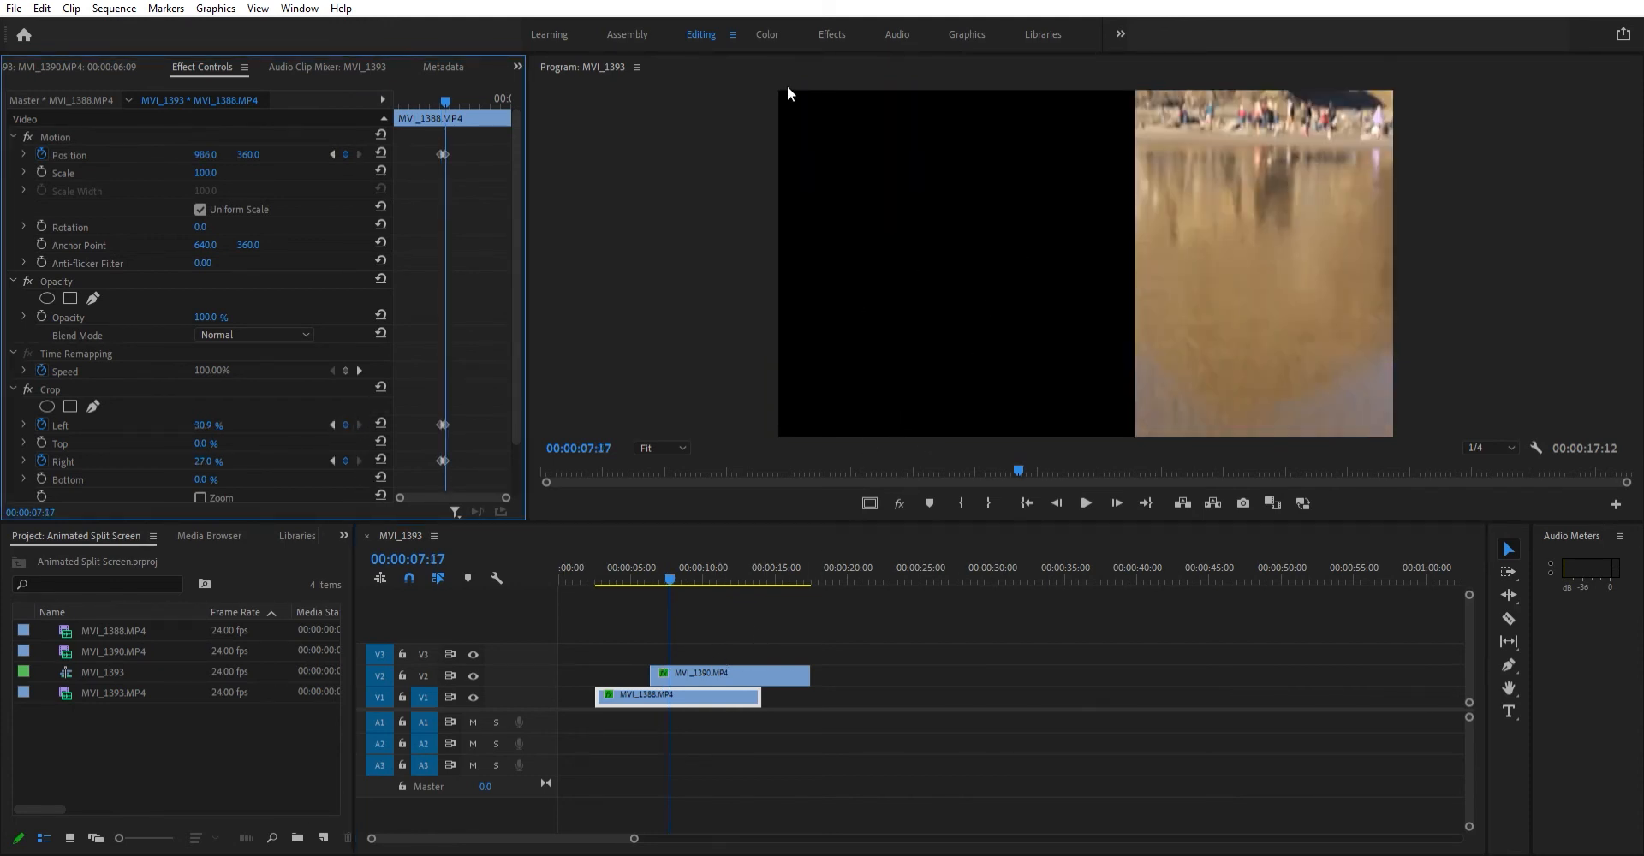
mouse_move(731, 666)
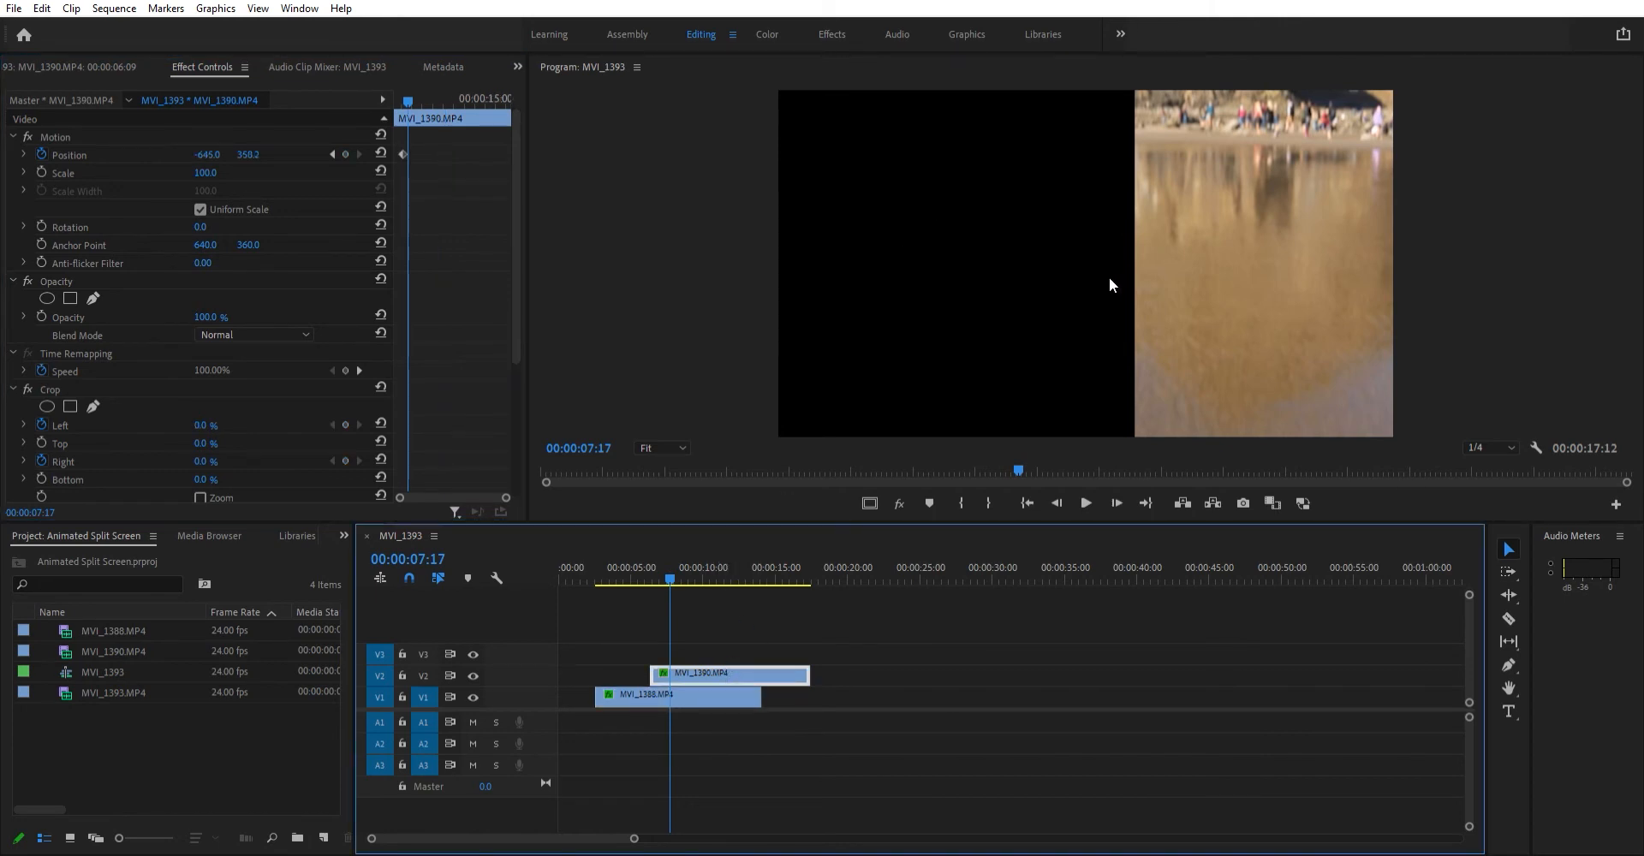
mouse_move(373, 153)
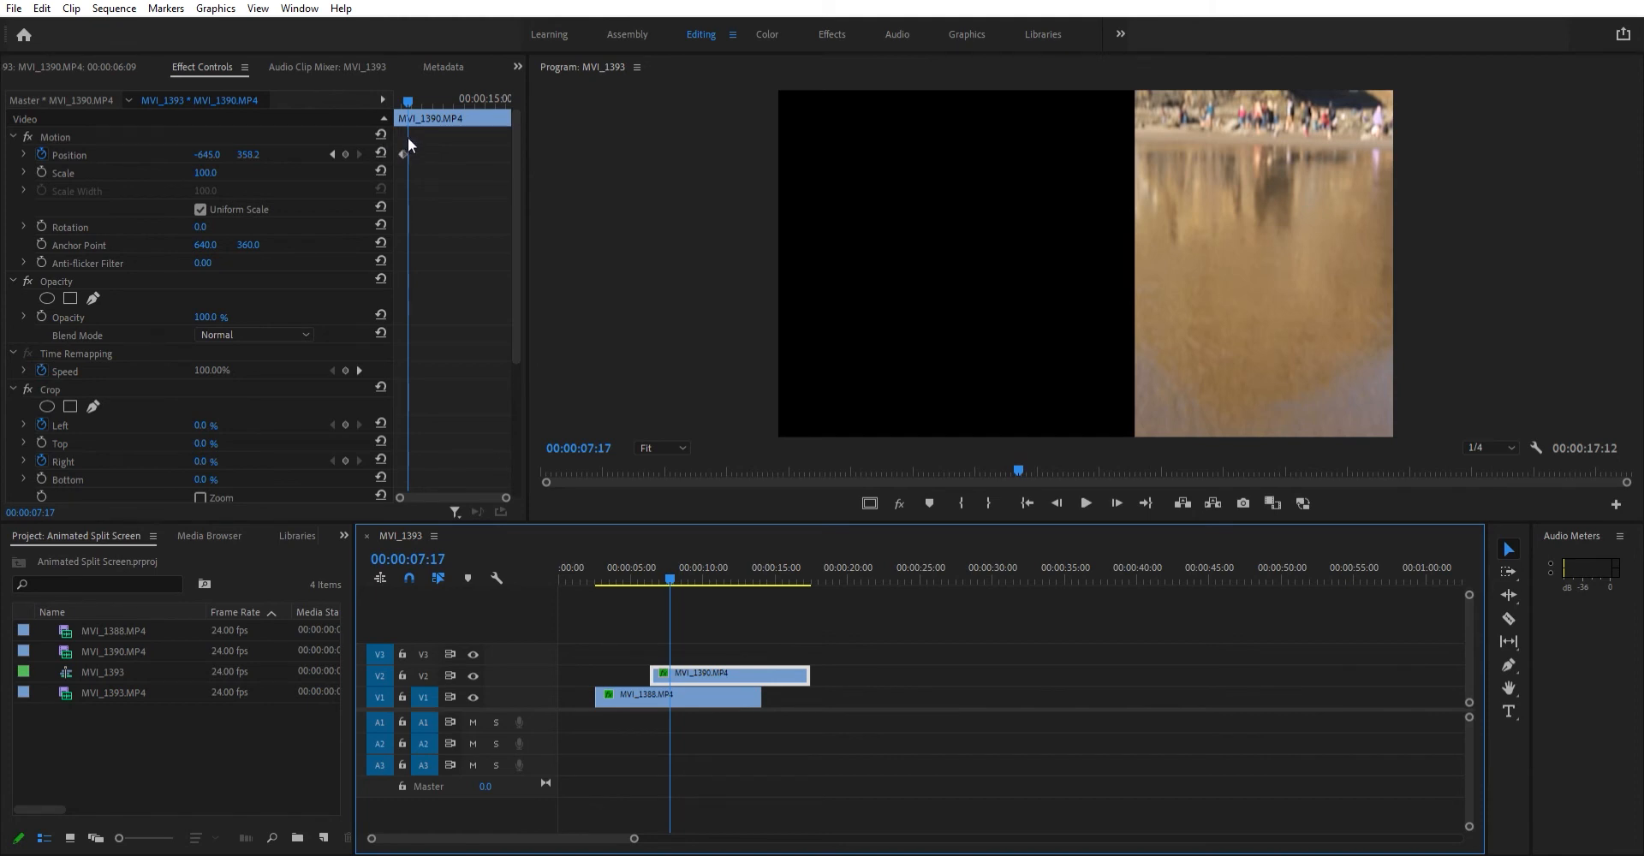
left_click(404, 154)
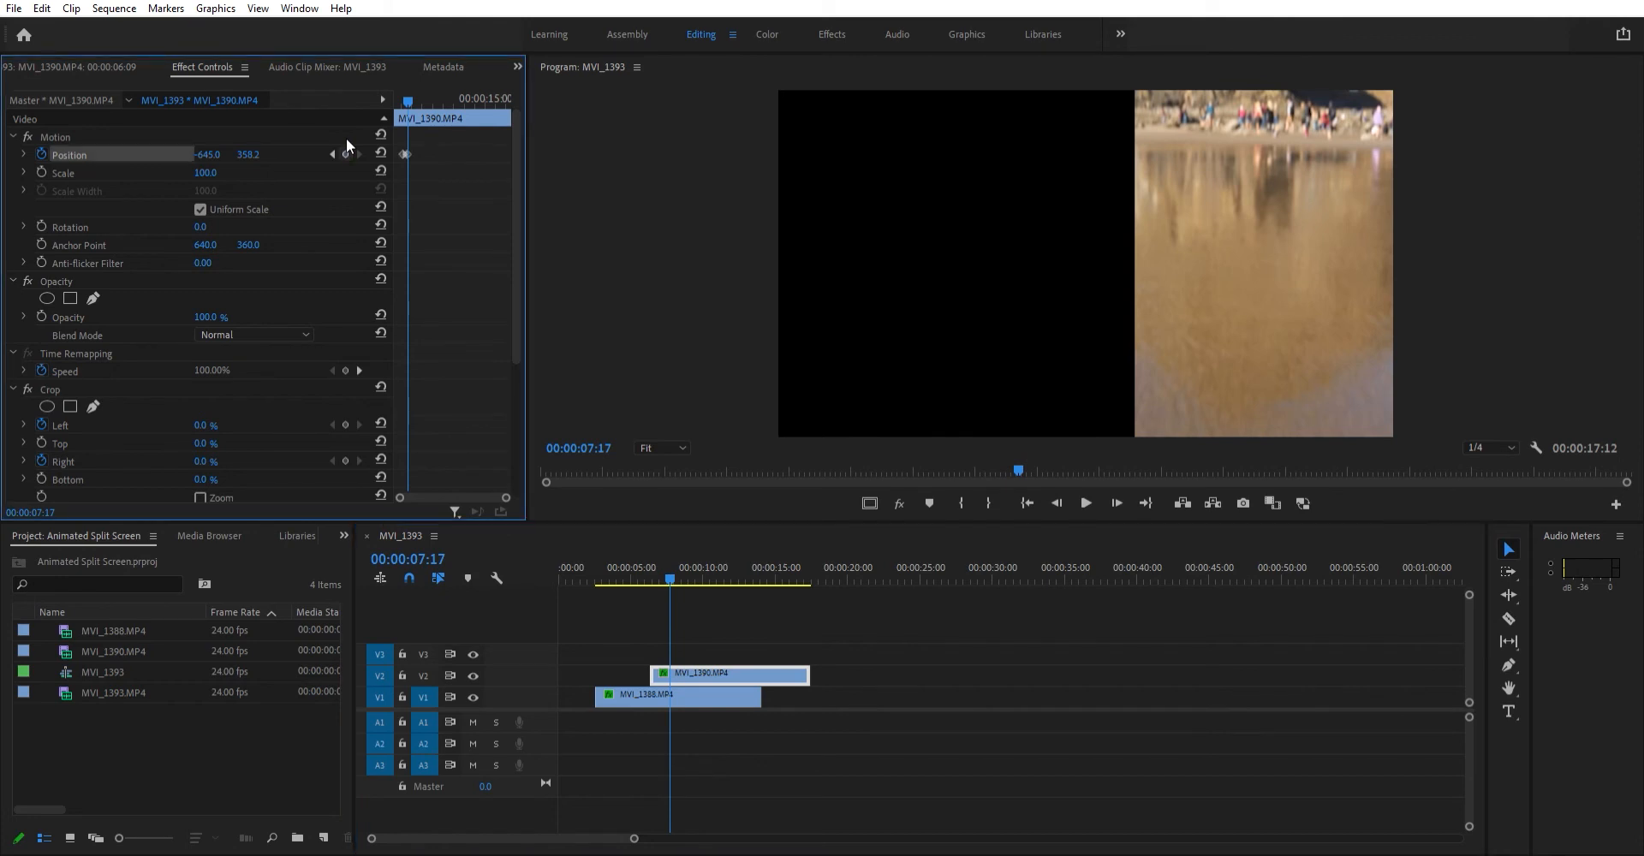
mouse_move(350, 406)
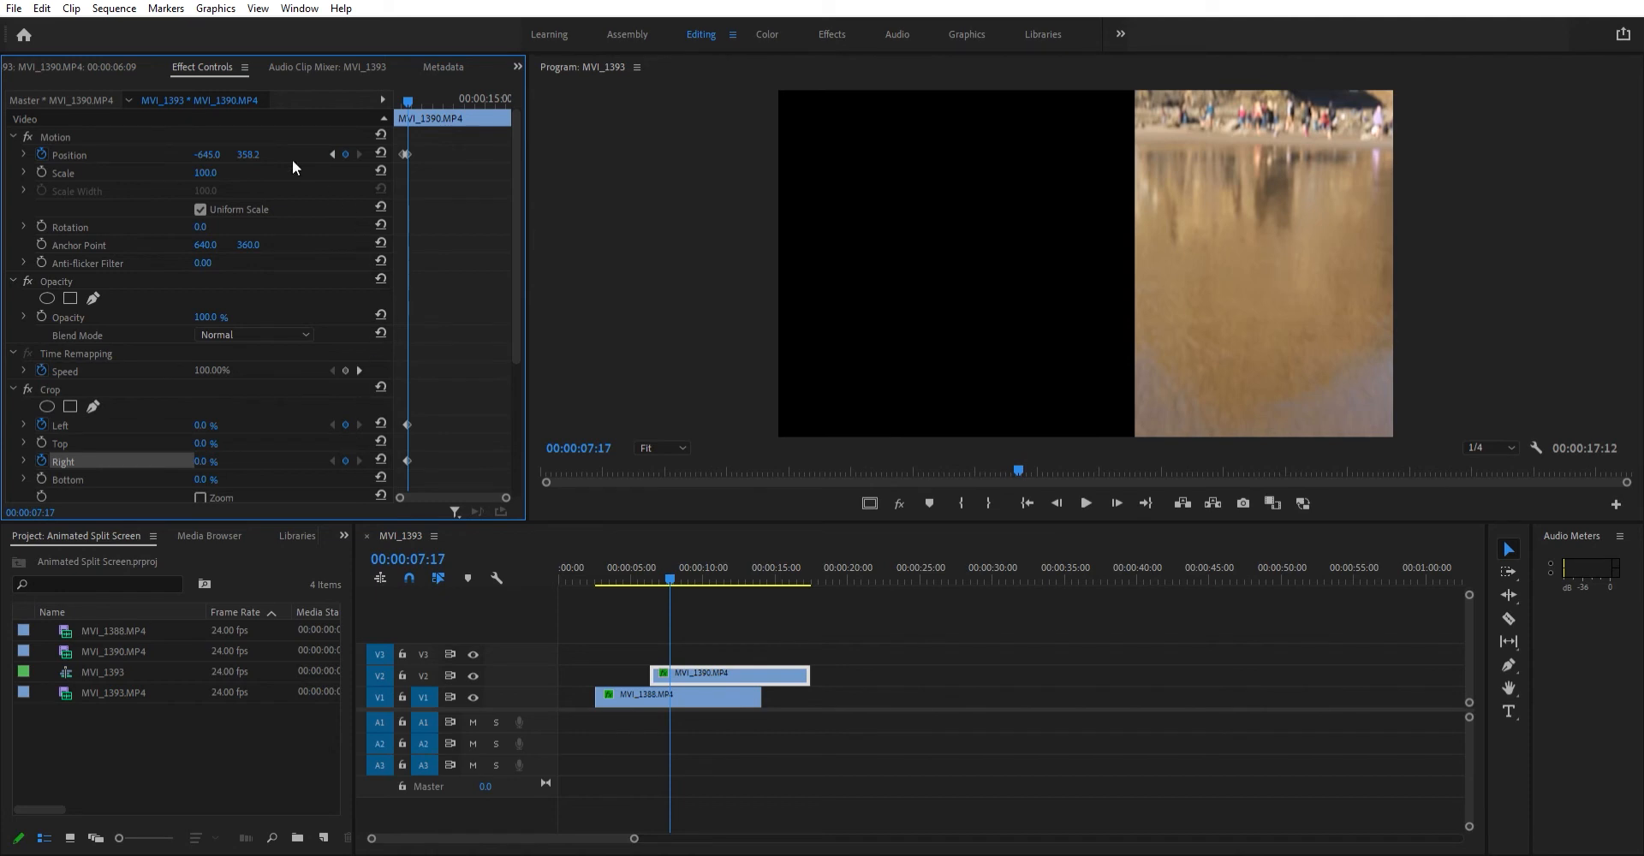
mouse_move(531, 497)
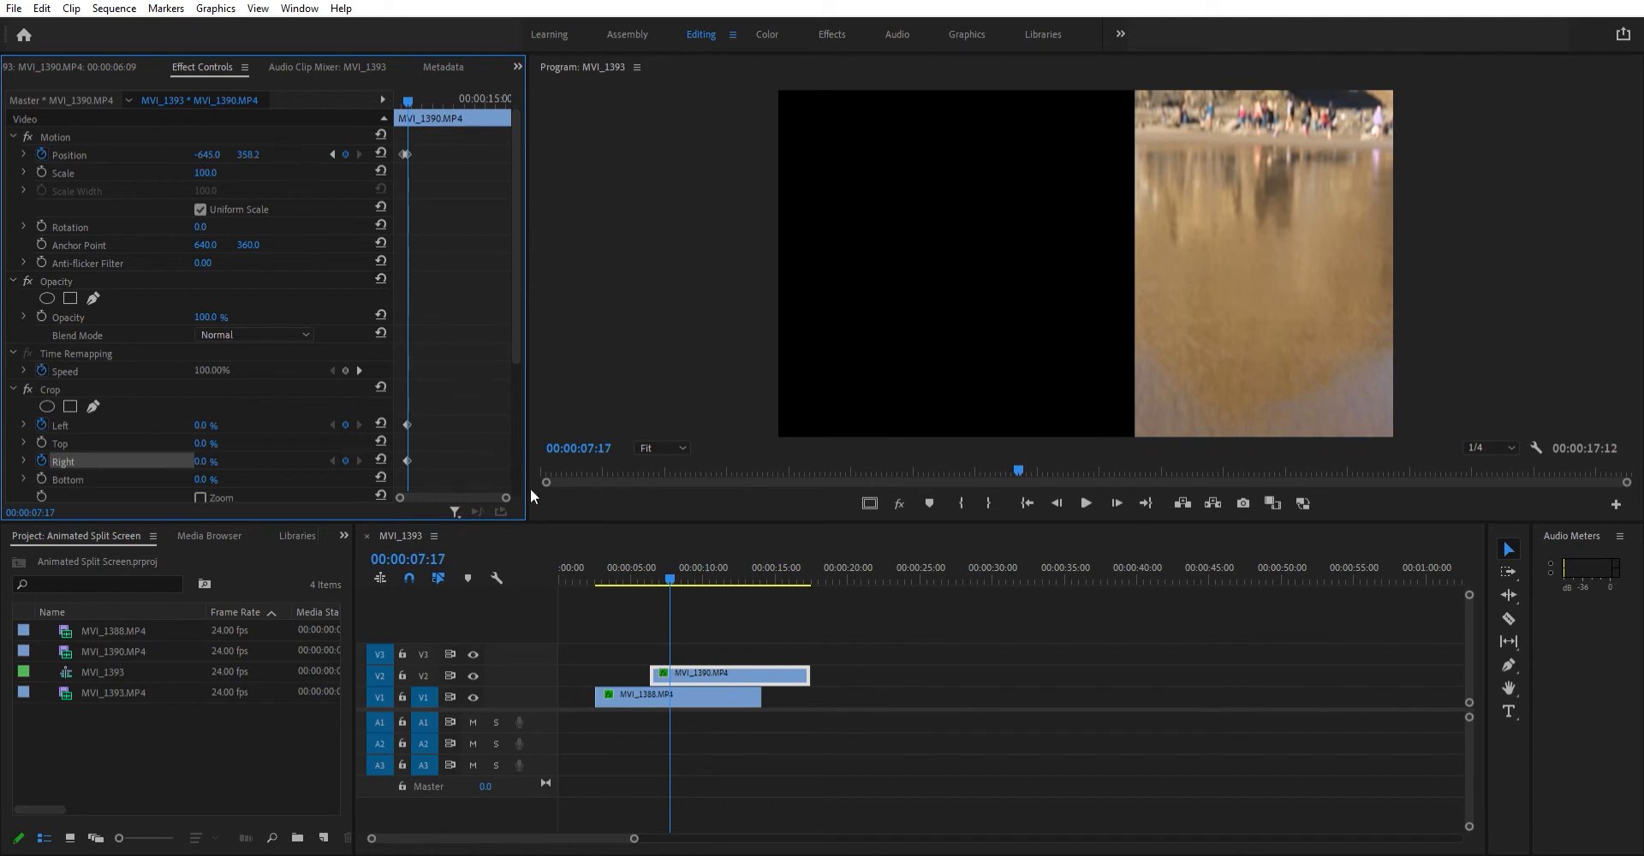
mouse_move(335, 417)
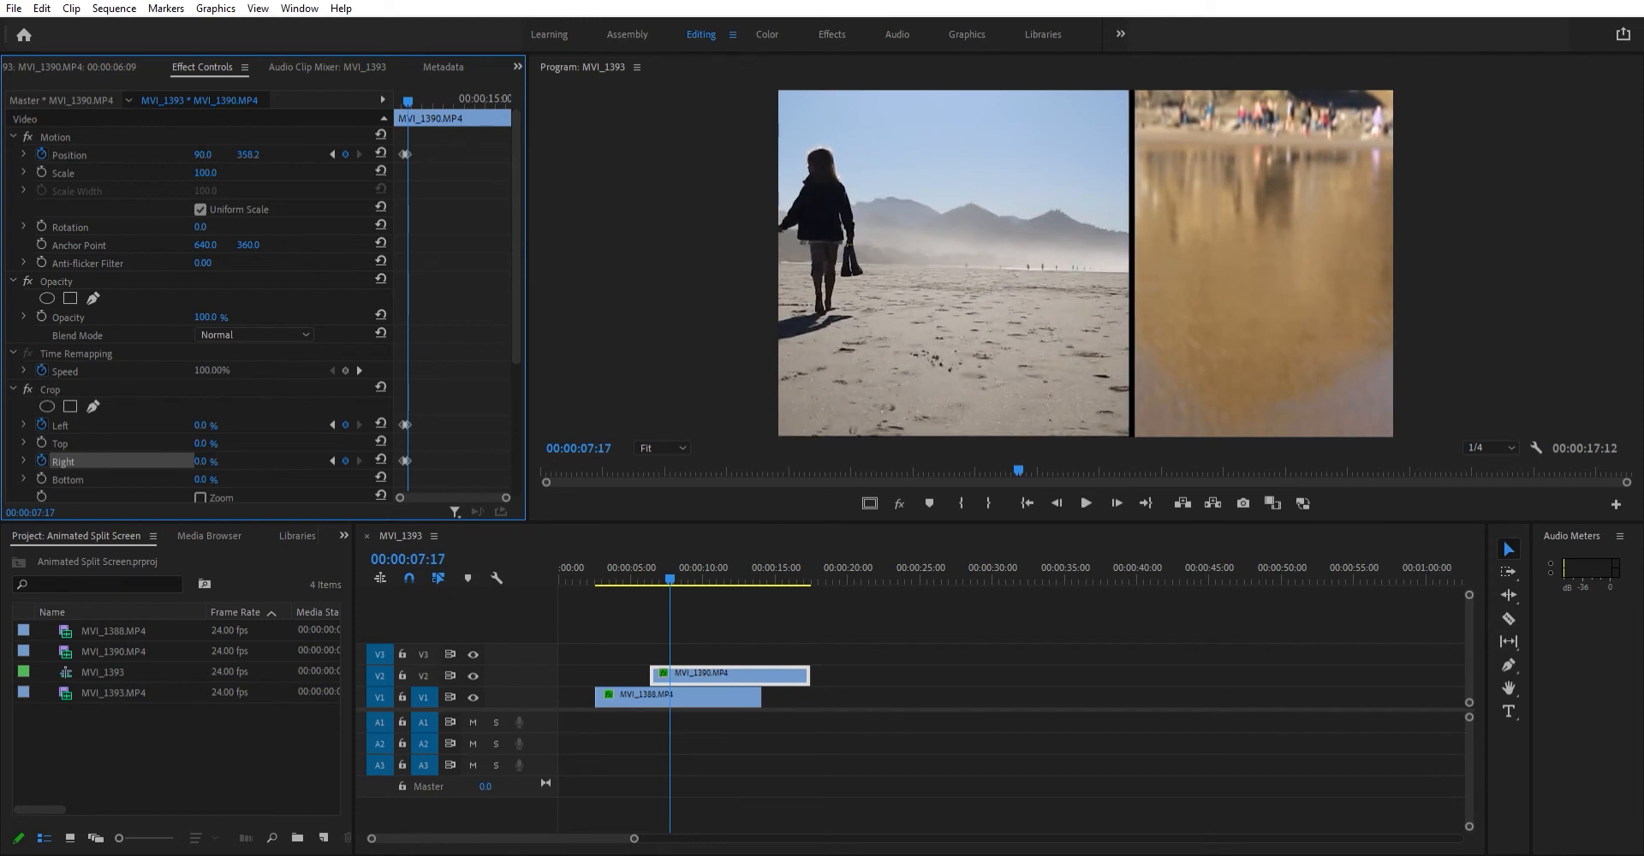
double_click(203, 154)
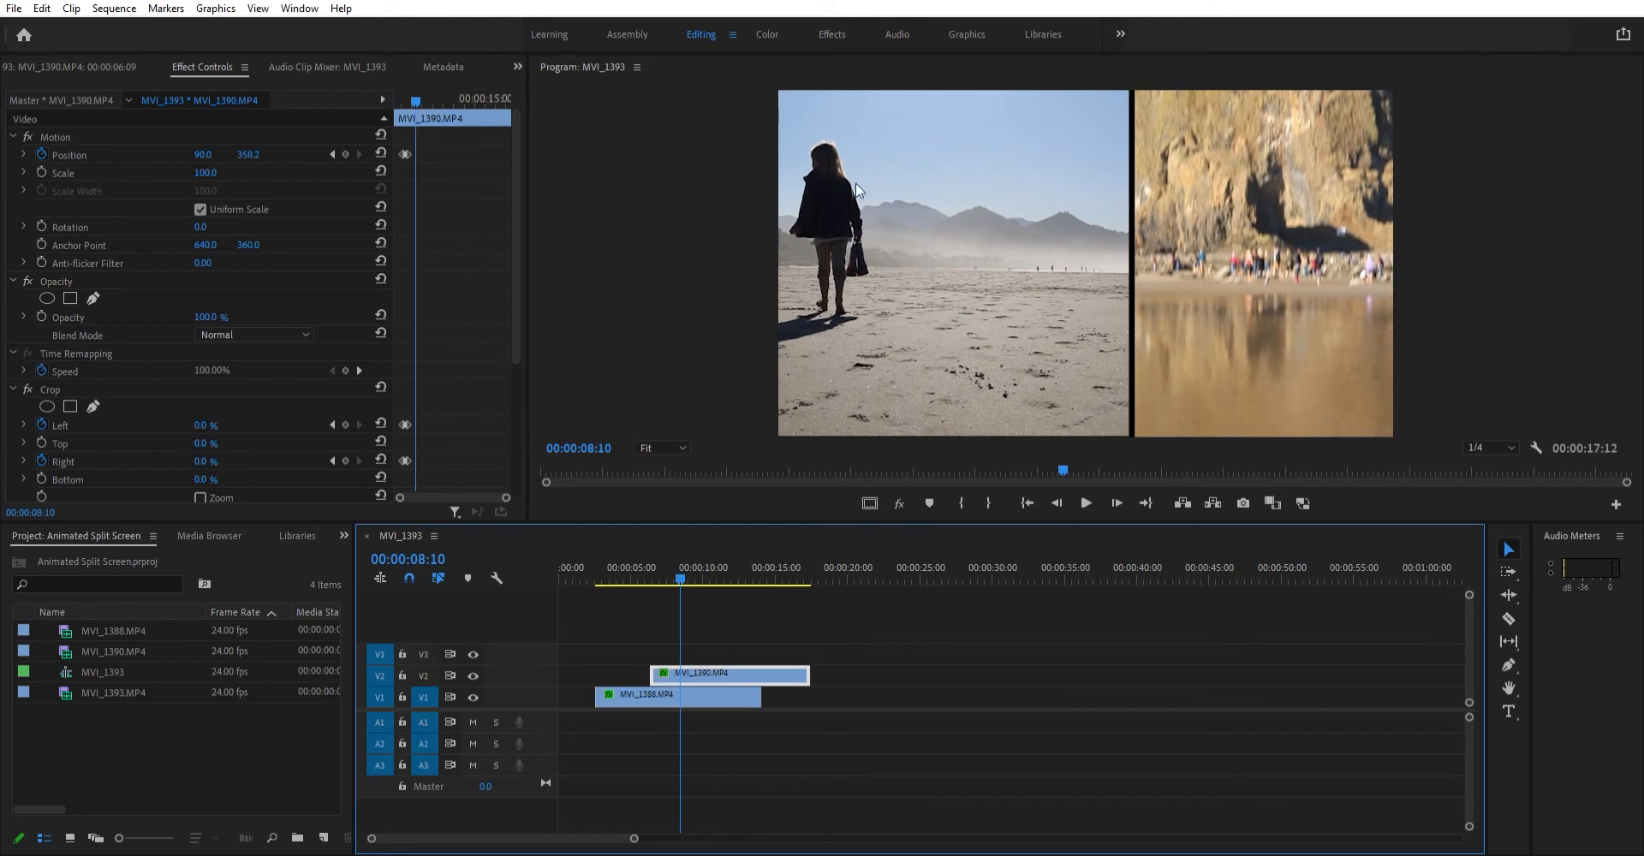
mouse_move(330, 419)
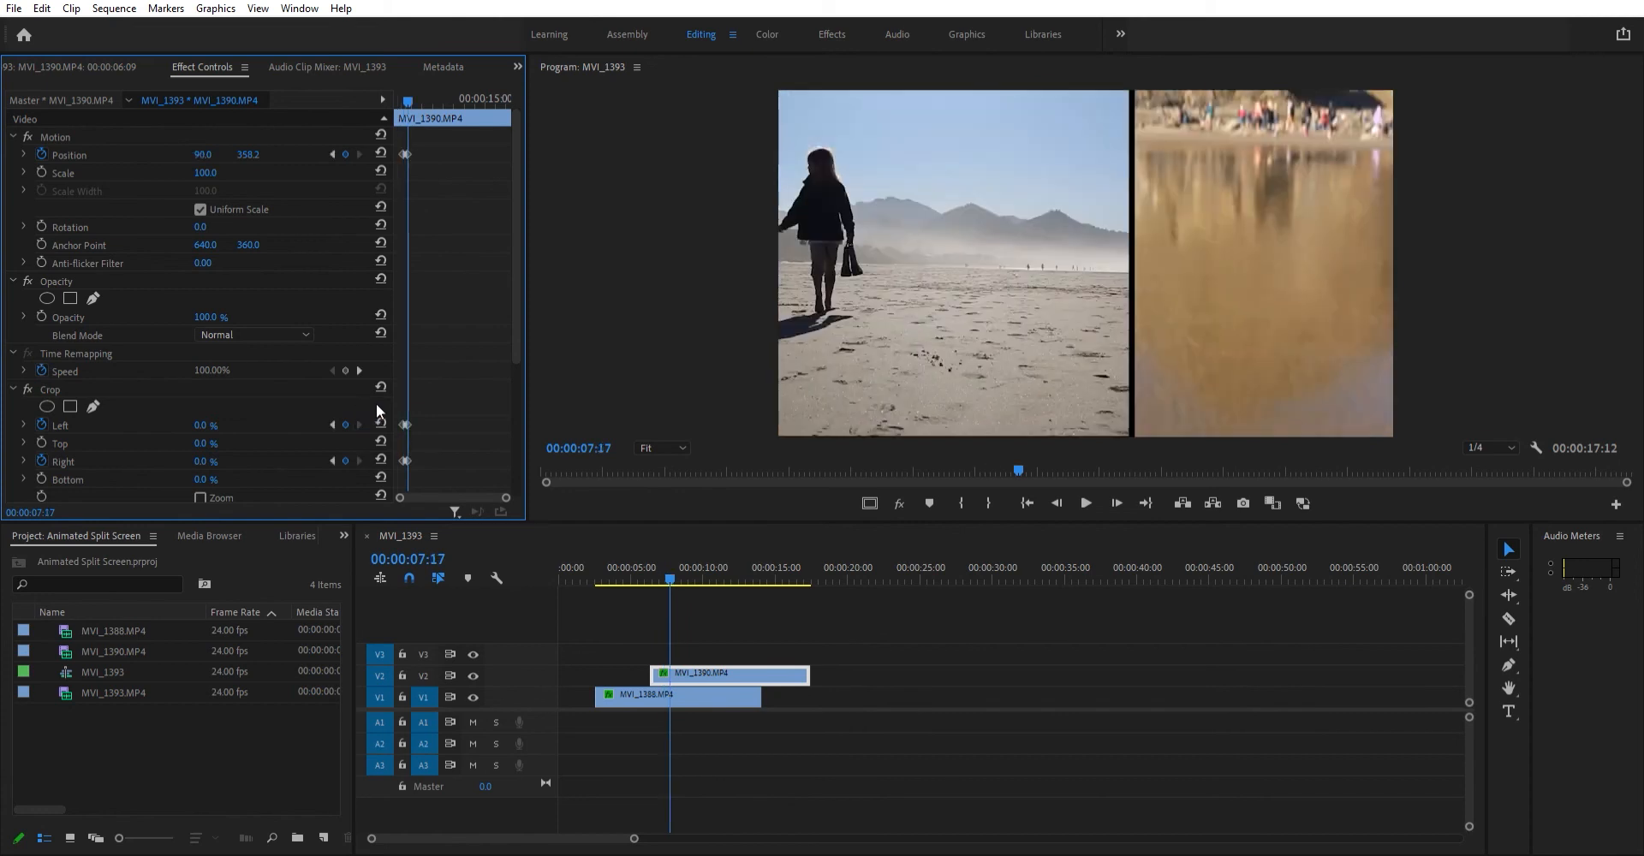
mouse_move(598, 363)
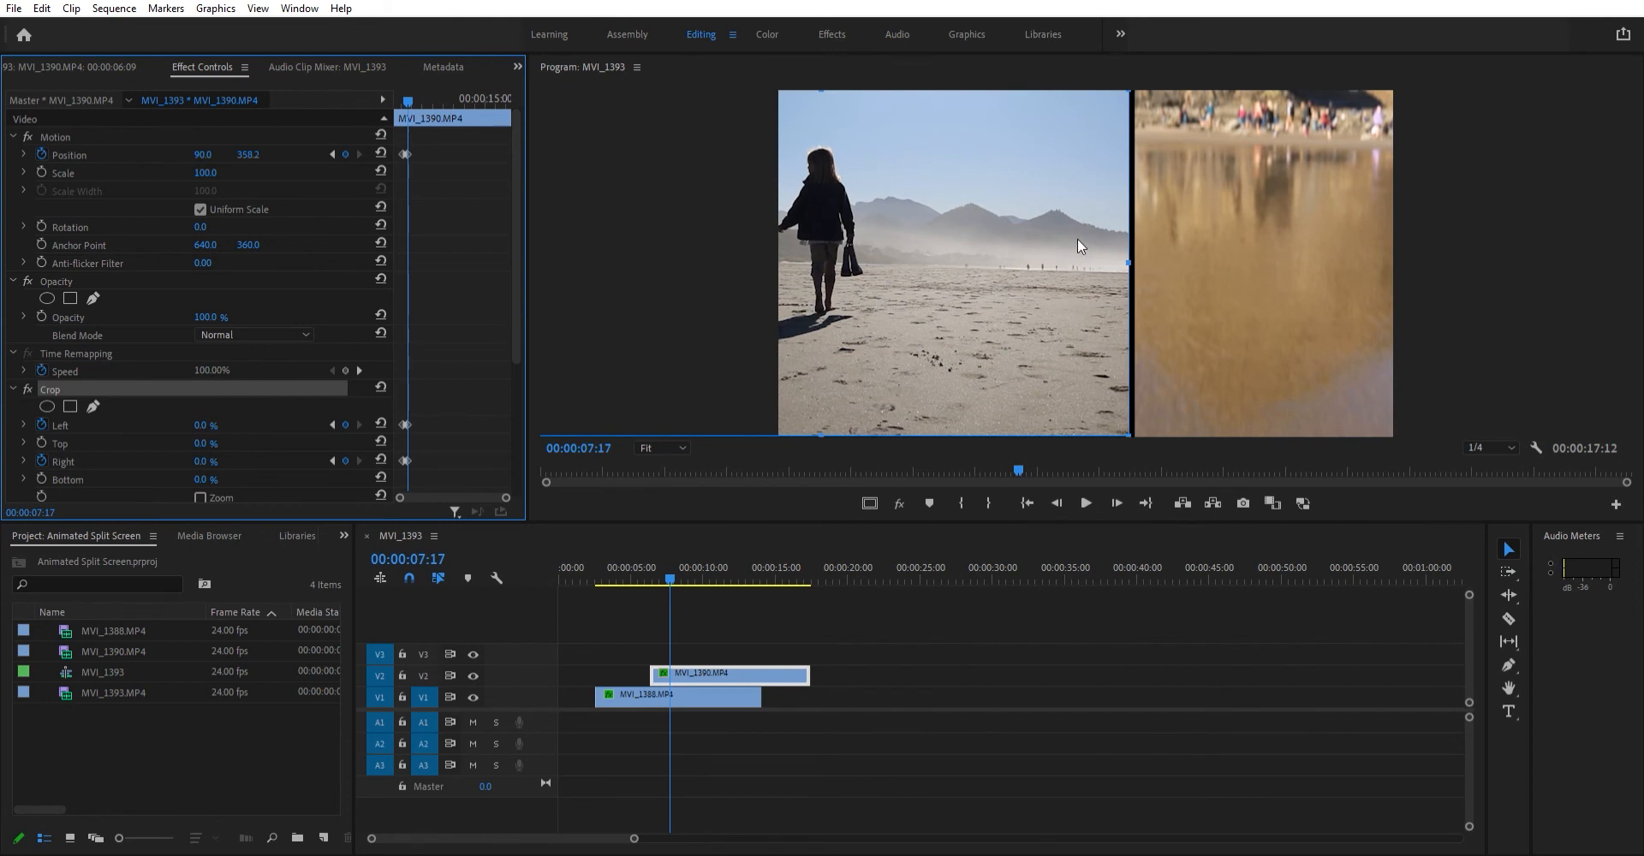
mouse_move(1102, 254)
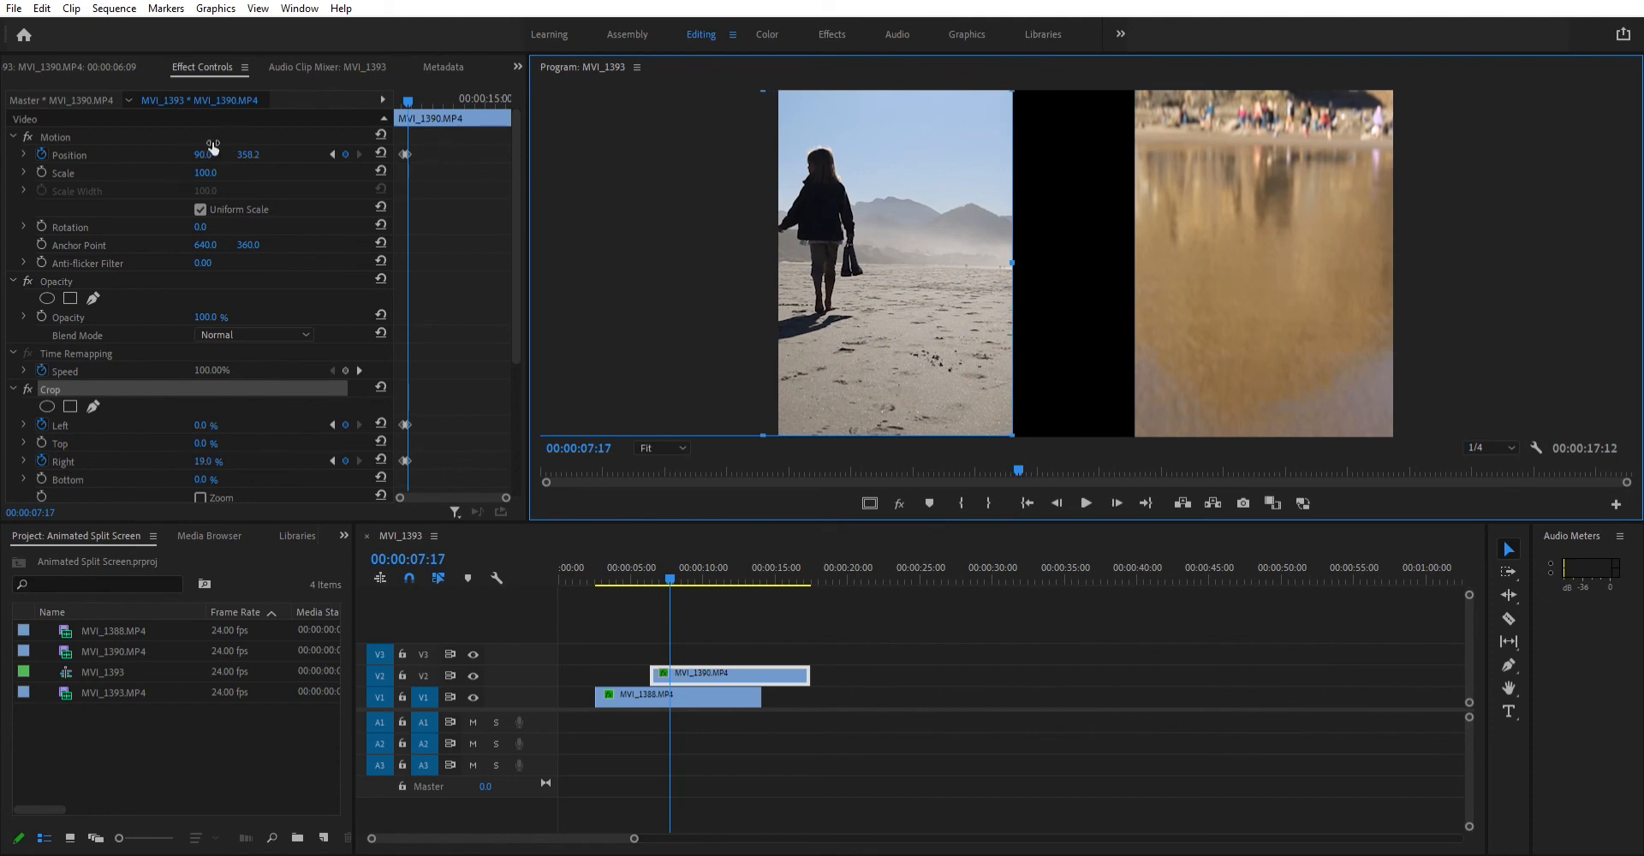
Step: With Crop Right at 19%, scrub Position X to shift the beach-walk clip right and close the gap
left_click_drag(192, 154, 267, 154)
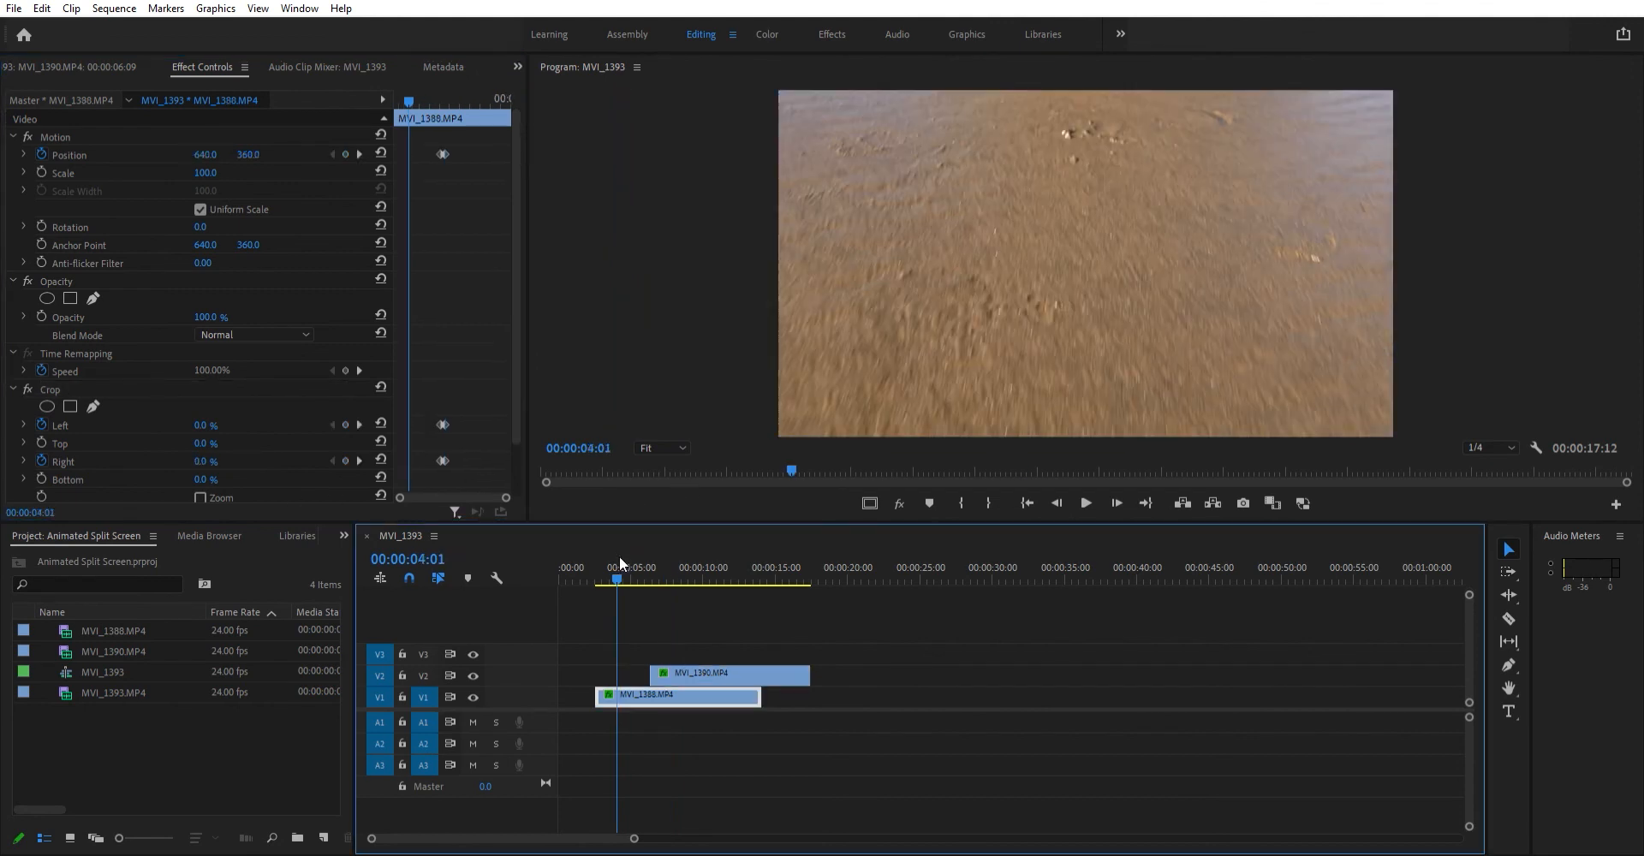
Step: Move the playhead to 00:00:11:05 to review the finished split screen
left_click(1086, 503)
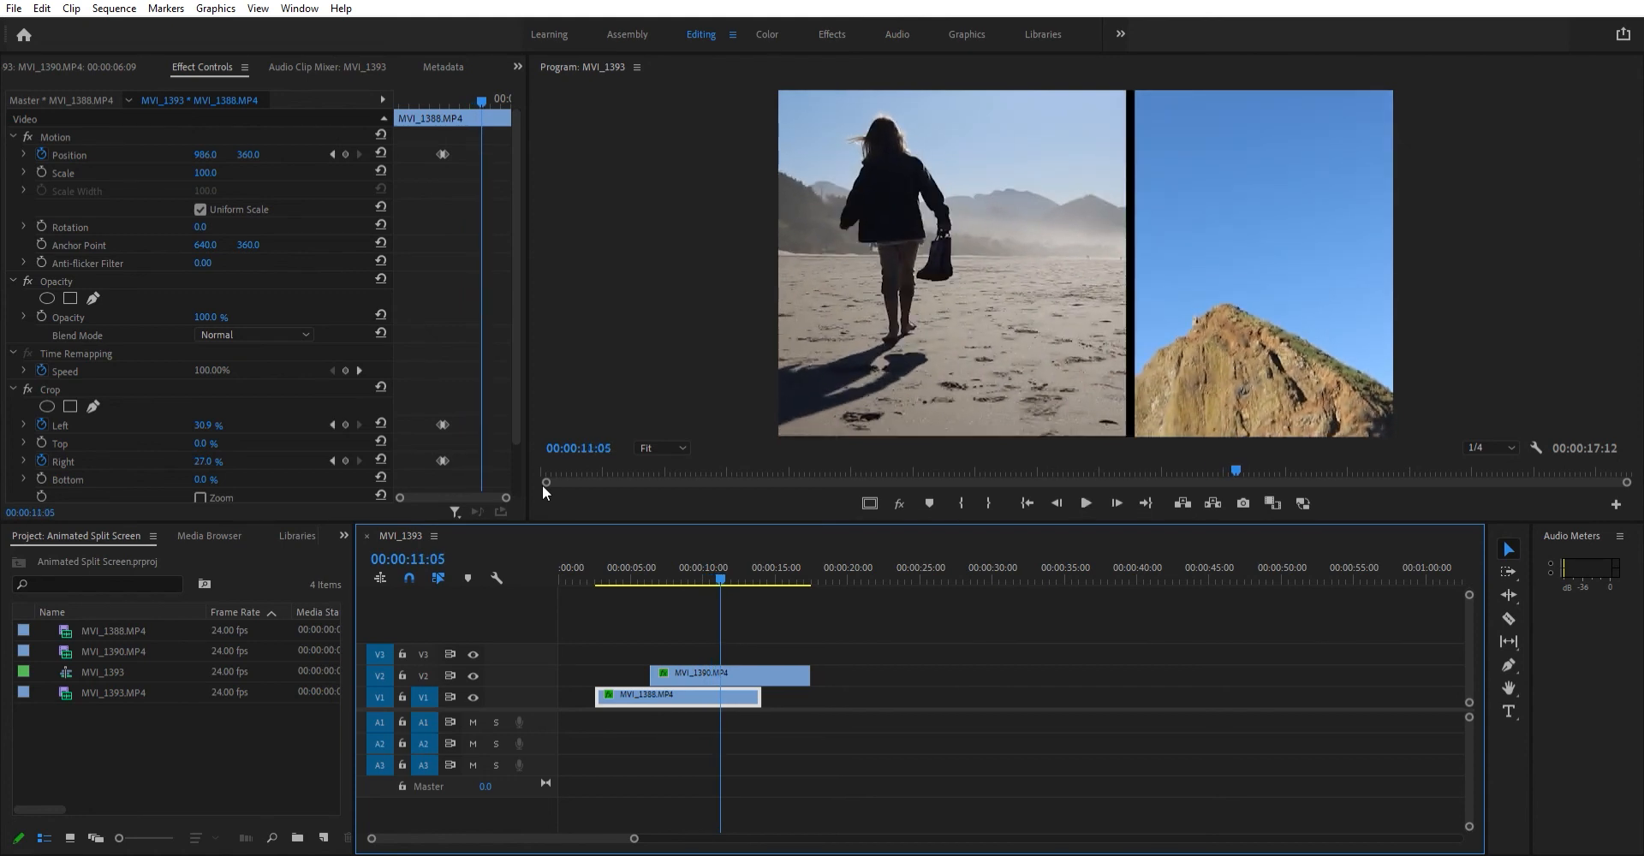
mouse_move(771, 478)
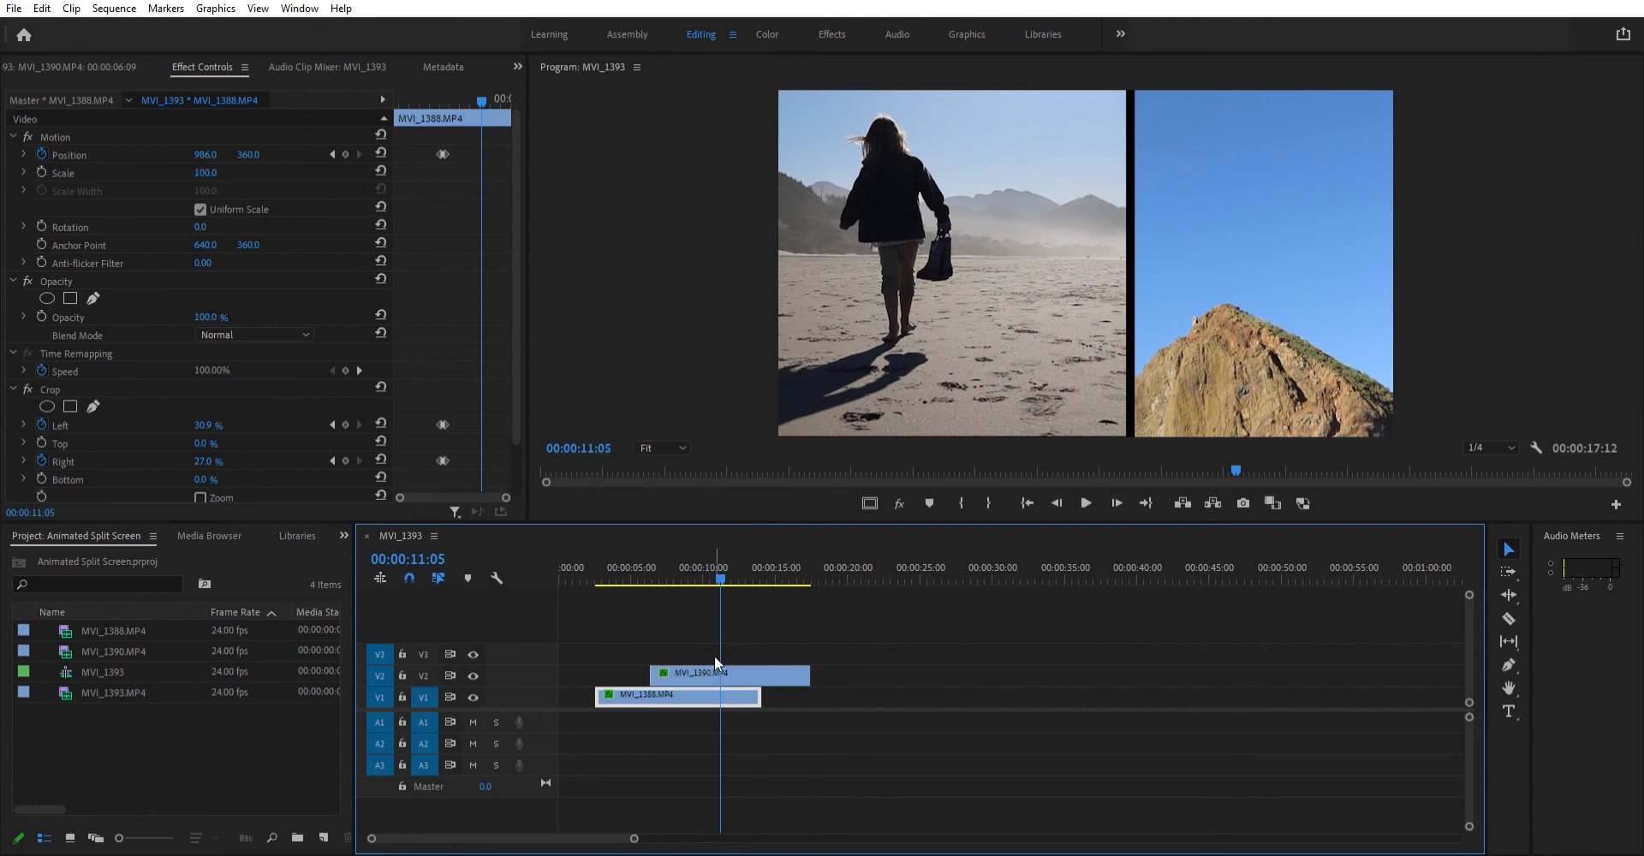
mouse_move(1035, 260)
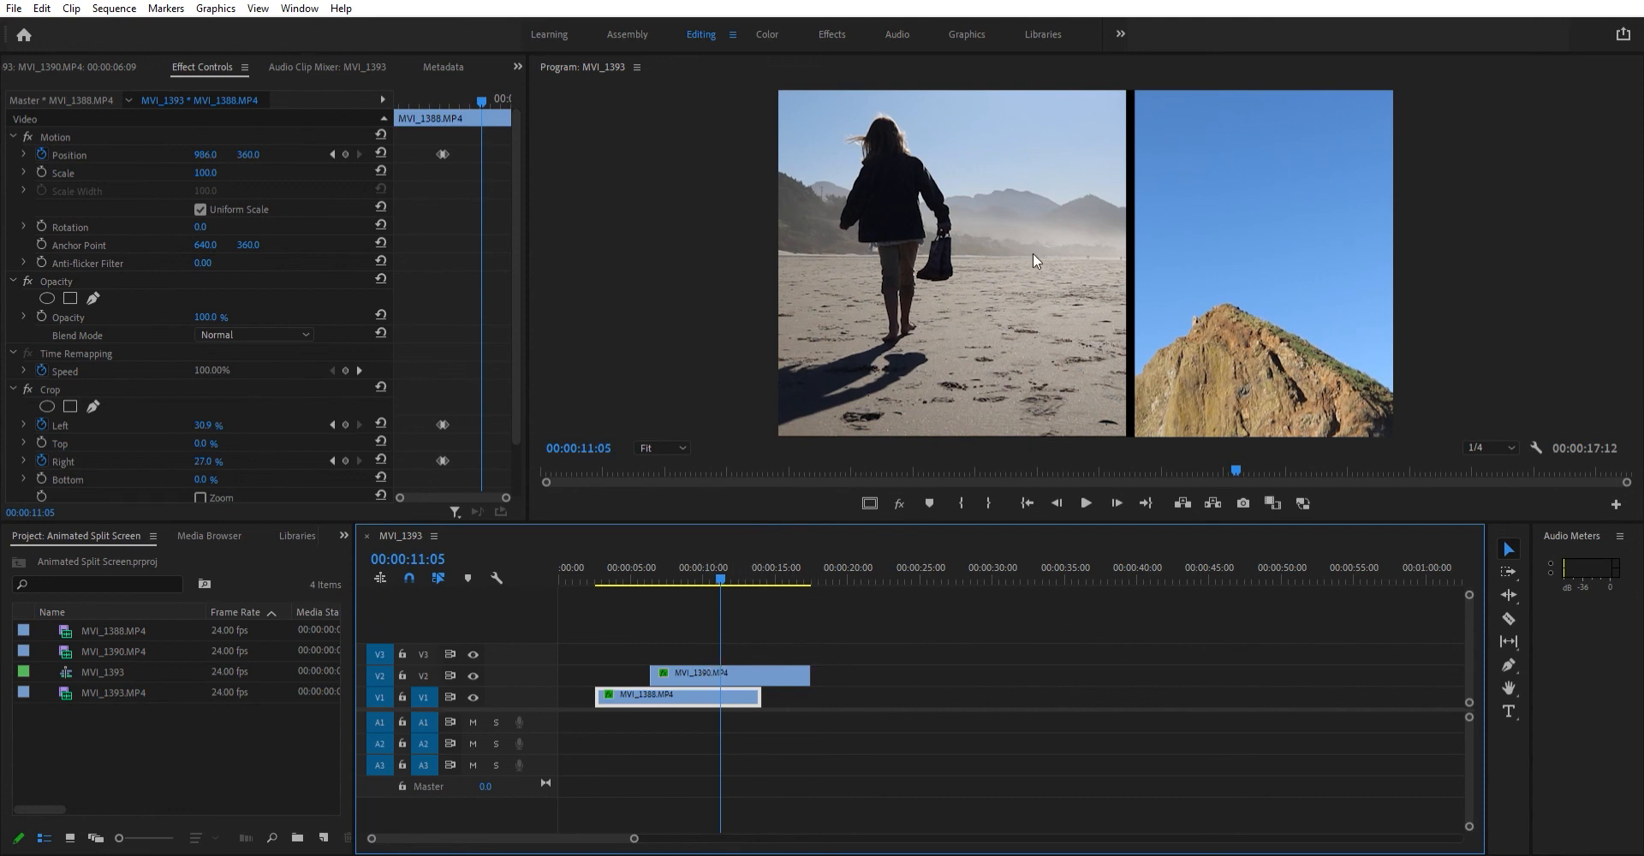
mouse_move(134, 396)
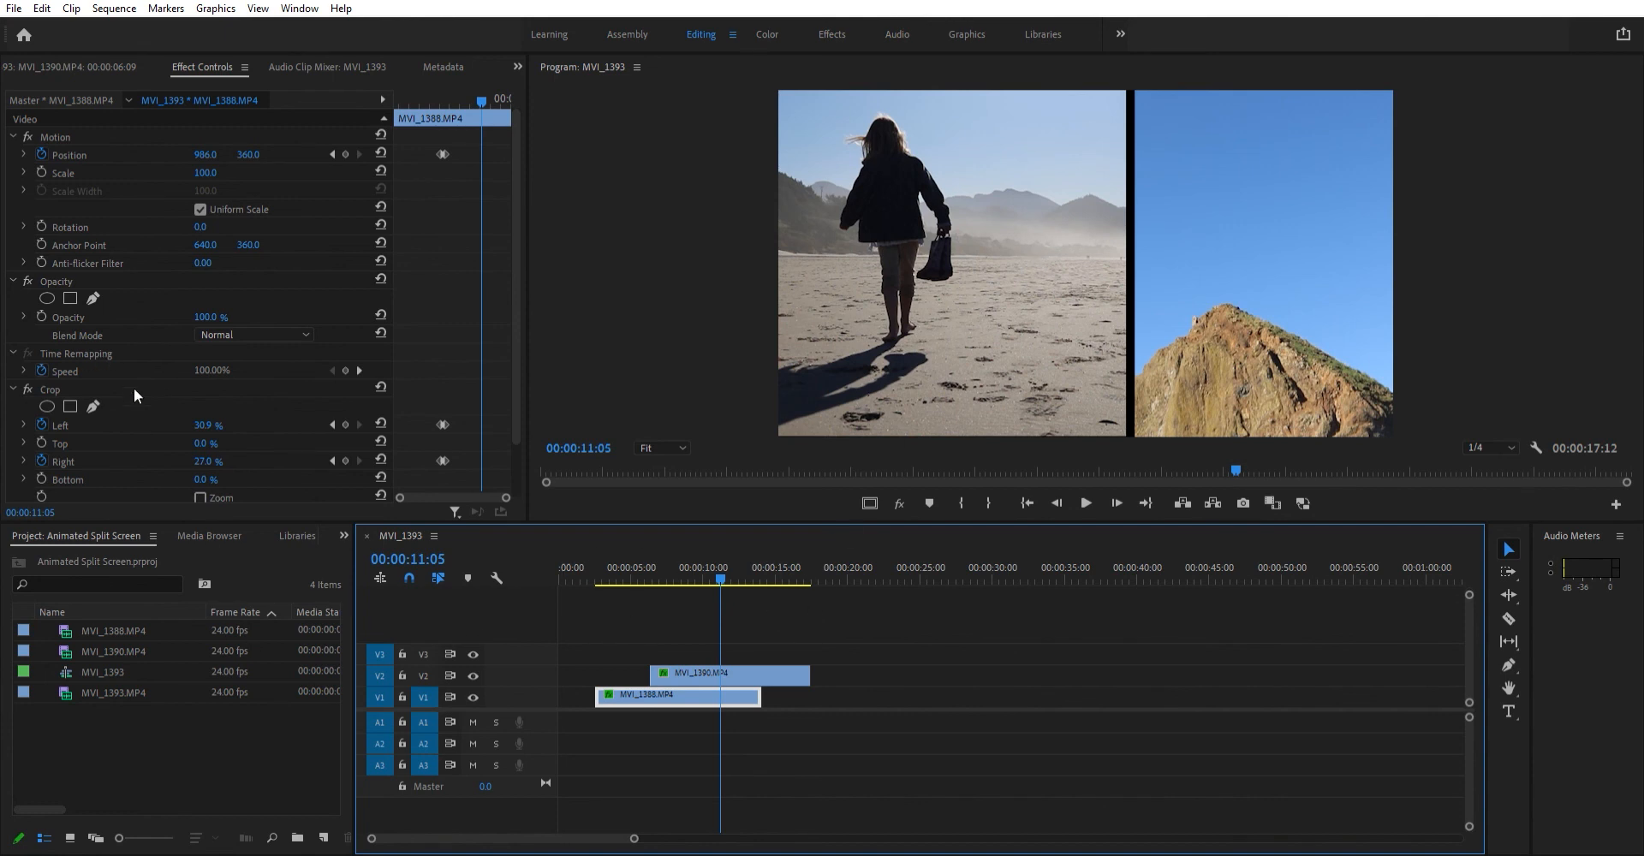
mouse_move(310, 481)
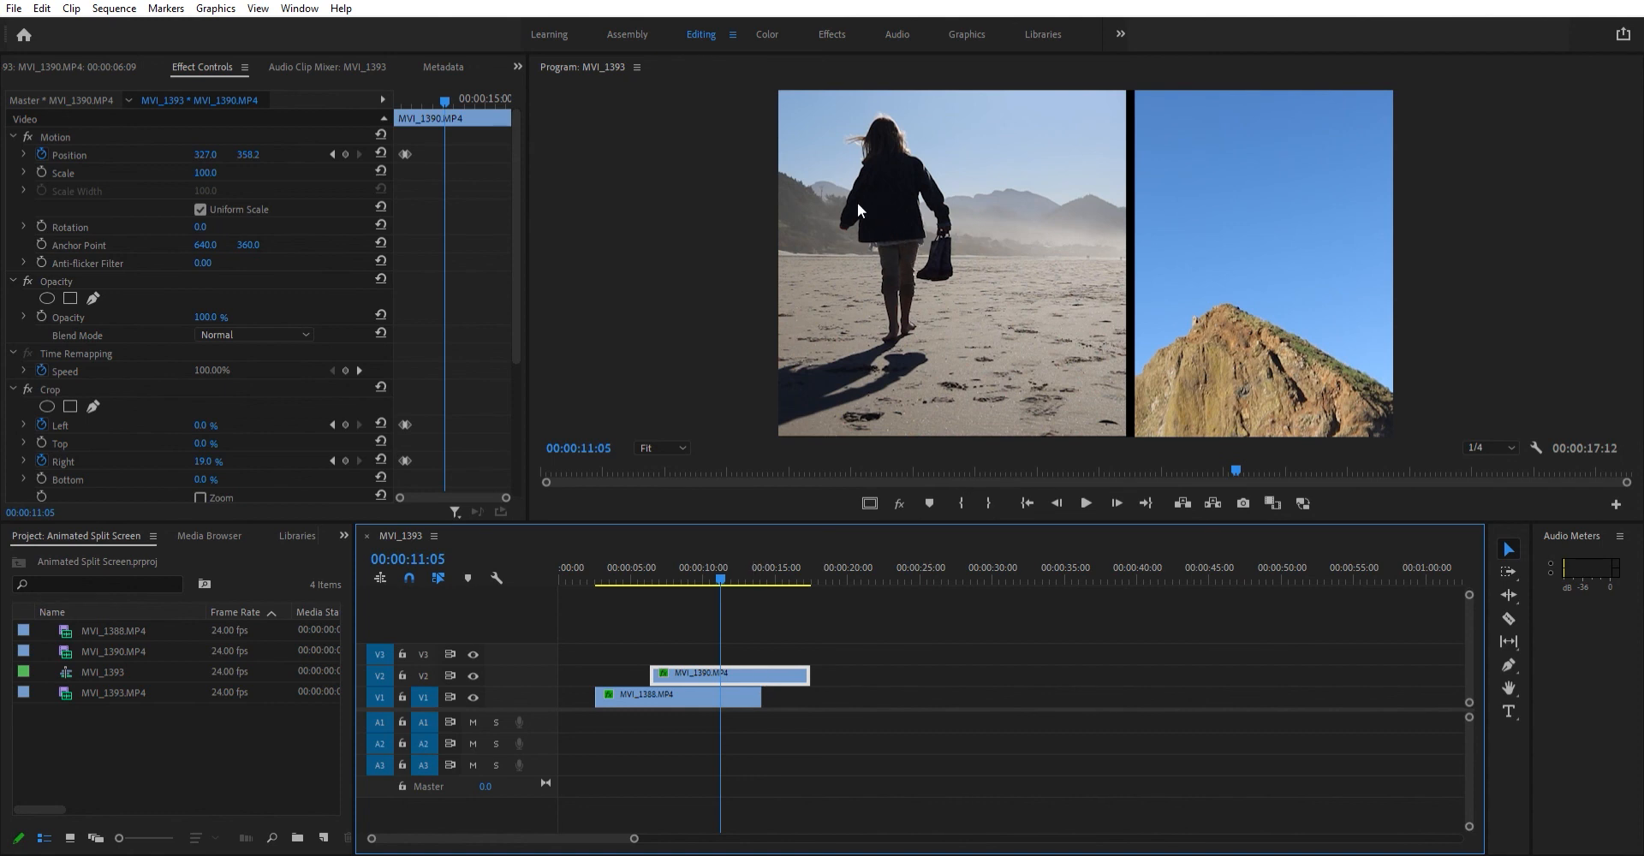
mouse_move(875, 312)
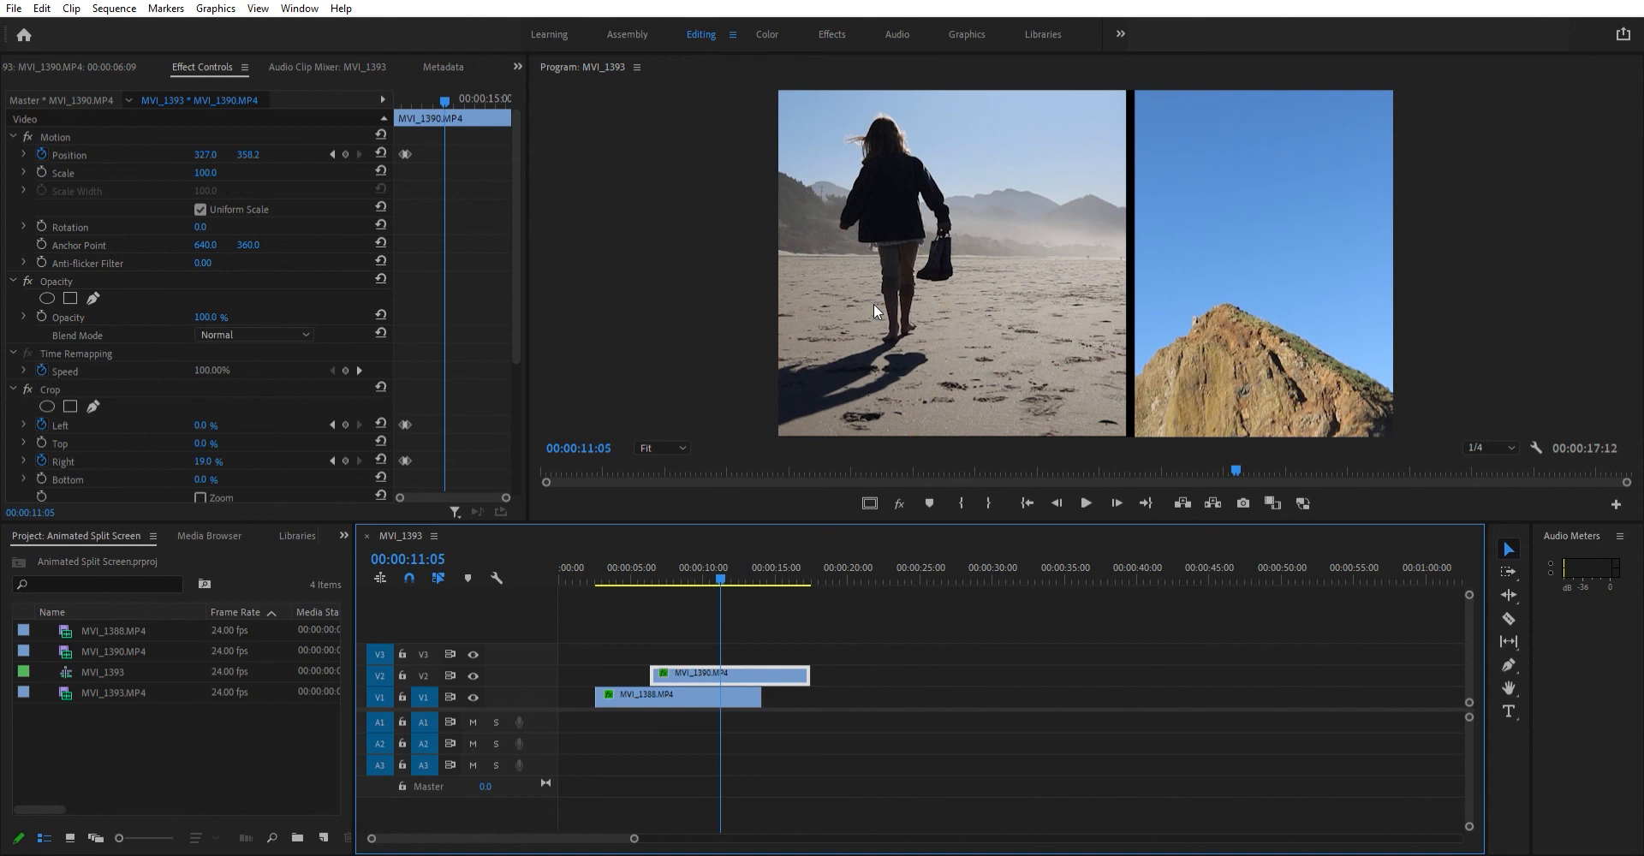
mouse_move(881, 322)
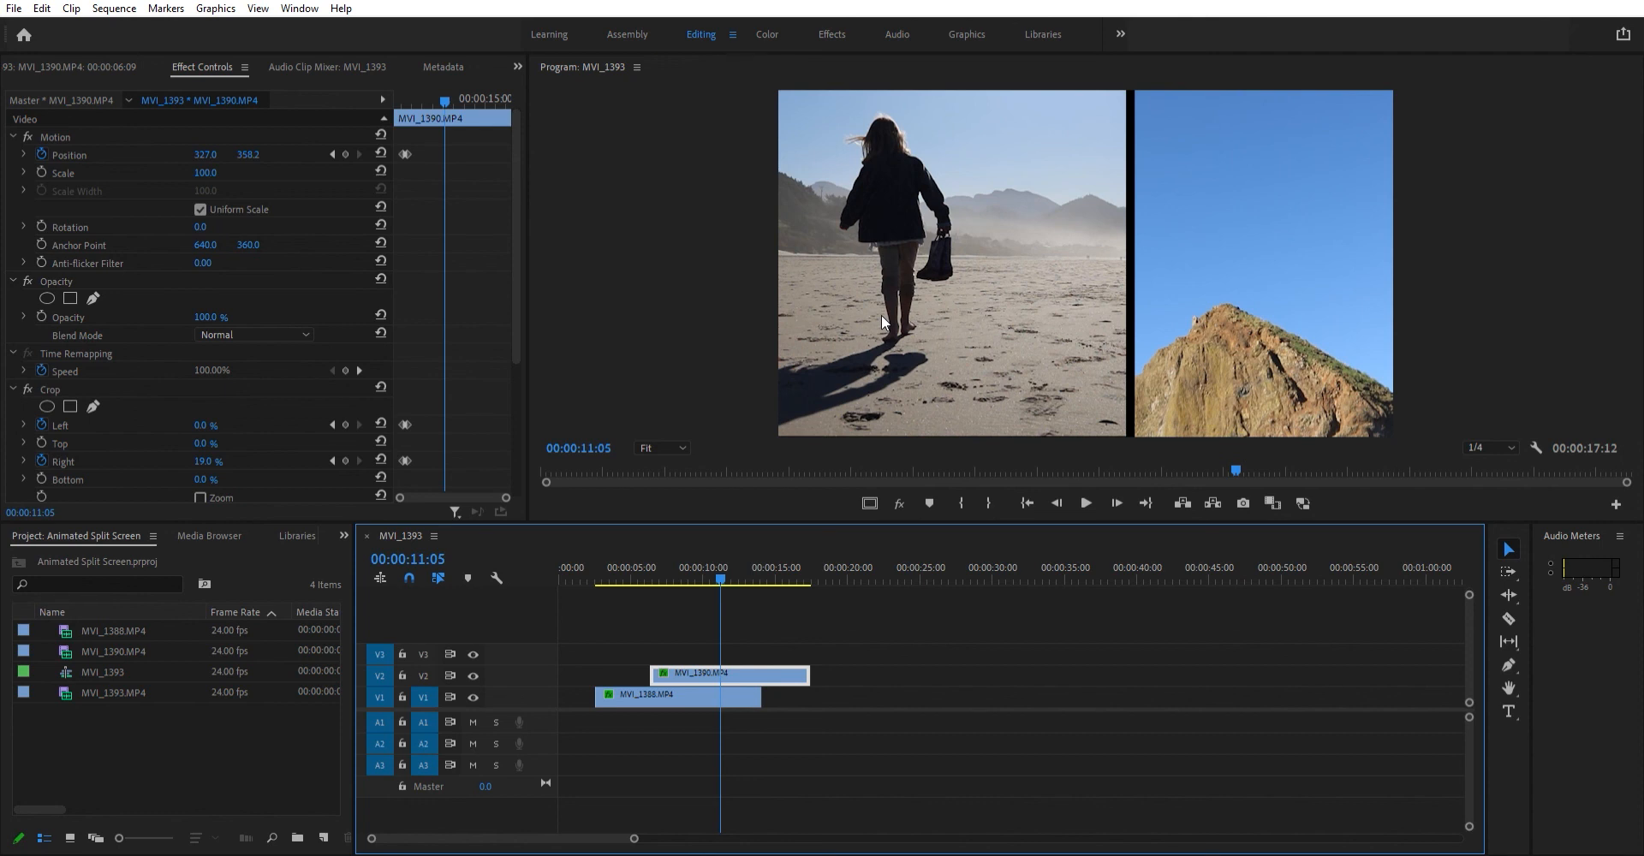
mouse_move(1055, 478)
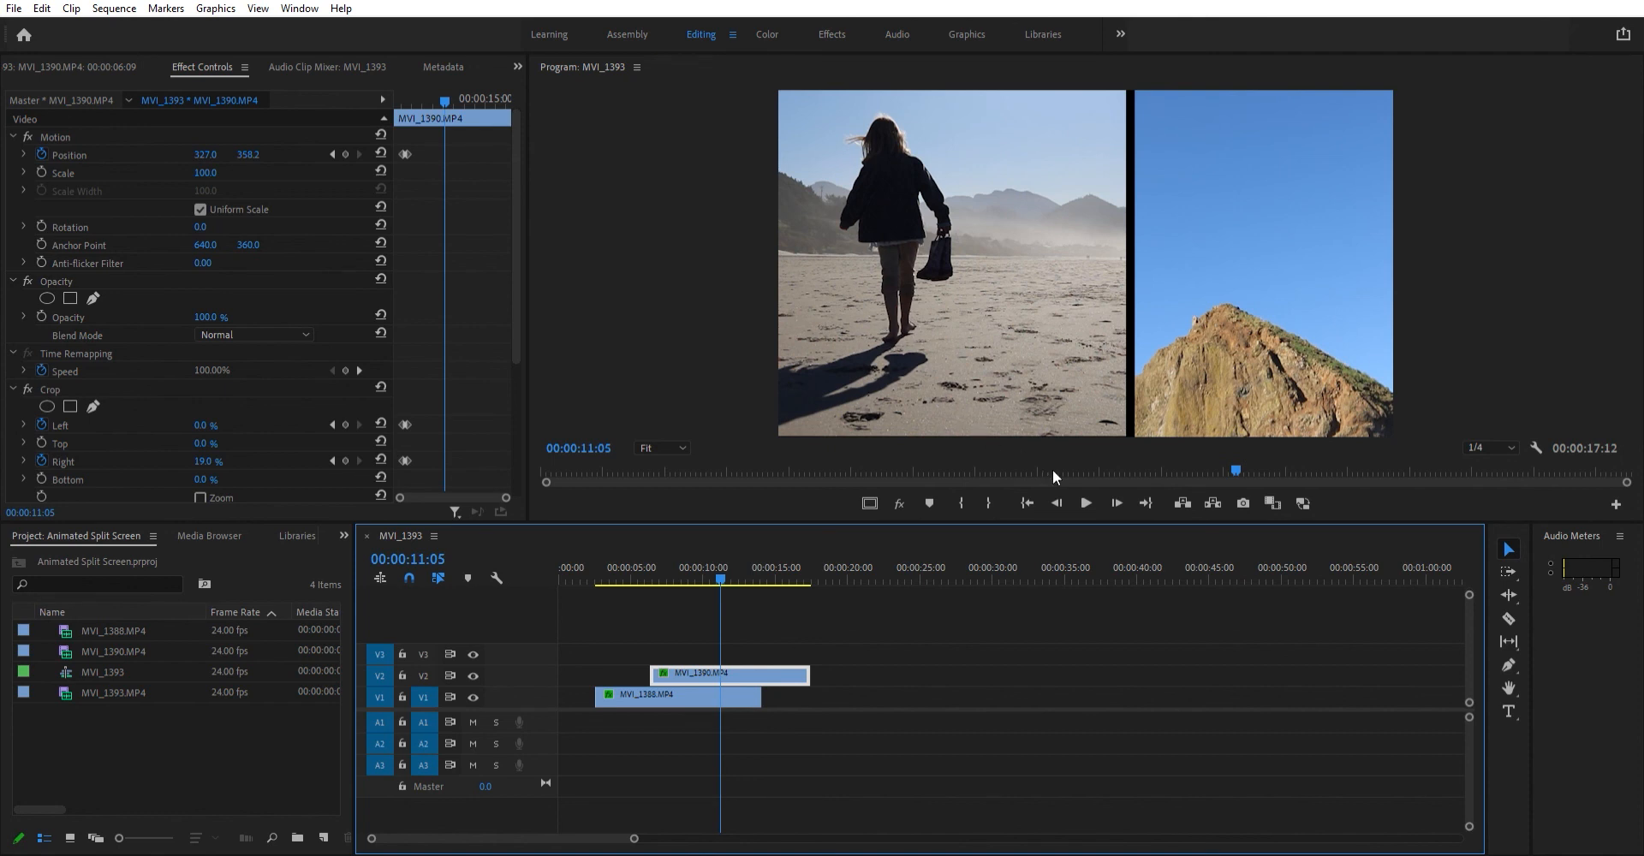
mouse_move(1451, 281)
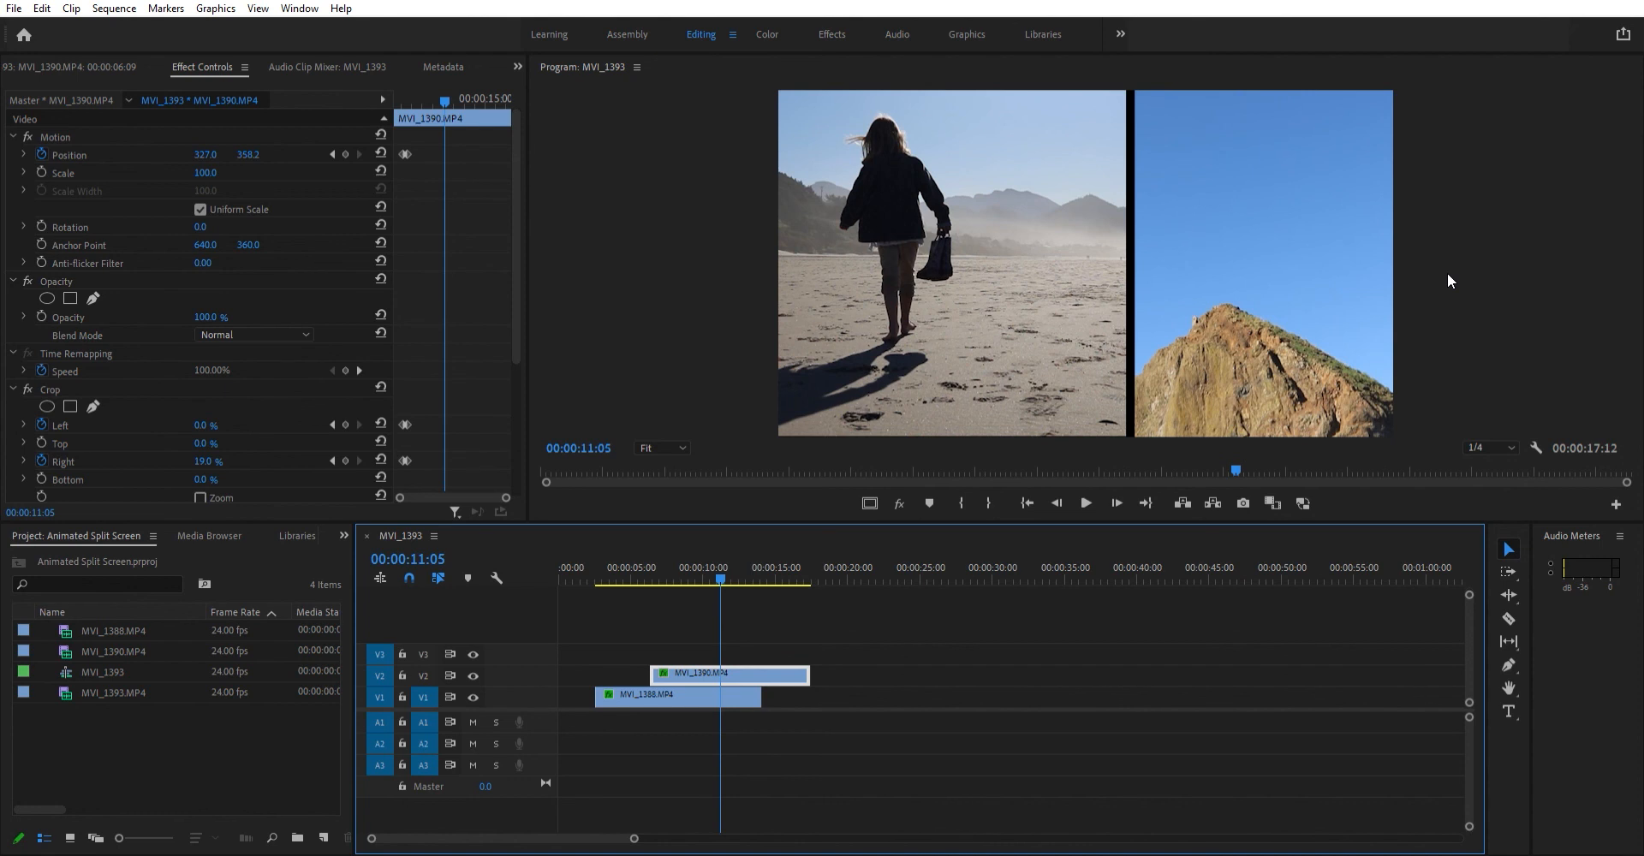
mouse_move(1455, 274)
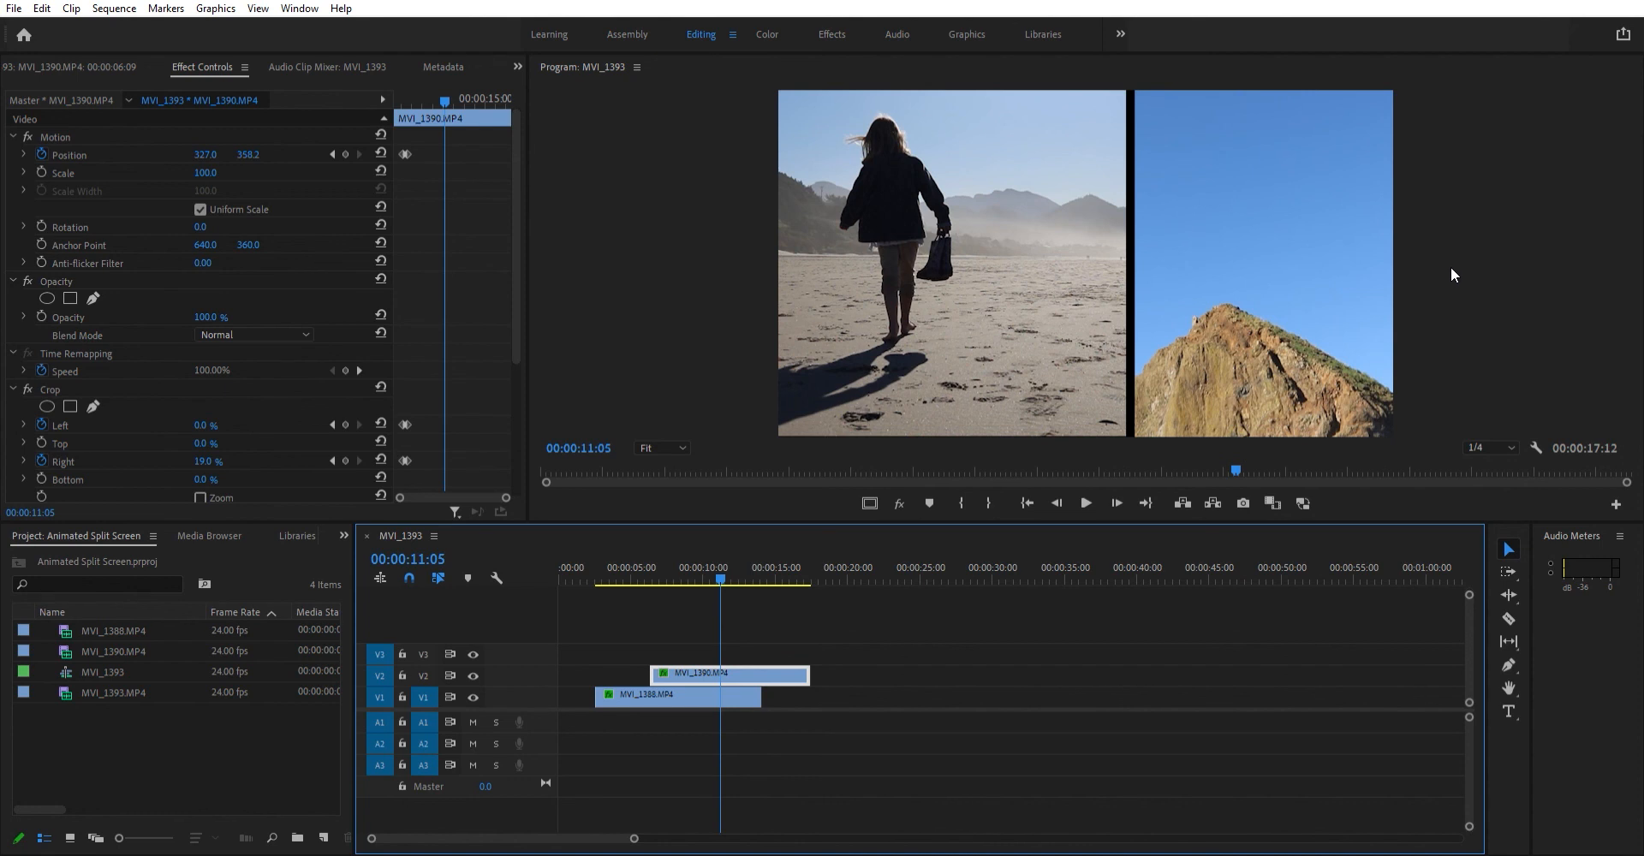